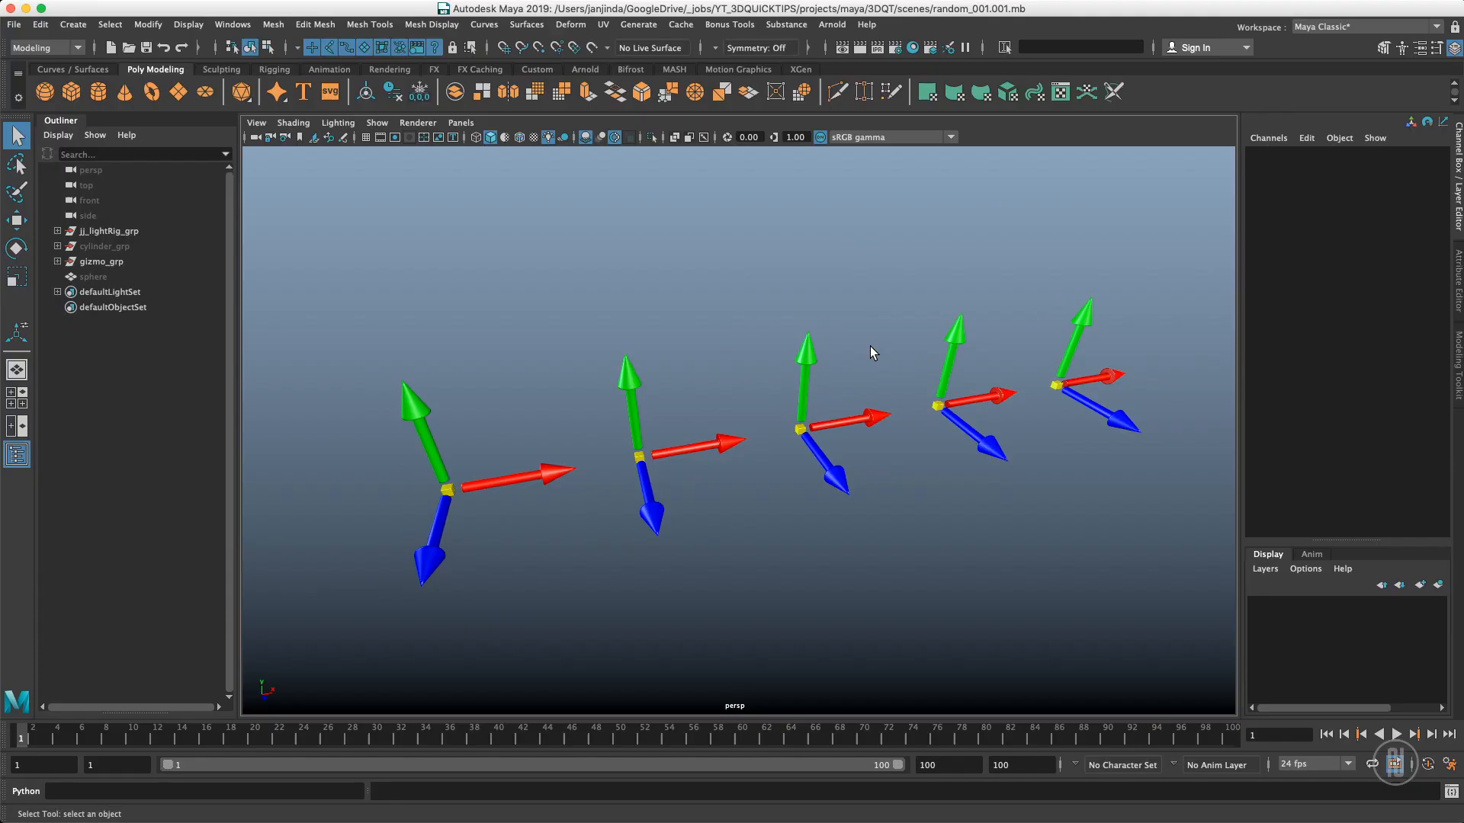
{"action": "mouse_move", "coordinate": [845, 353]}
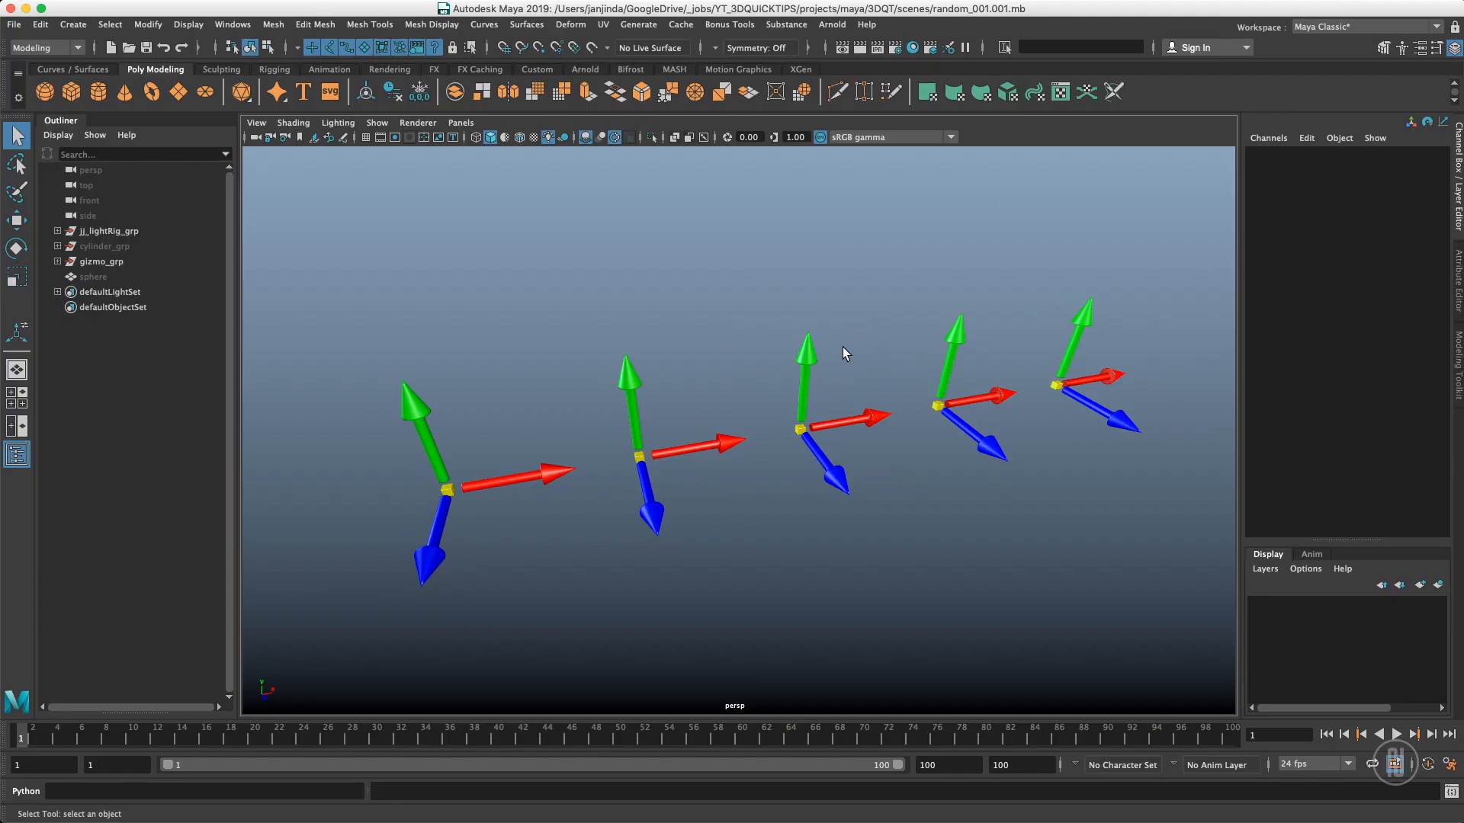
{"action": "mouse_move", "coordinate": [787, 378]}
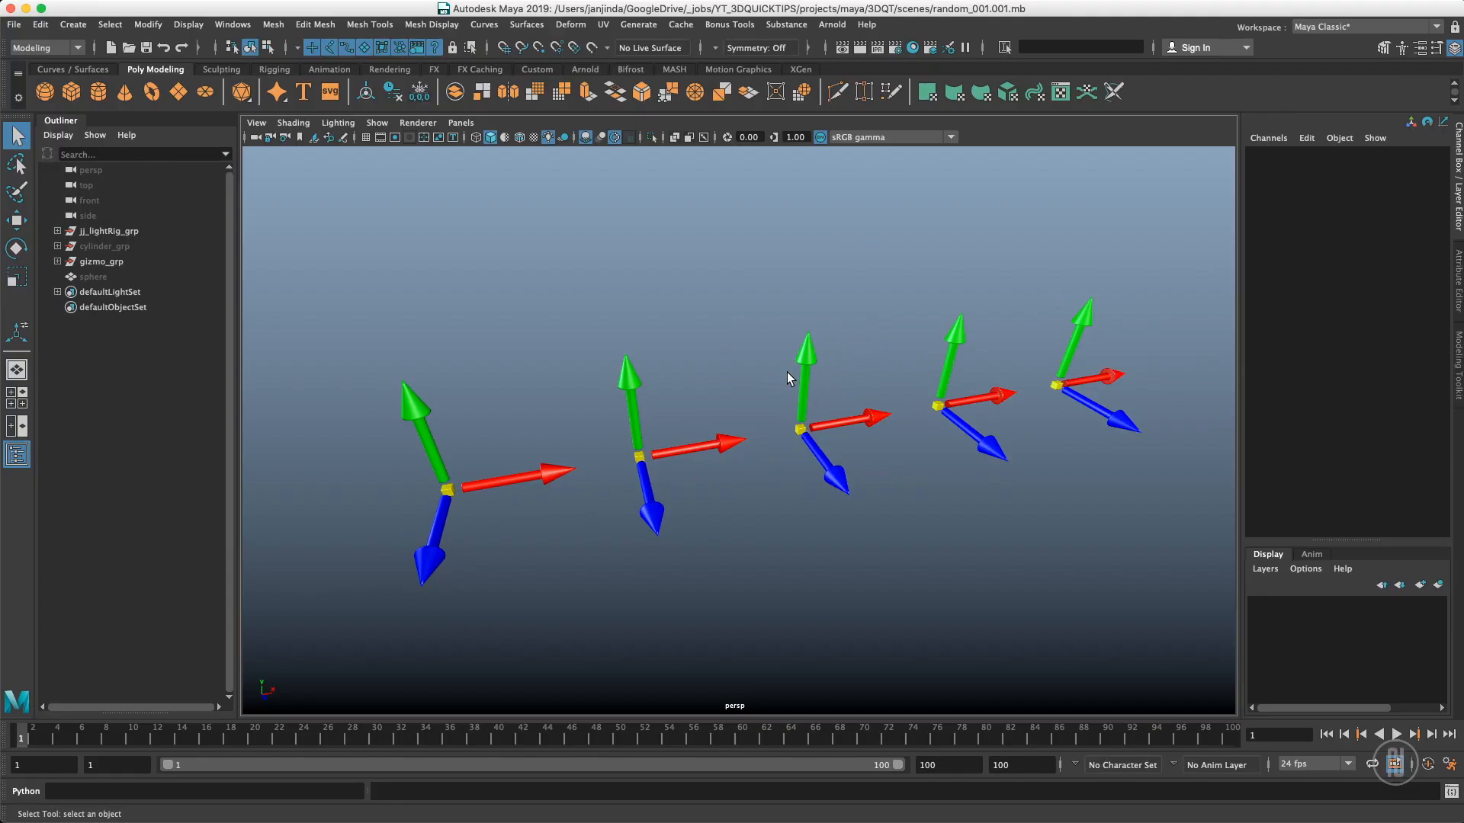
{"action": "mouse_move", "coordinate": [810, 420]}
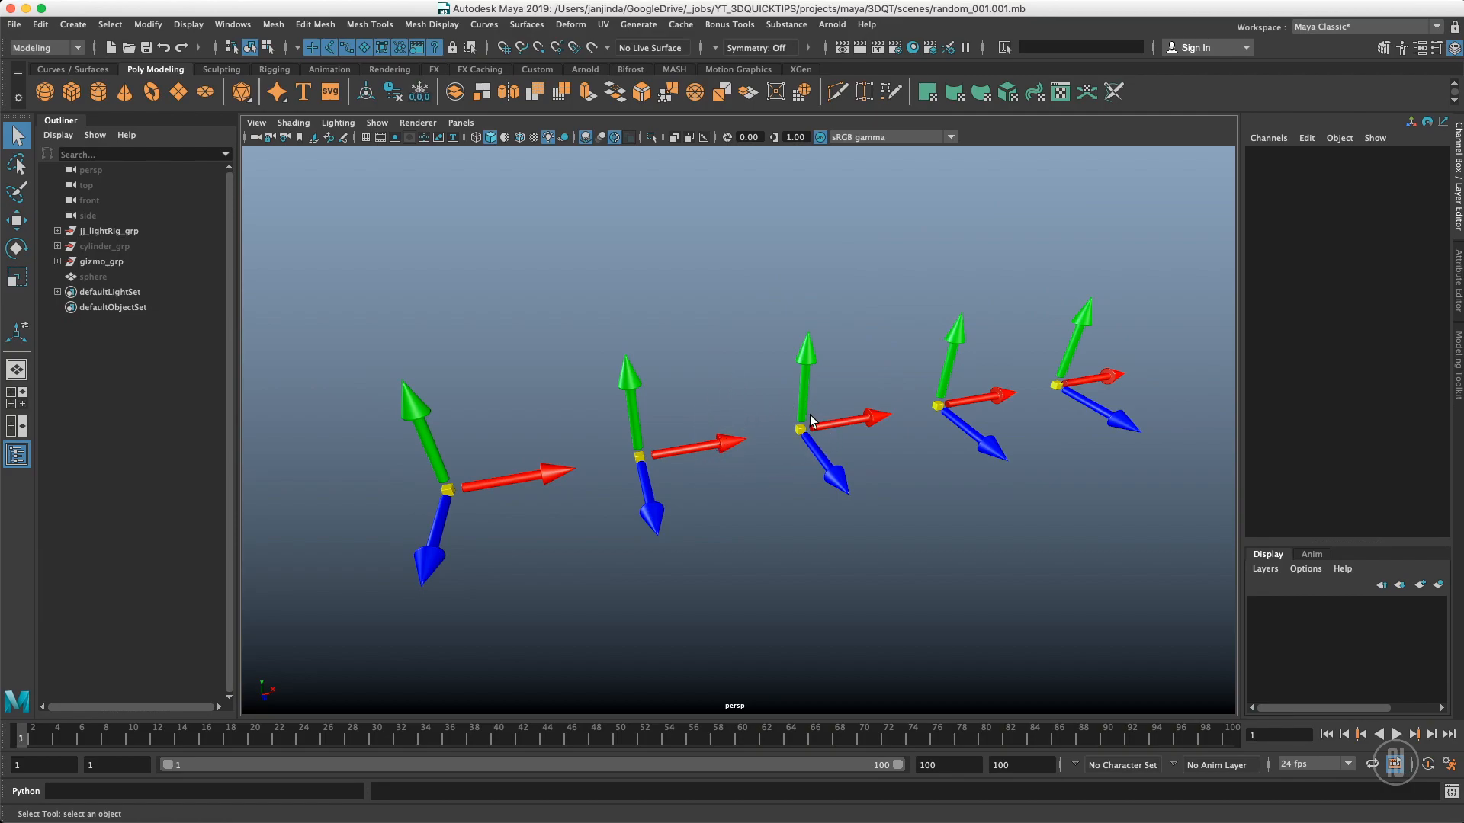
{"action": "mouse_move", "coordinate": [759, 407]}
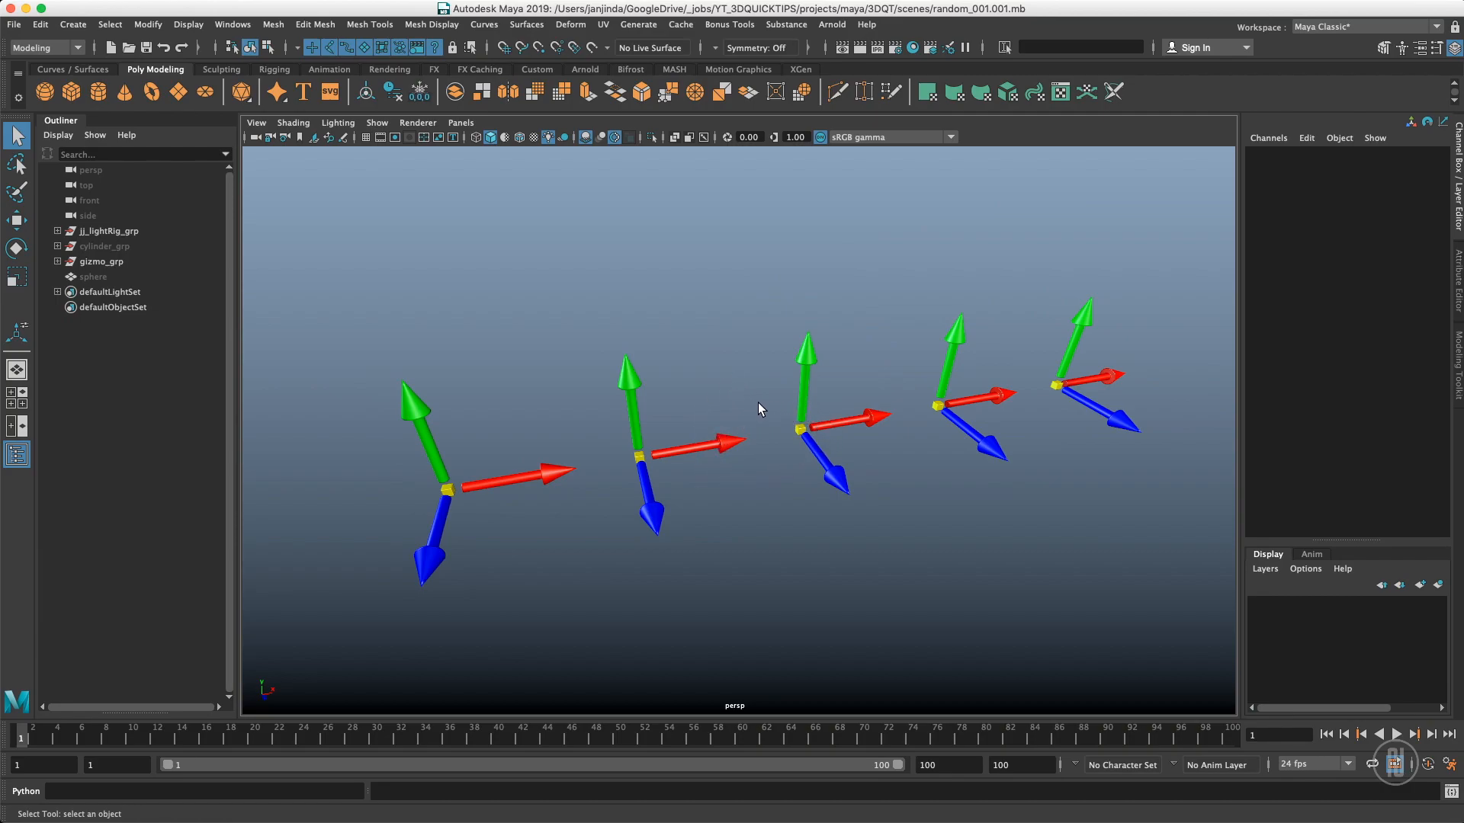
{"action": "mouse_move", "coordinate": [753, 413]}
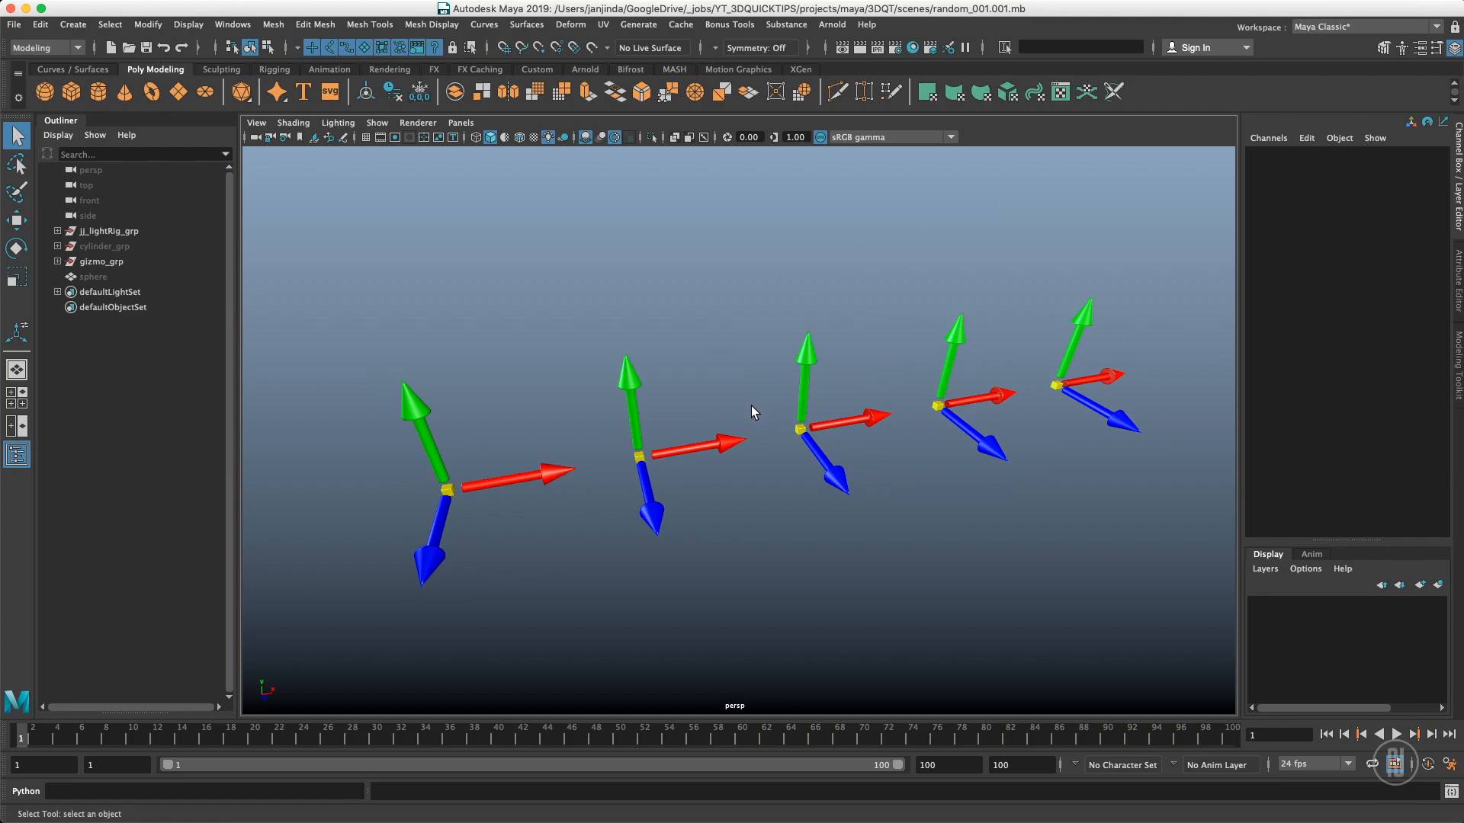
{"action": "mouse_move", "coordinate": [733, 492]}
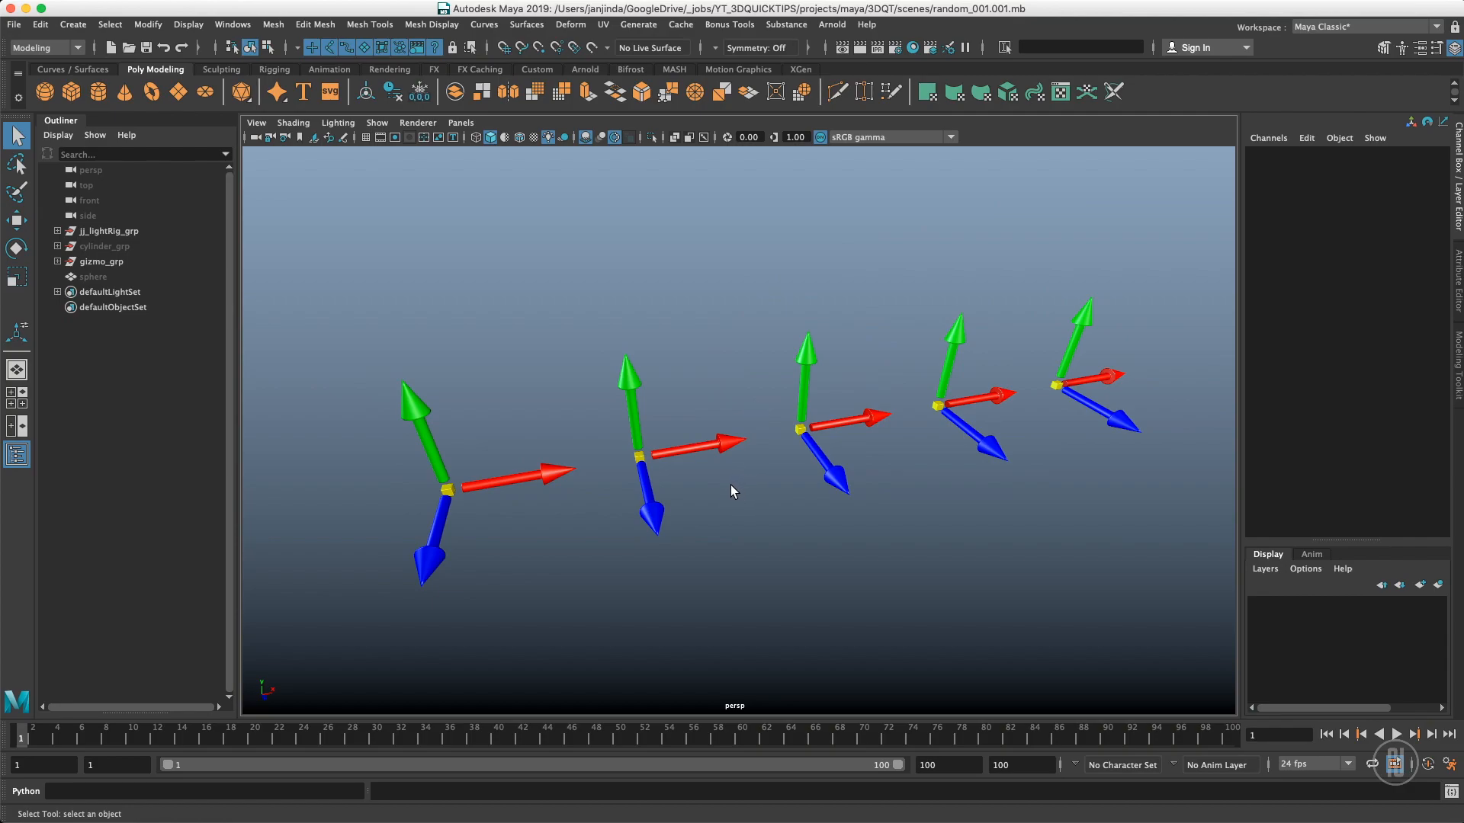
{"action": "mouse_move", "coordinate": [733, 498]}
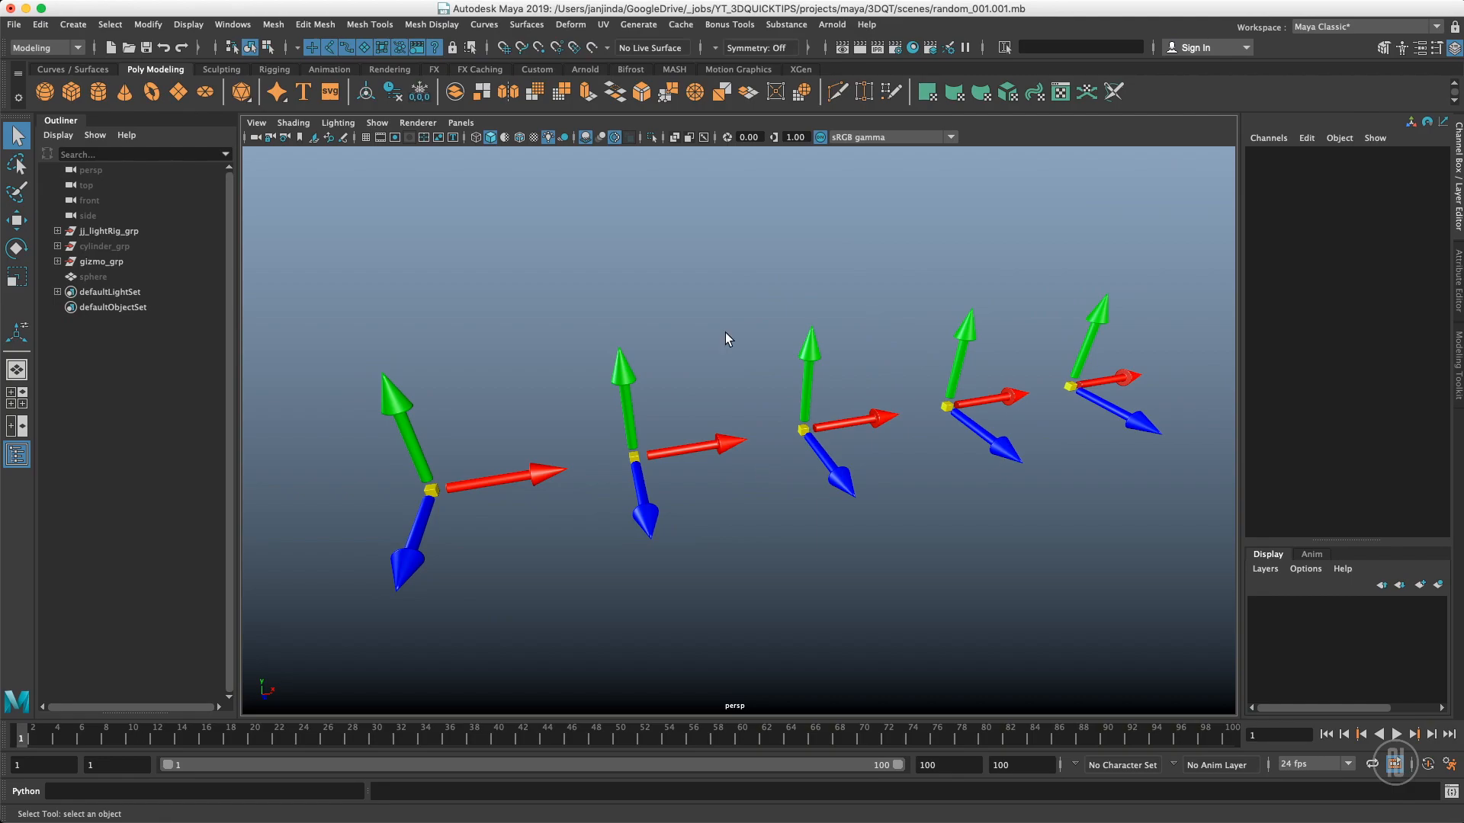
{"action": "mouse_move", "coordinate": [725, 338]}
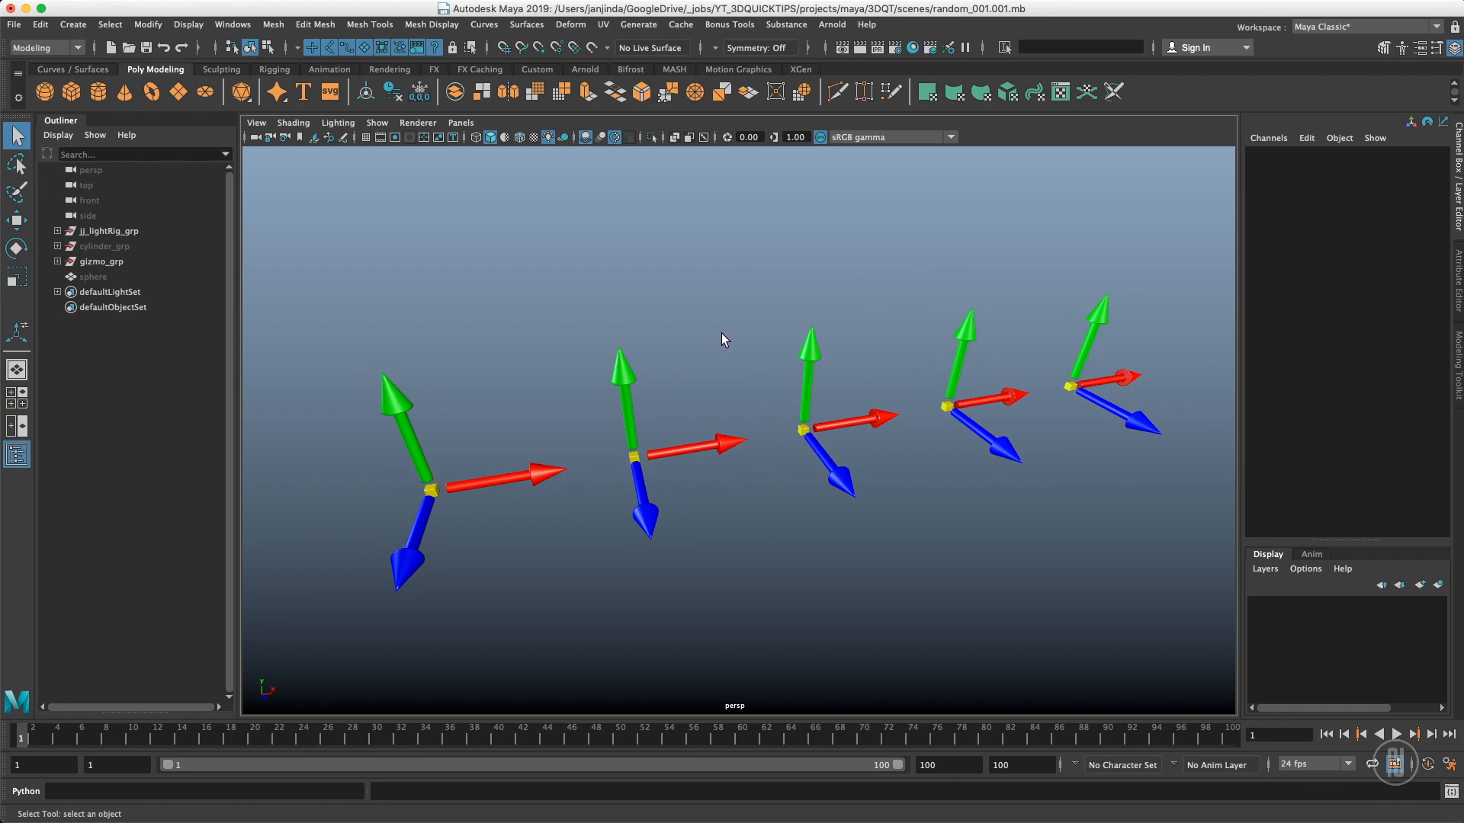
{"action": "mouse_move", "coordinate": [719, 307]}
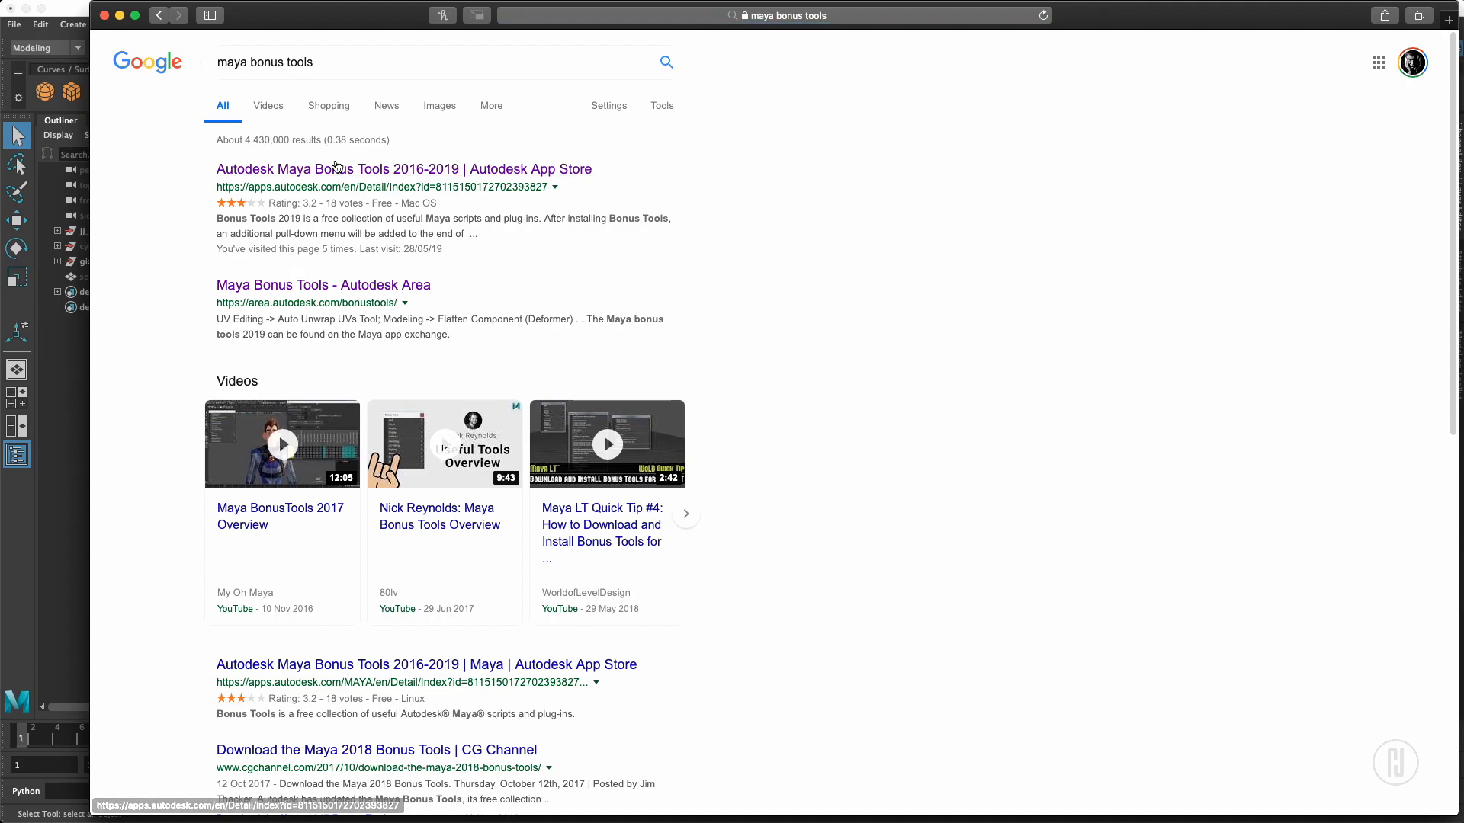
- Open the first result, the Autodesk App Store page for Maya Bonus Tools 2016-2019
{"action": "left_click", "coordinate": [403, 169]}
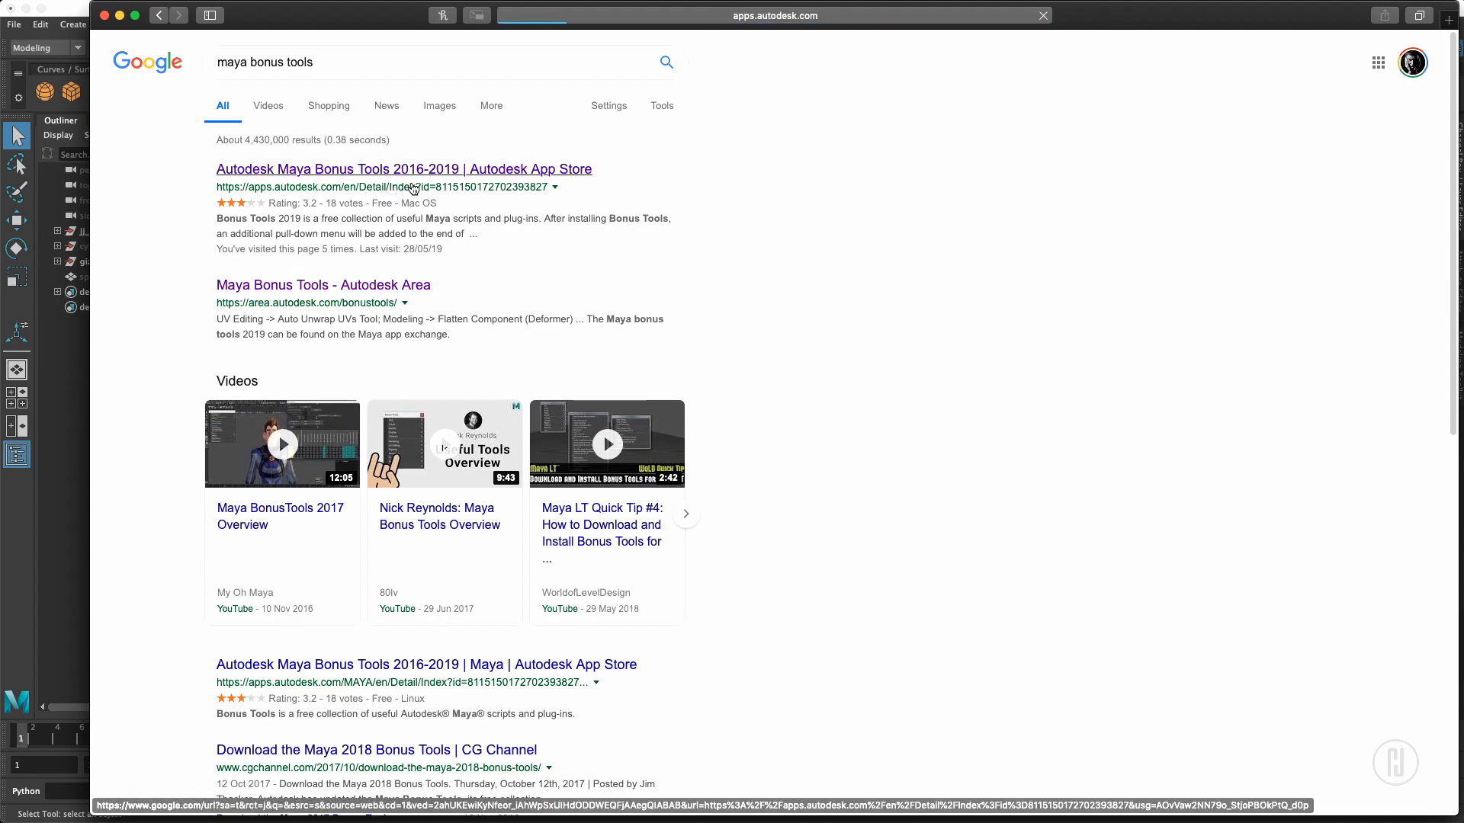
{"action": "mouse_move", "coordinate": [765, 242]}
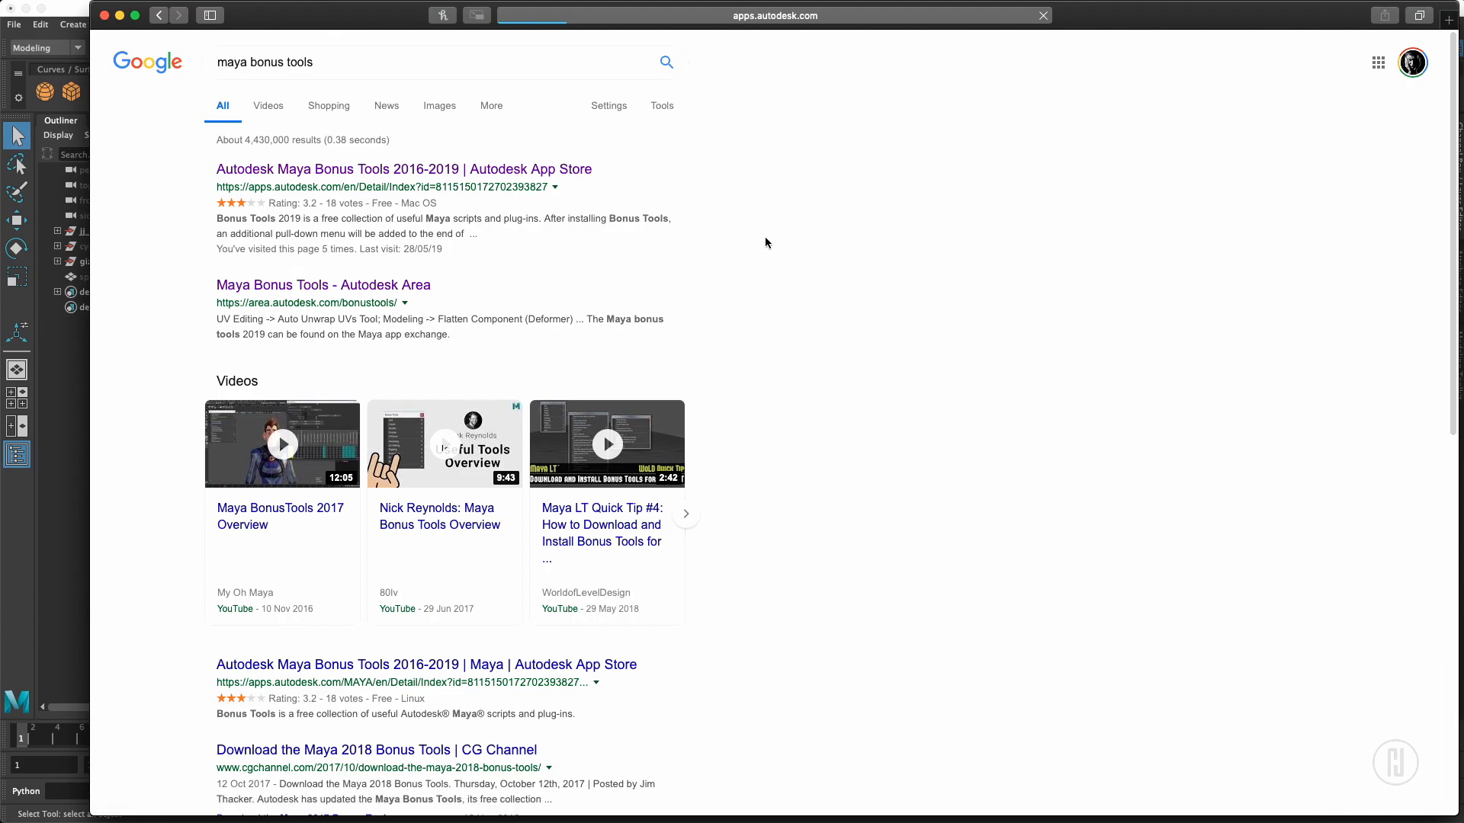
- Review the free Maya Bonus Tools item page and its Mac OS download option
{"action": "left_click", "coordinate": [403, 169]}
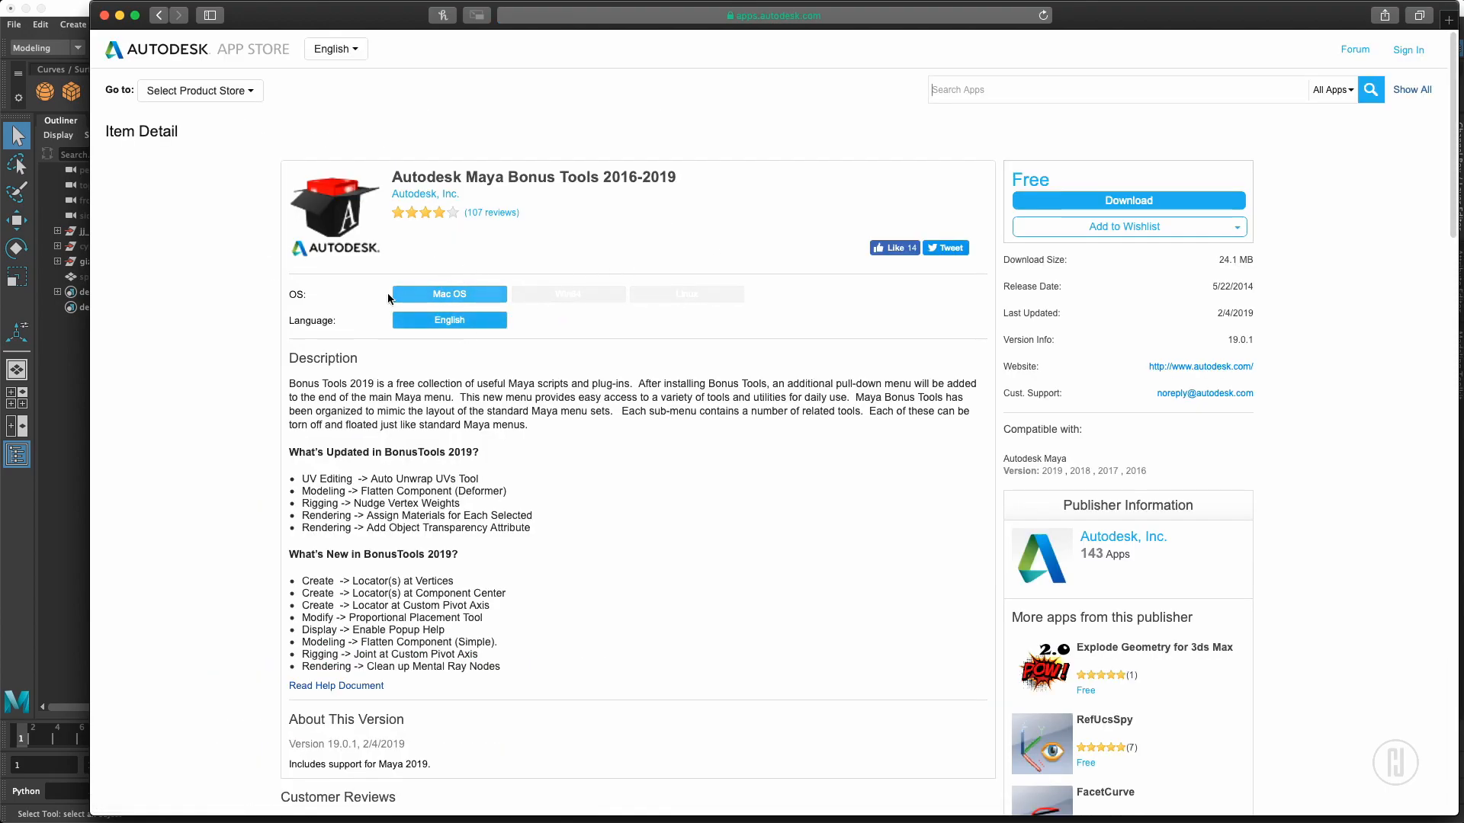
{"action": "mouse_move", "coordinate": [1082, 199]}
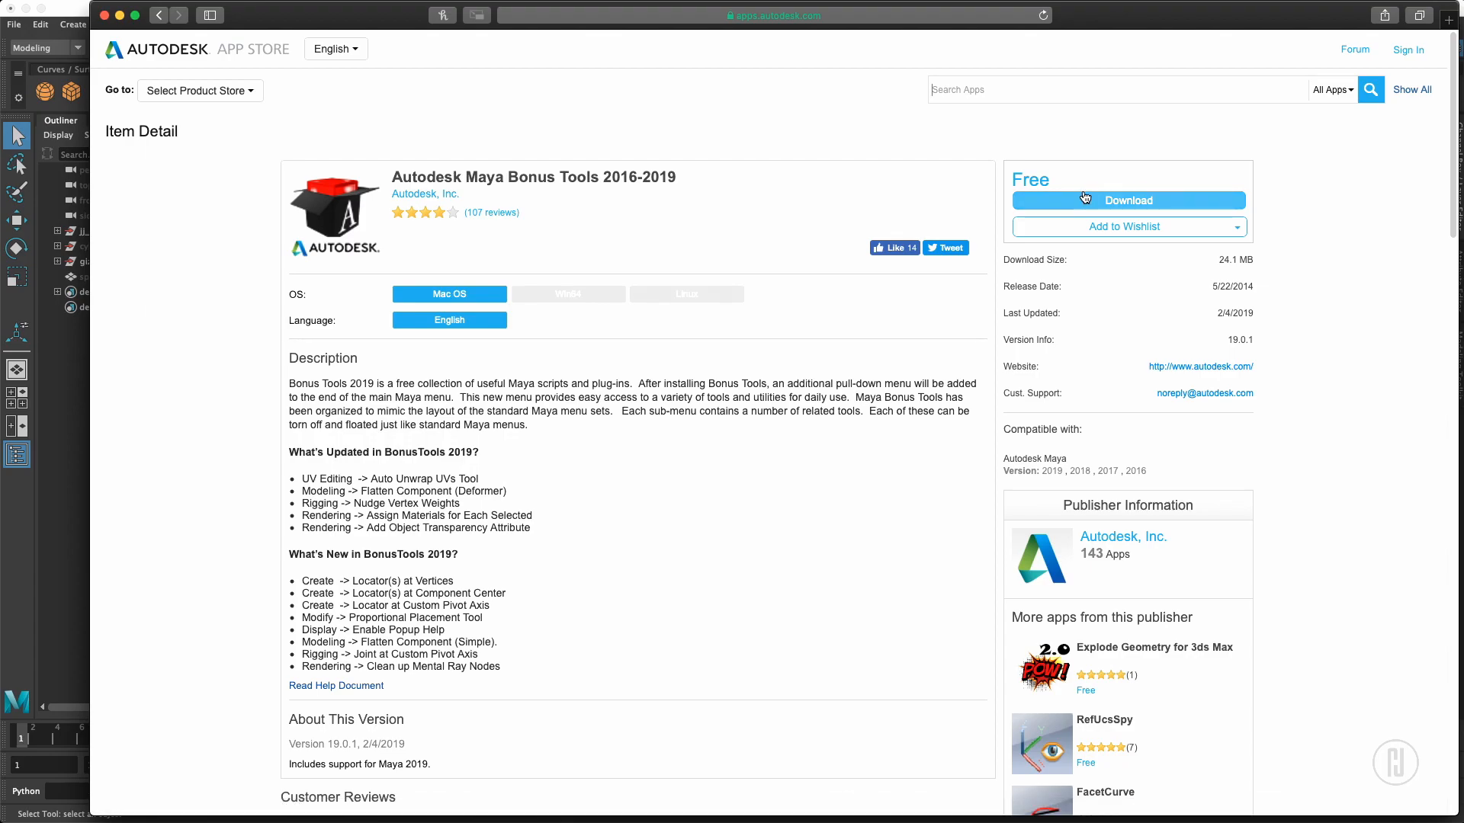
{"action": "mouse_move", "coordinate": [961, 238]}
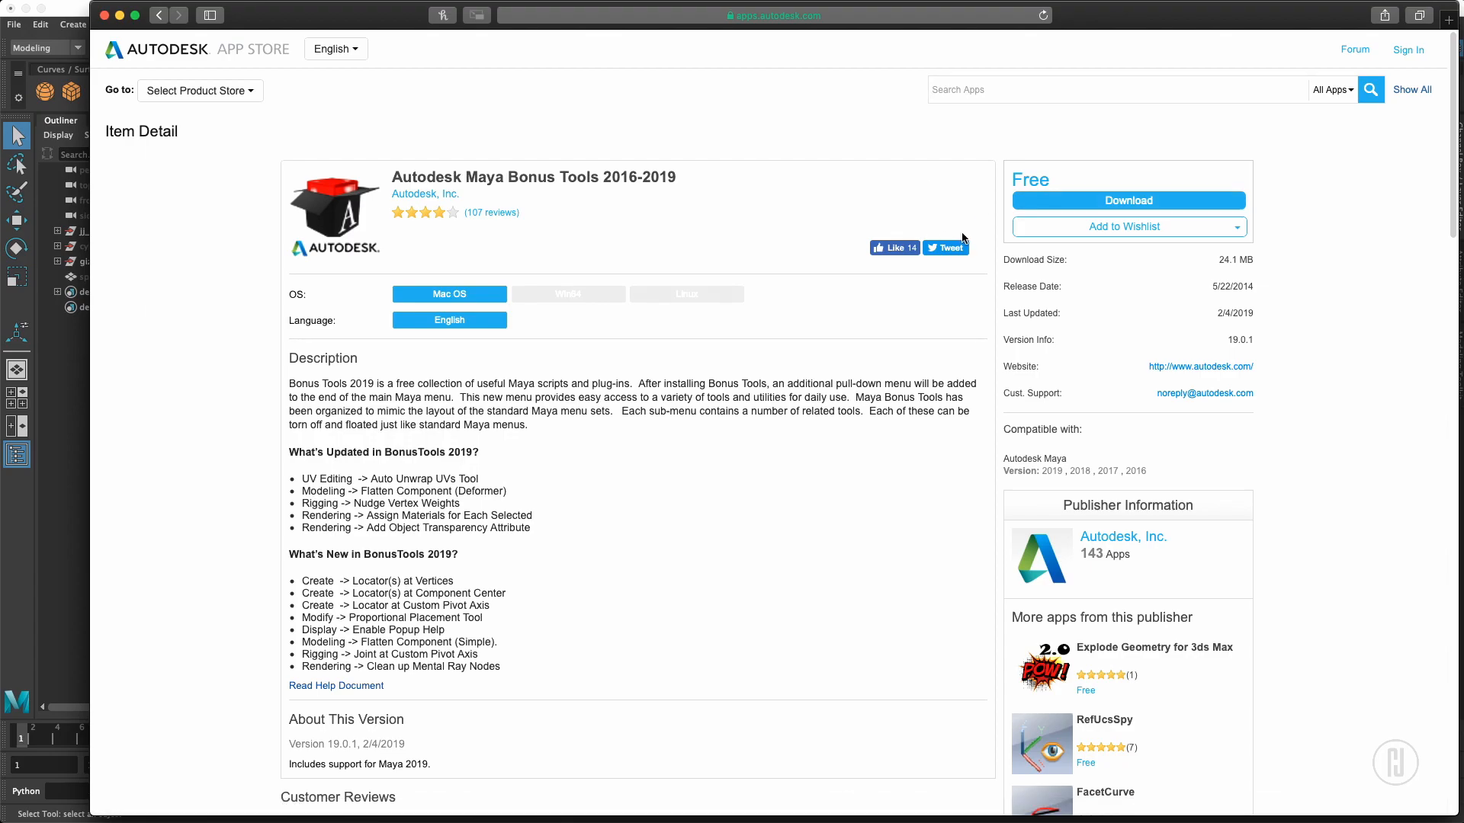
{"action": "mouse_move", "coordinate": [5, 565]}
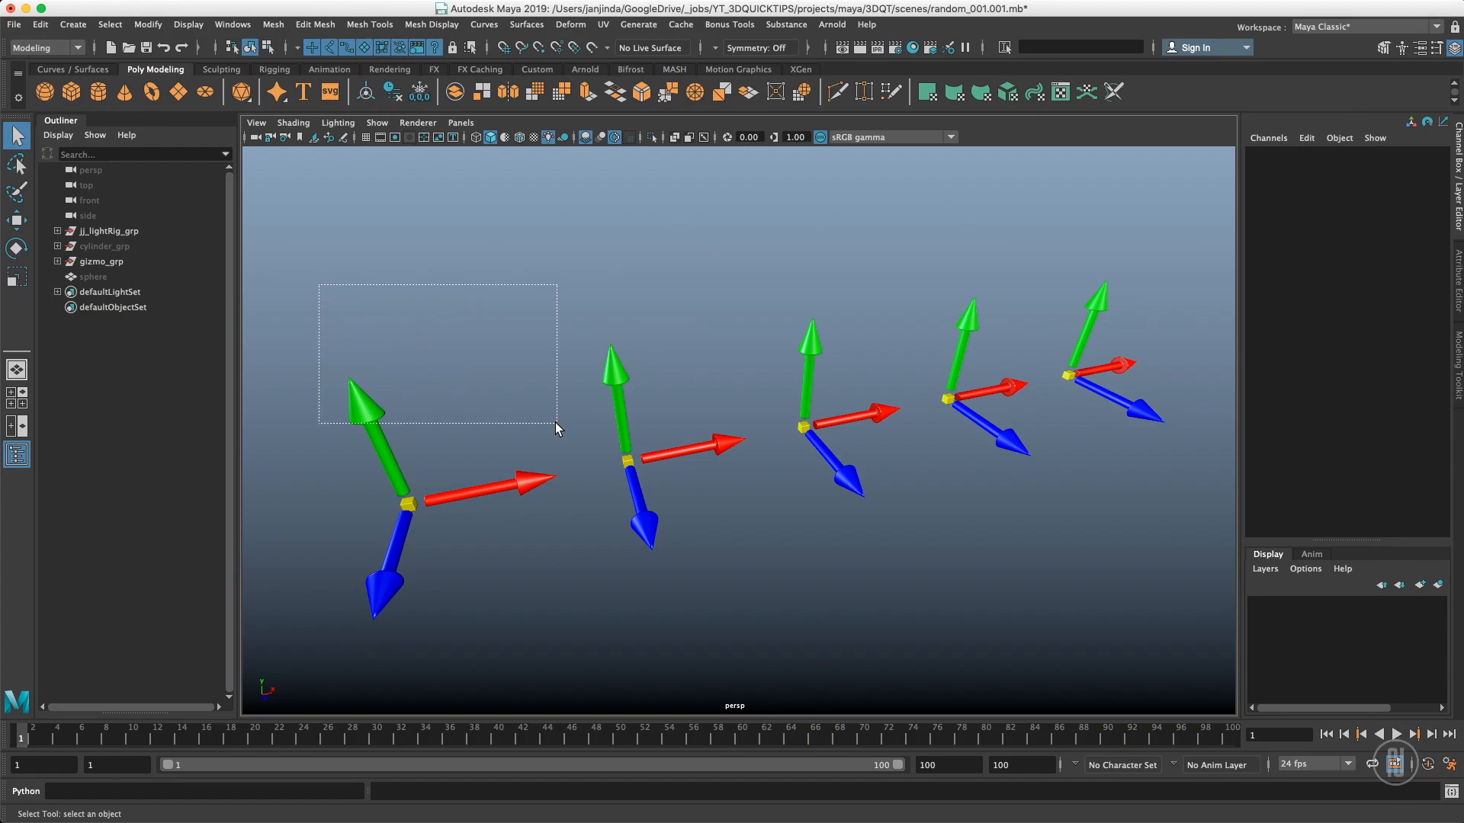
- Launch Bonus Tools > Modify > Randomize Transforms for the selected gizmos
{"action": "left_click", "coordinate": [729, 24]}
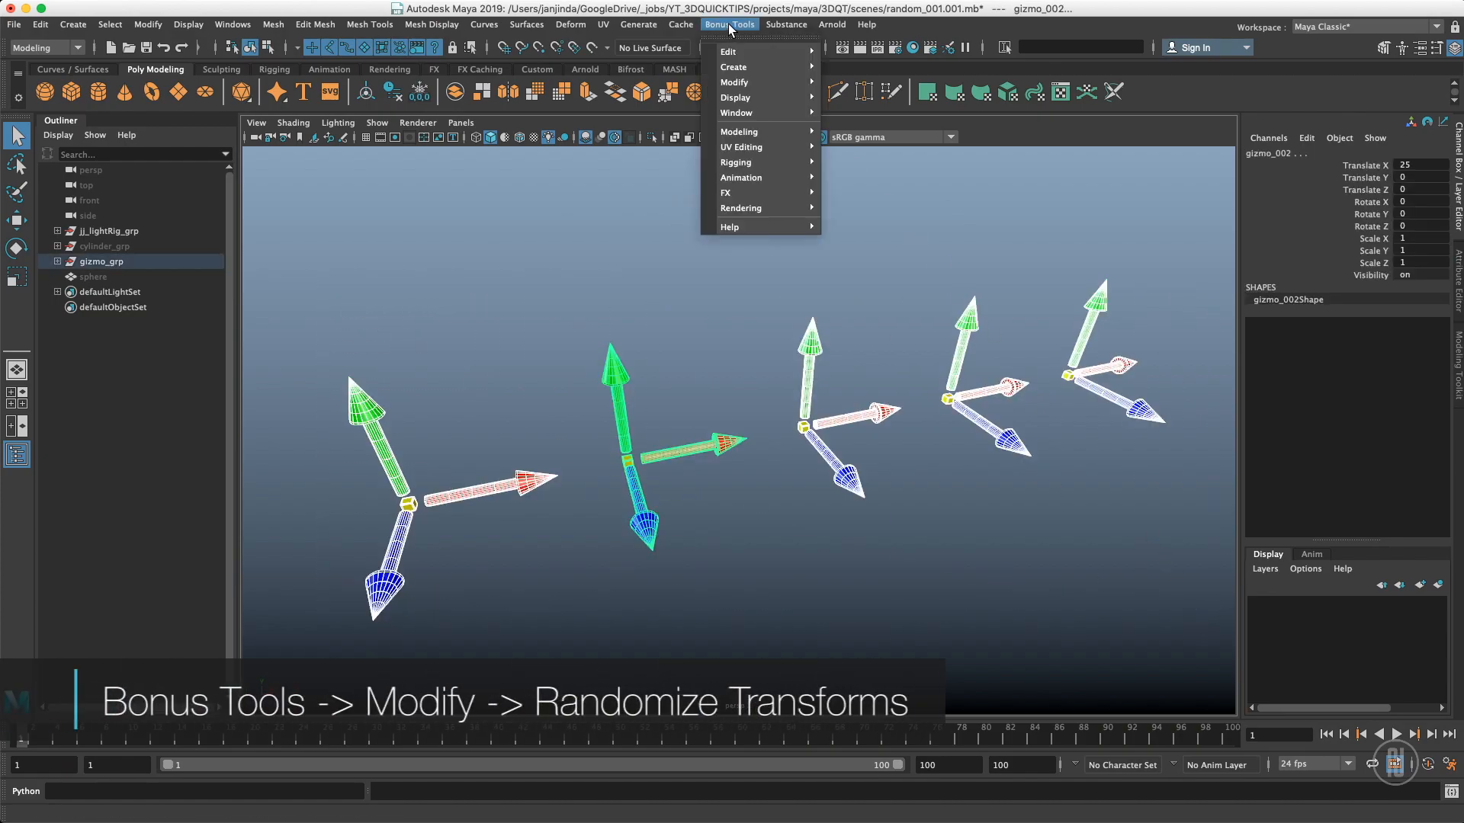
{"action": "mouse_move", "coordinate": [737, 82]}
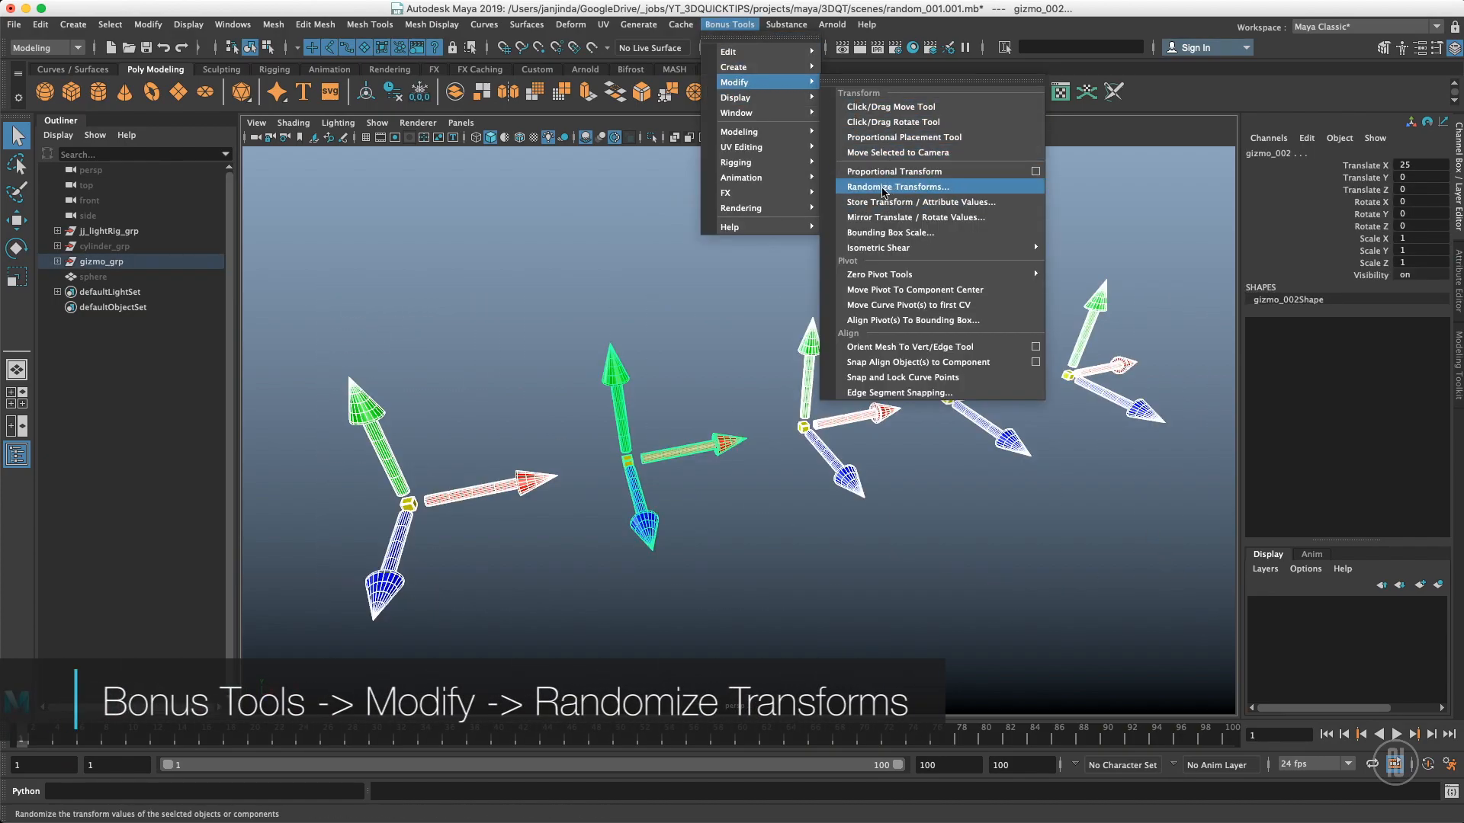
{"action": "left_click", "coordinate": [895, 186]}
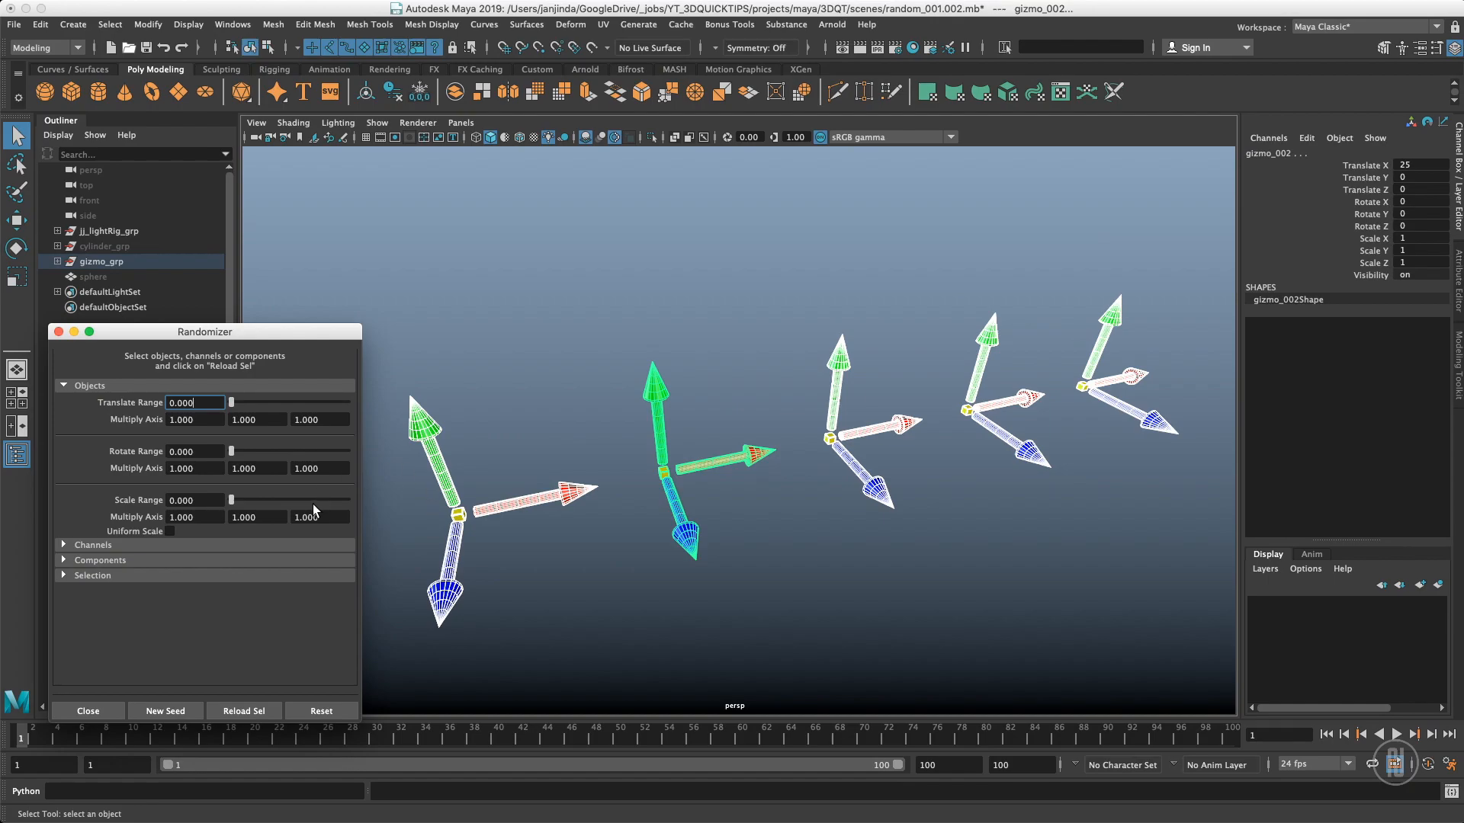
{"action": "mouse_move", "coordinate": [532, 349]}
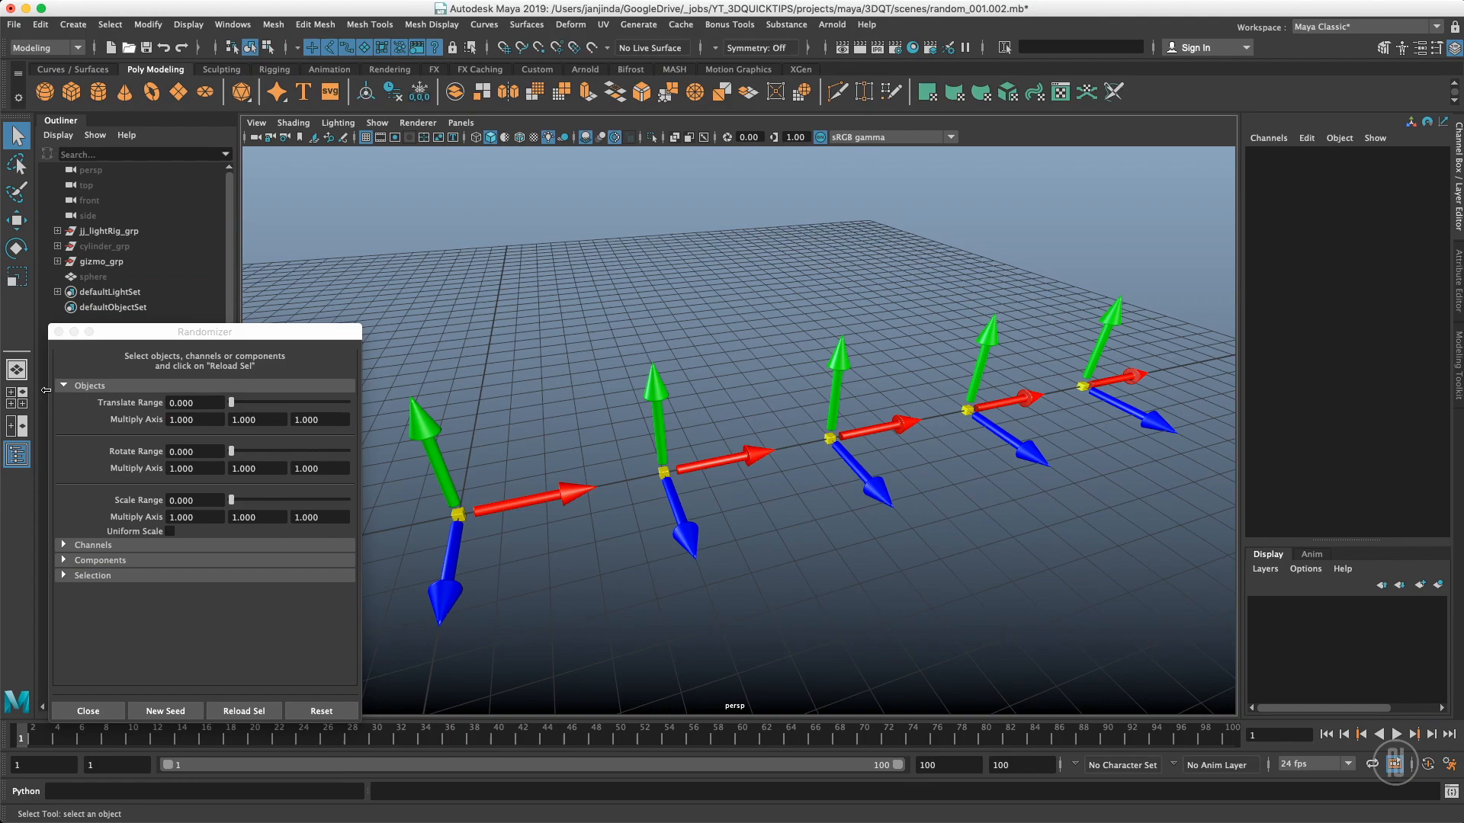
{"action": "mouse_move", "coordinate": [133, 417]}
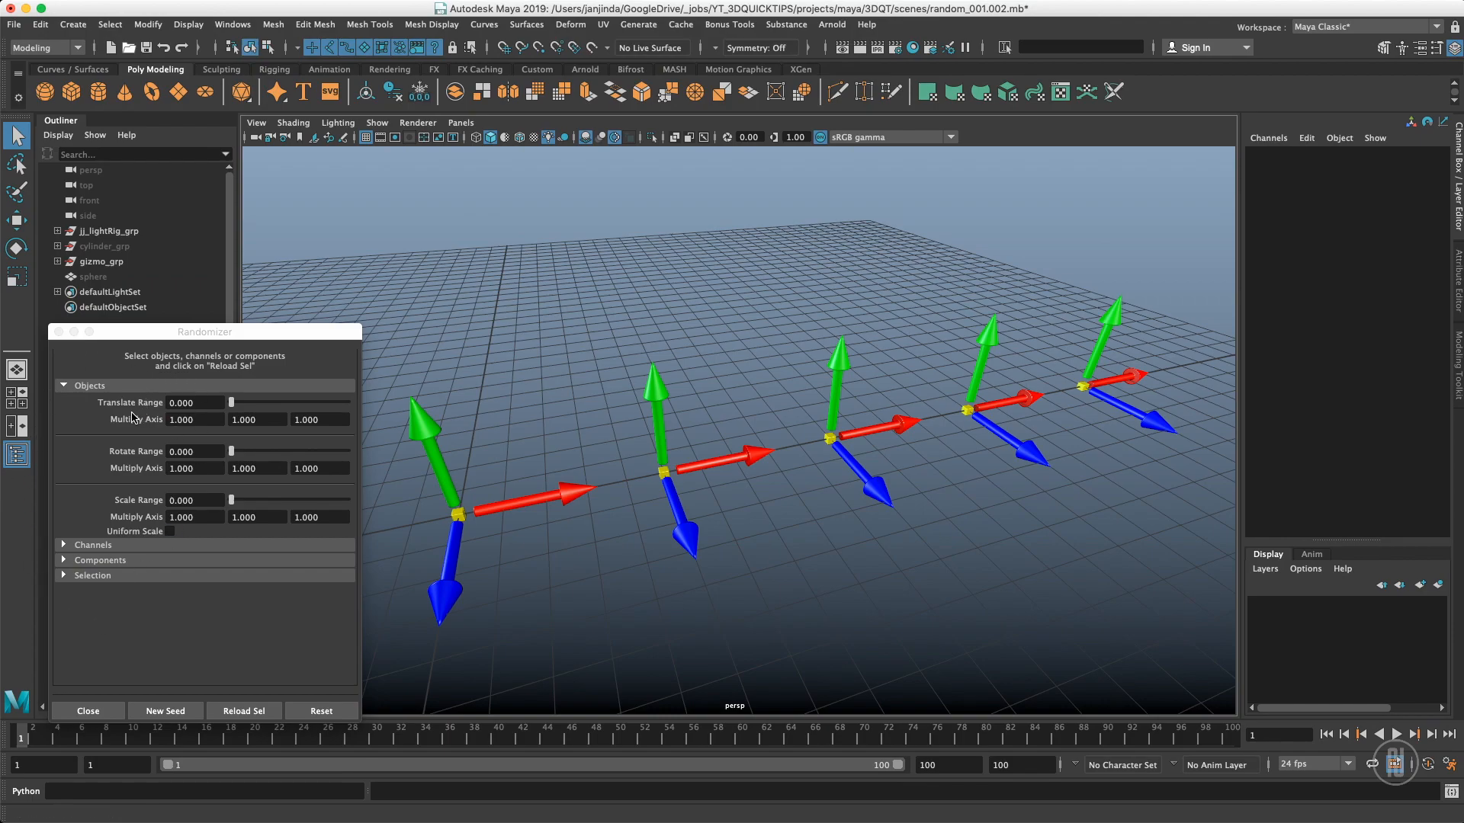
{"action": "mouse_move", "coordinate": [155, 485]}
{"action": "type", "text": "20.000"}
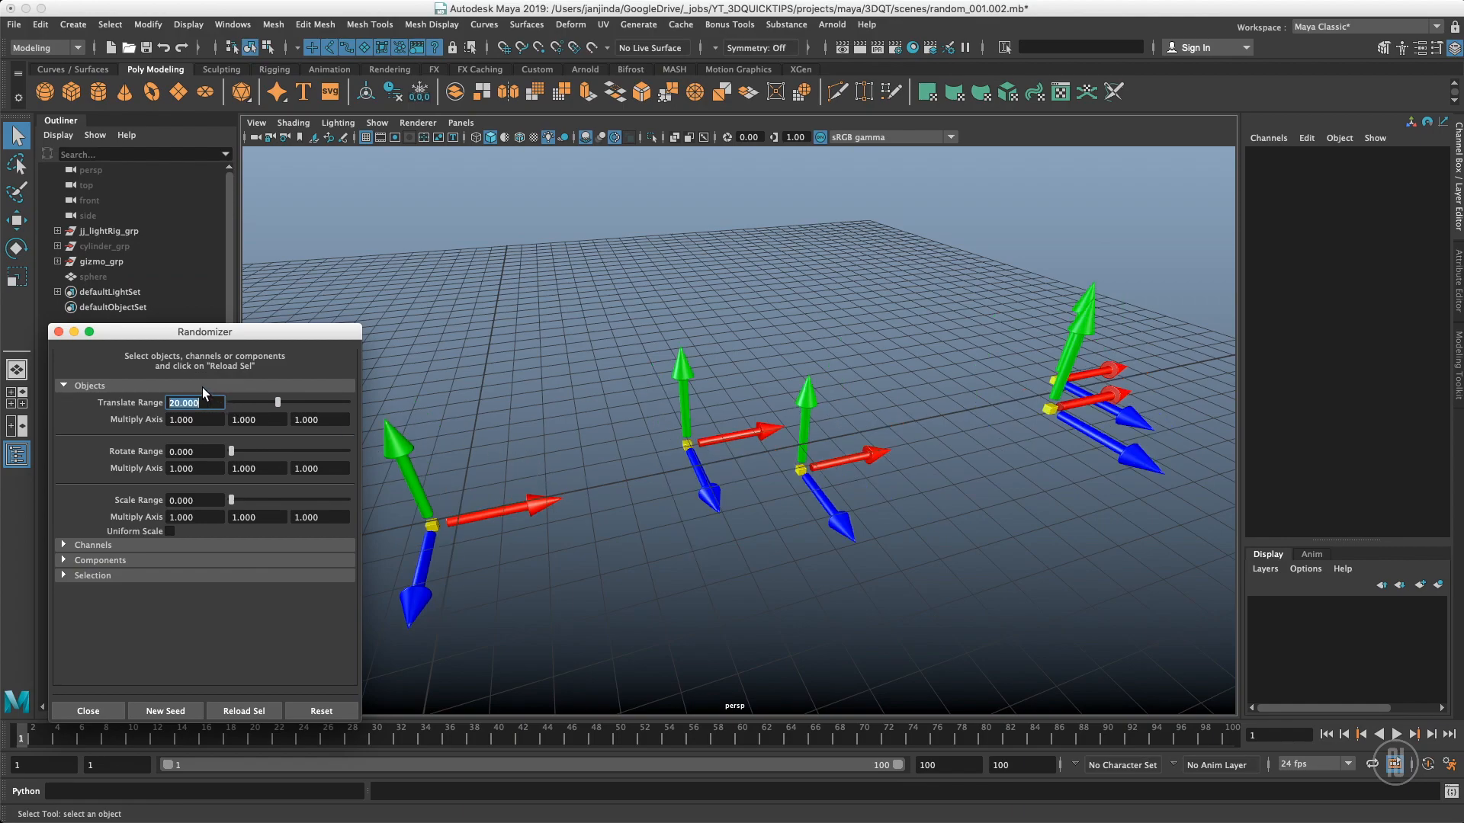
{"action": "mouse_move", "coordinate": [204, 387]}
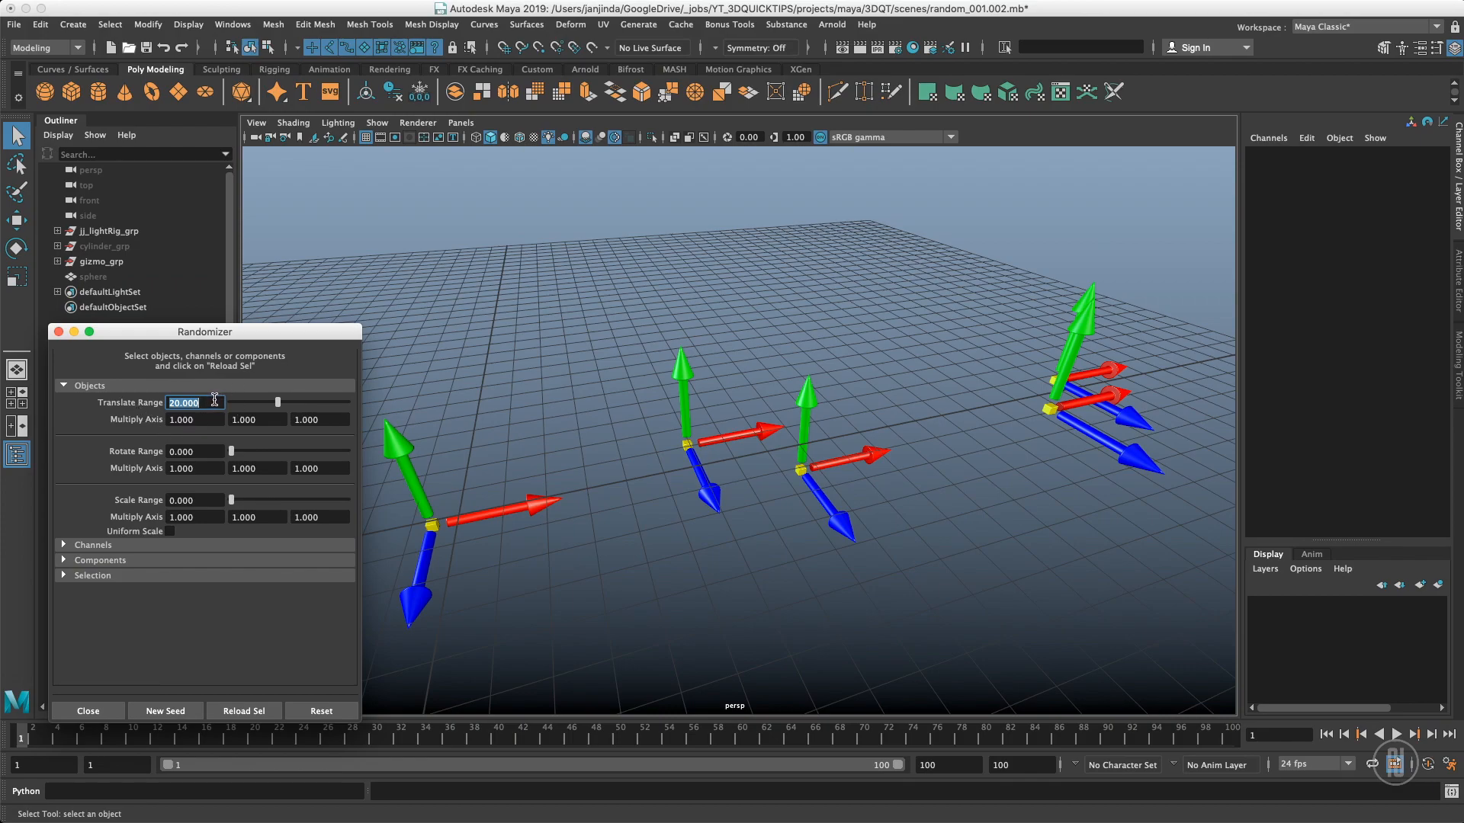
{"action": "mouse_move", "coordinate": [203, 333]}
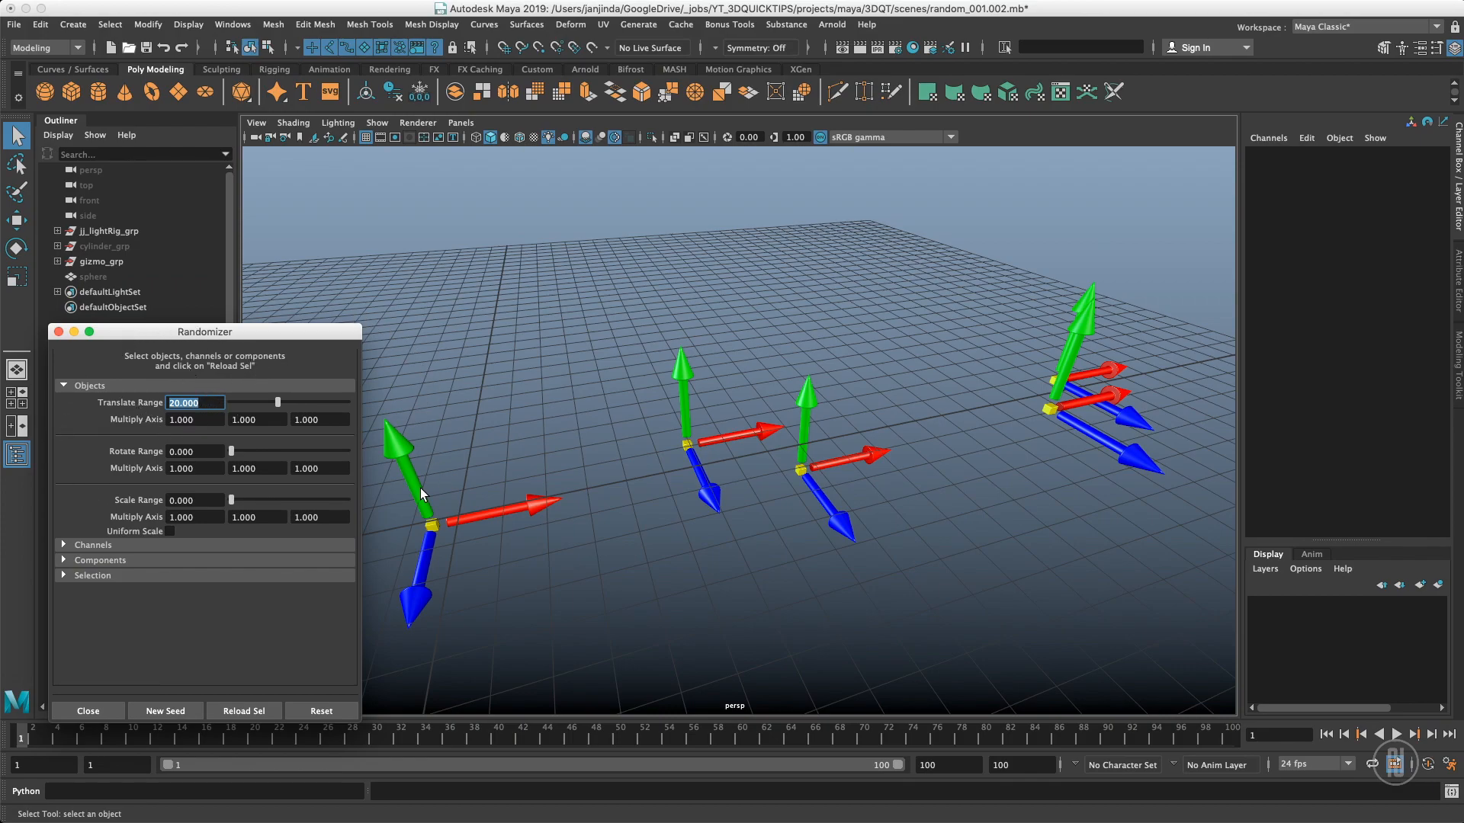
{"action": "mouse_move", "coordinate": [415, 478]}
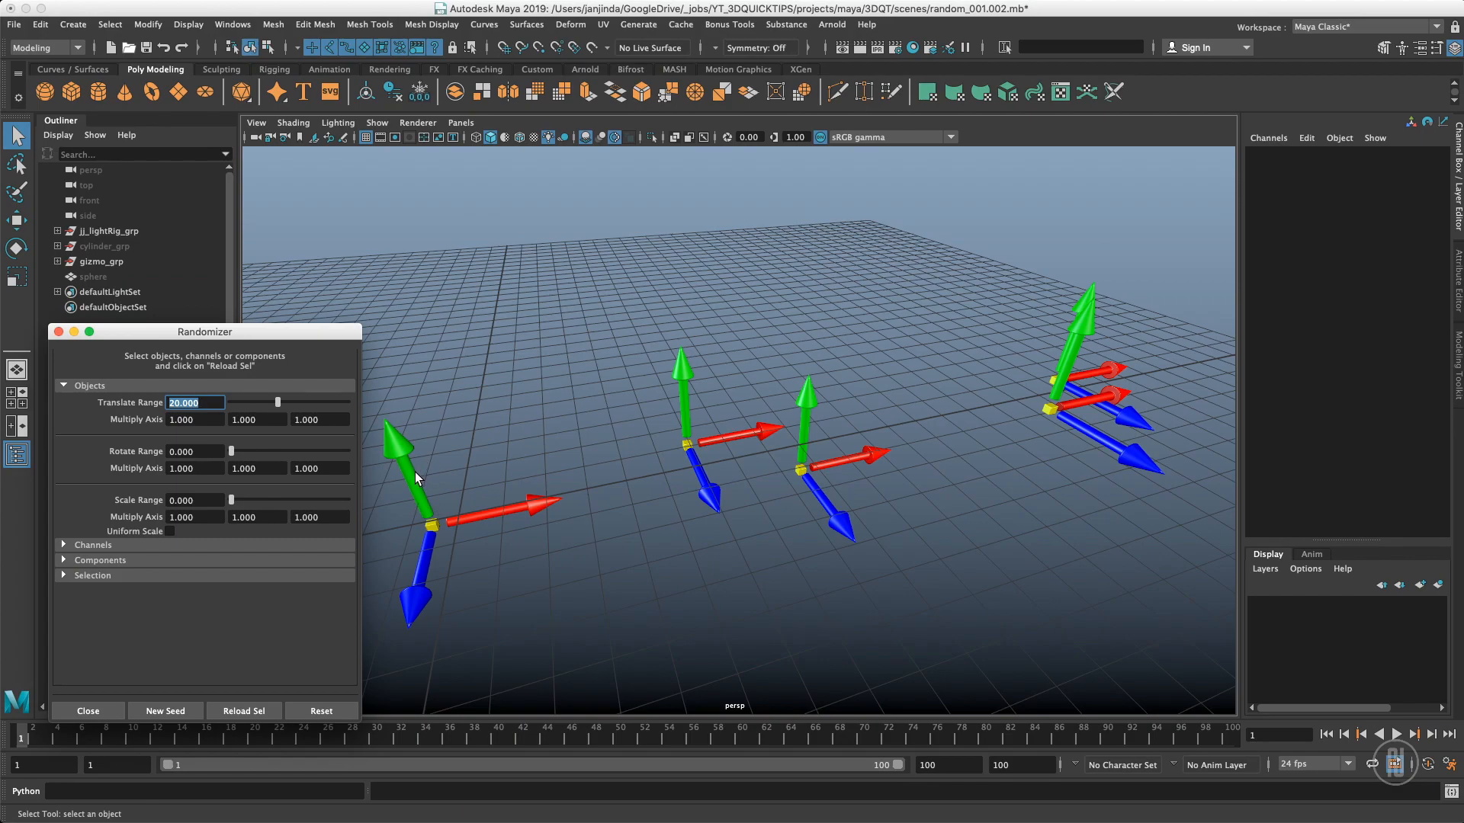
{"action": "mouse_move", "coordinate": [565, 516]}
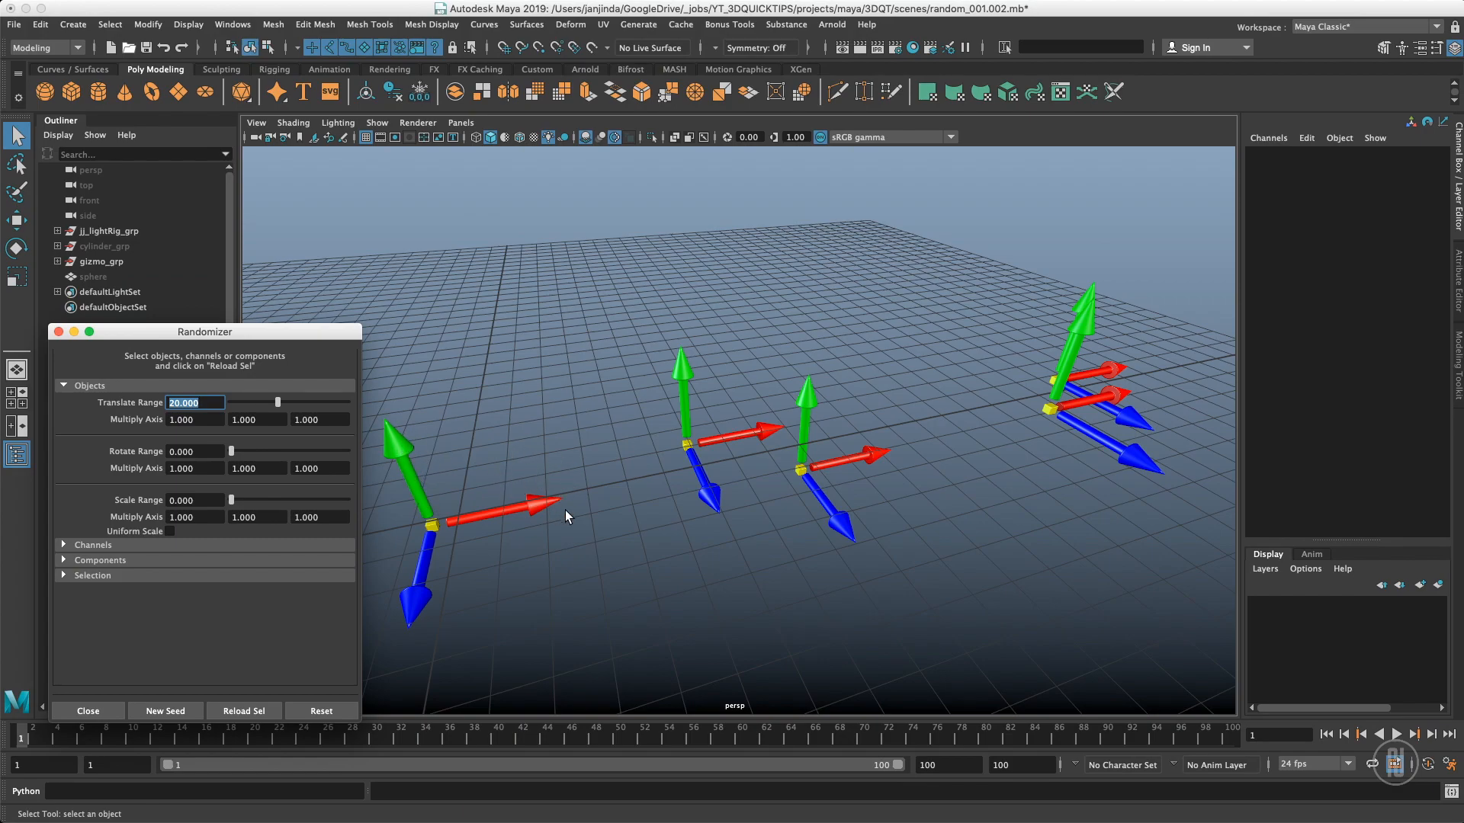
{"action": "mouse_move", "coordinate": [653, 419]}
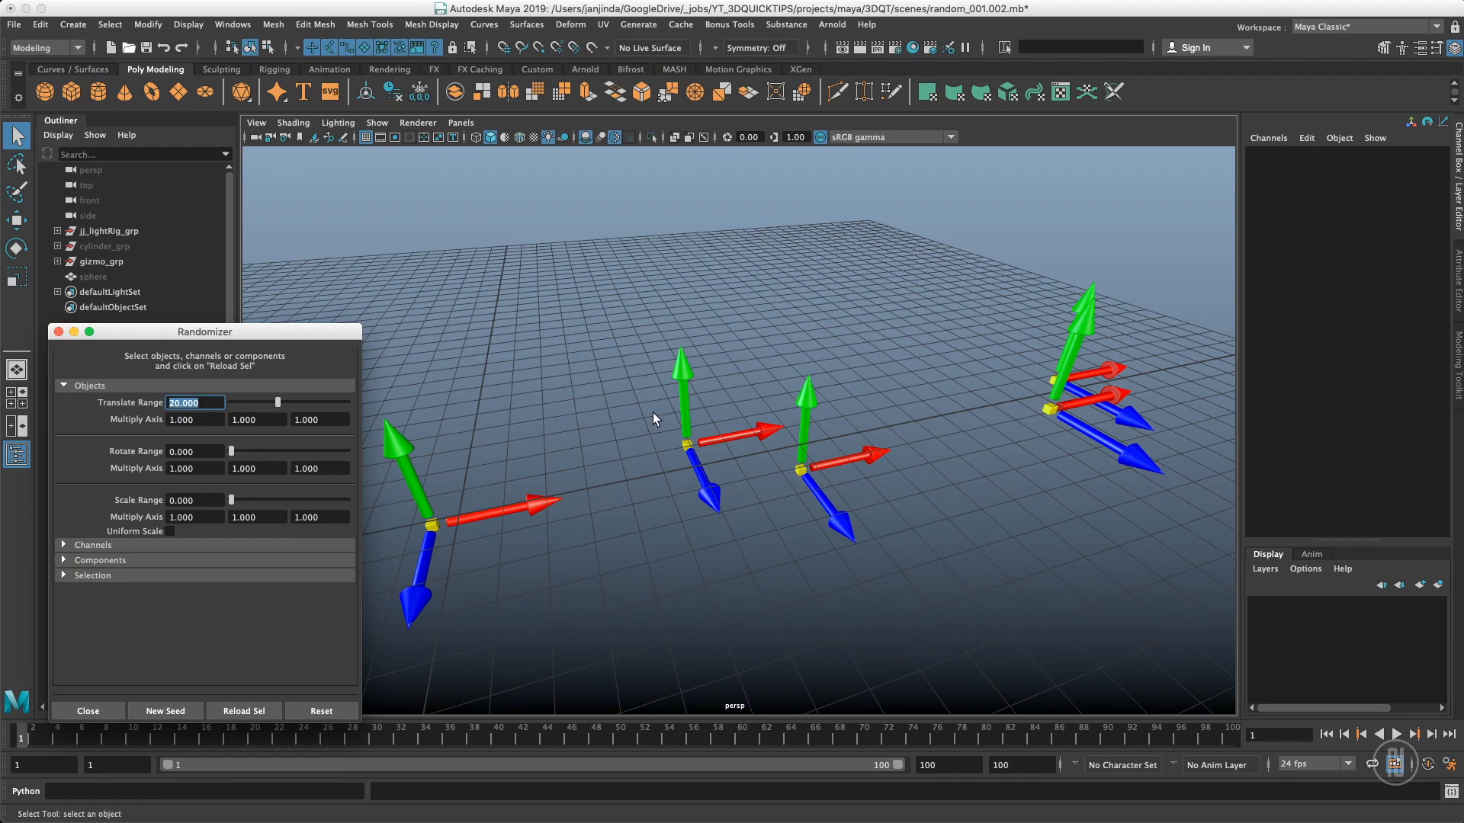
- Select gizmo_002 and read its translate values, about 30.3, -2.1 and -8.3
{"action": "left_click", "coordinate": [695, 457]}
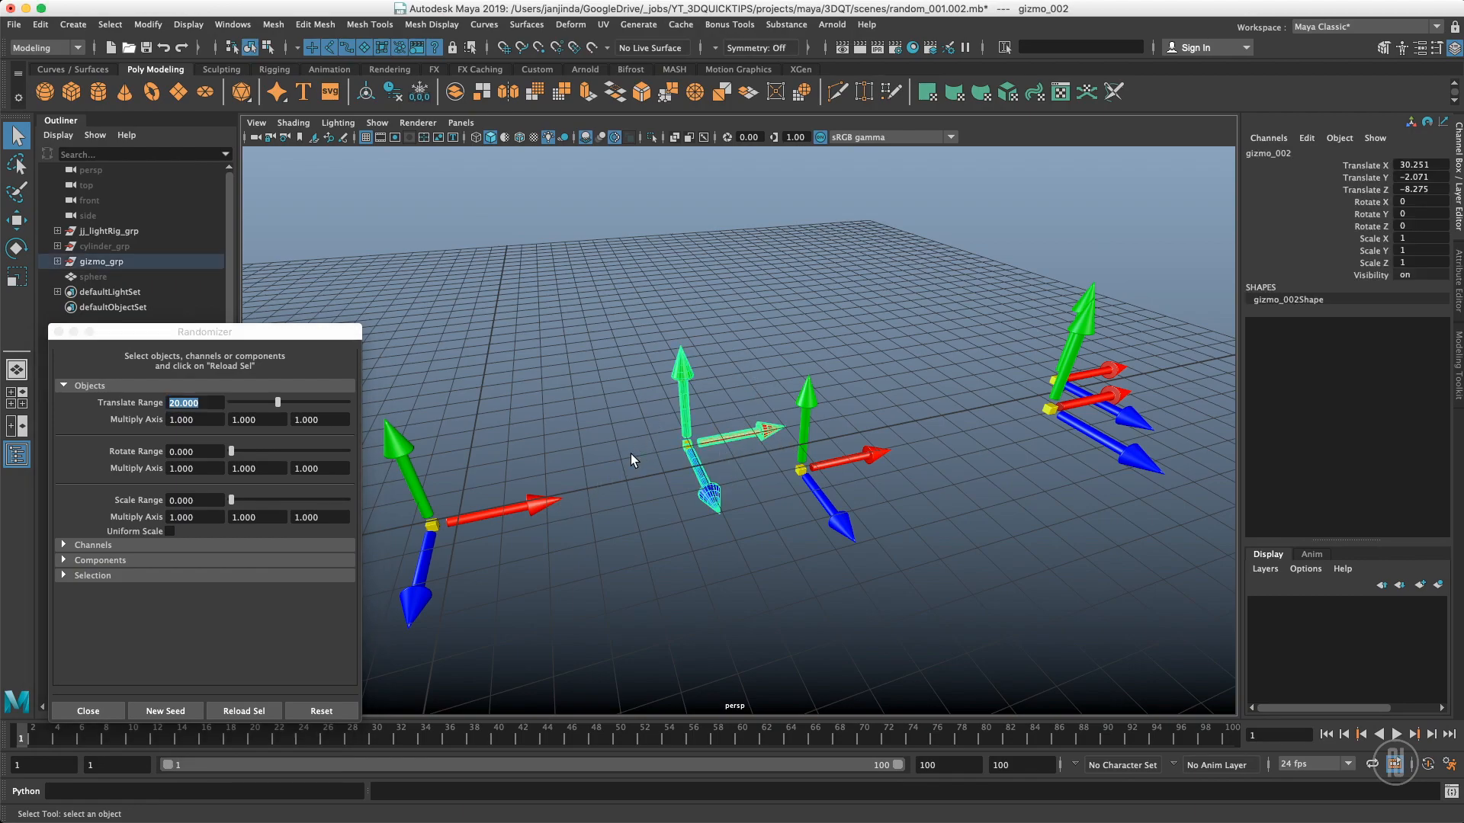
{"action": "mouse_move", "coordinate": [699, 498]}
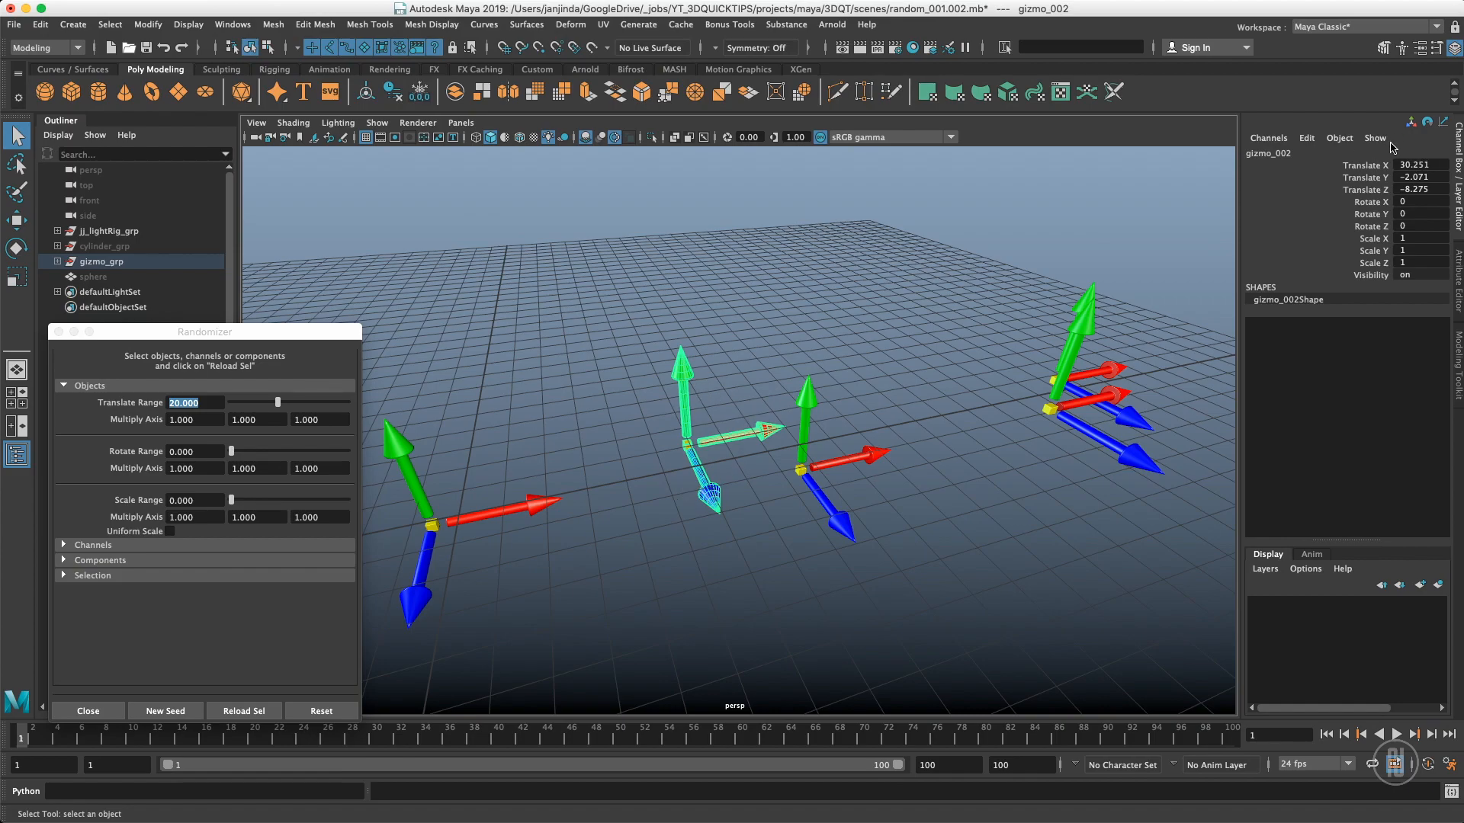
{"action": "mouse_move", "coordinate": [1414, 177]}
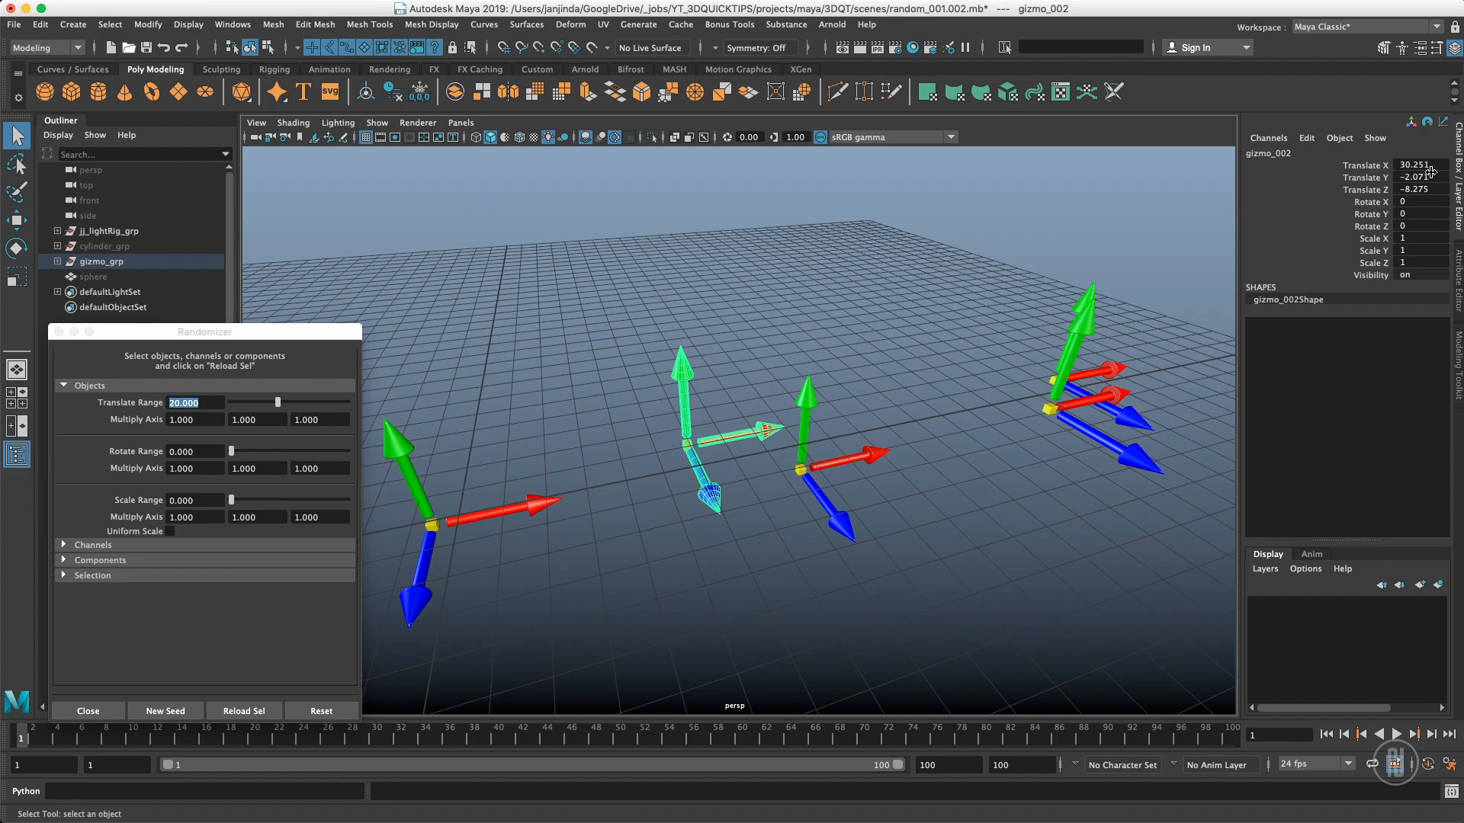
{"action": "mouse_move", "coordinate": [599, 536]}
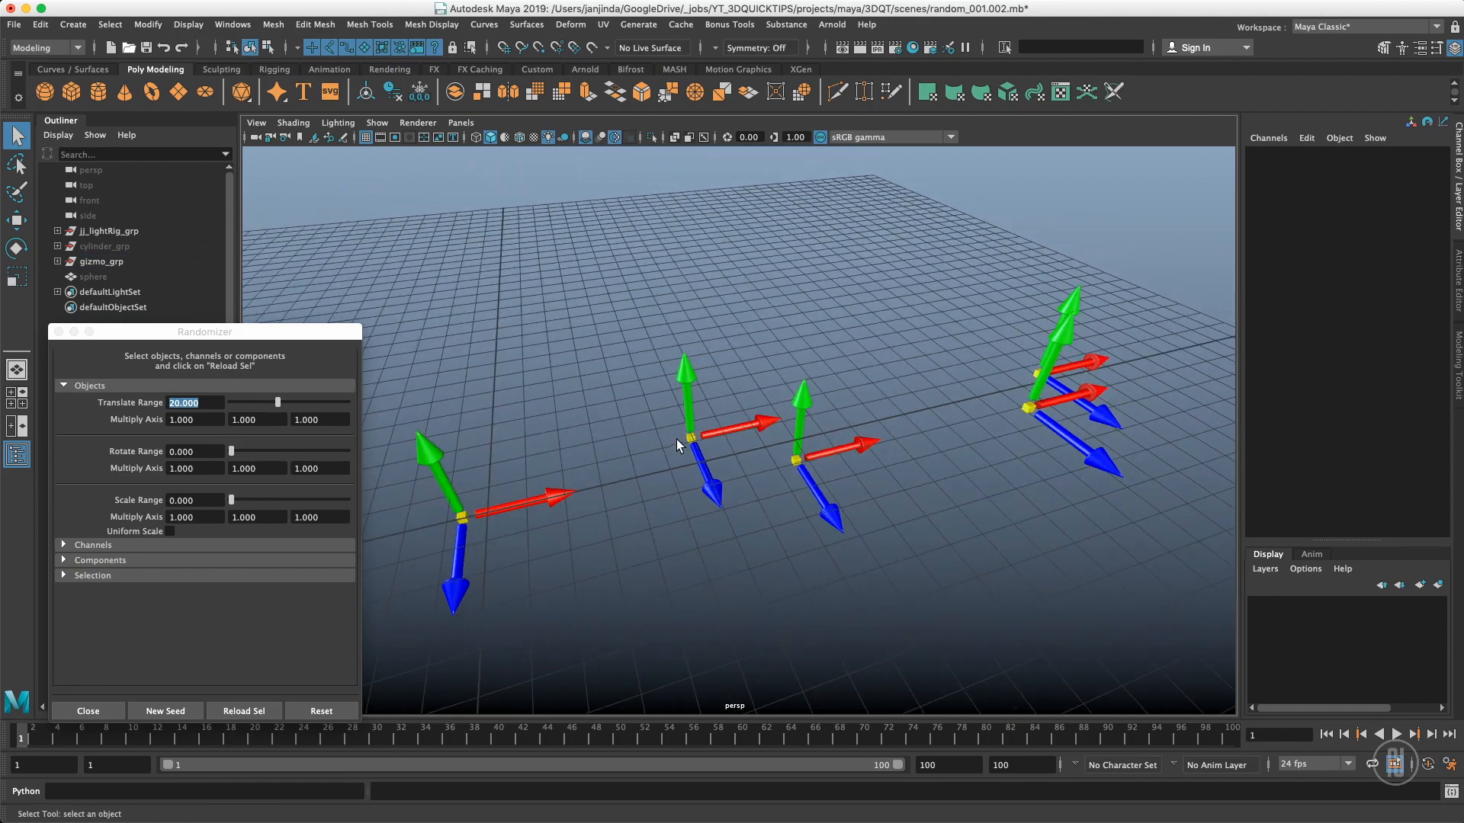
{"action": "mouse_move", "coordinate": [604, 467]}
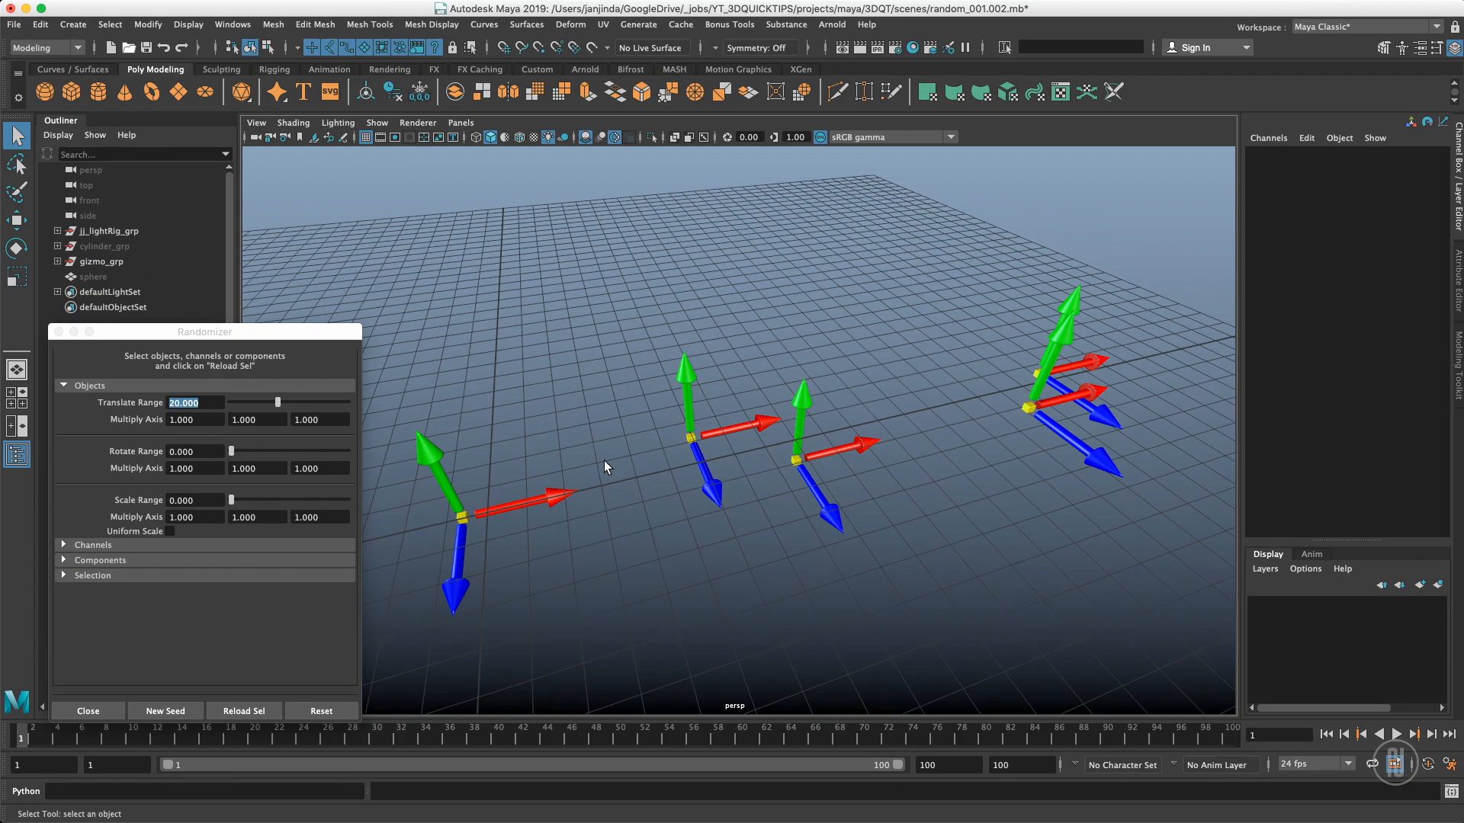
{"action": "mouse_move", "coordinate": [171, 435]}
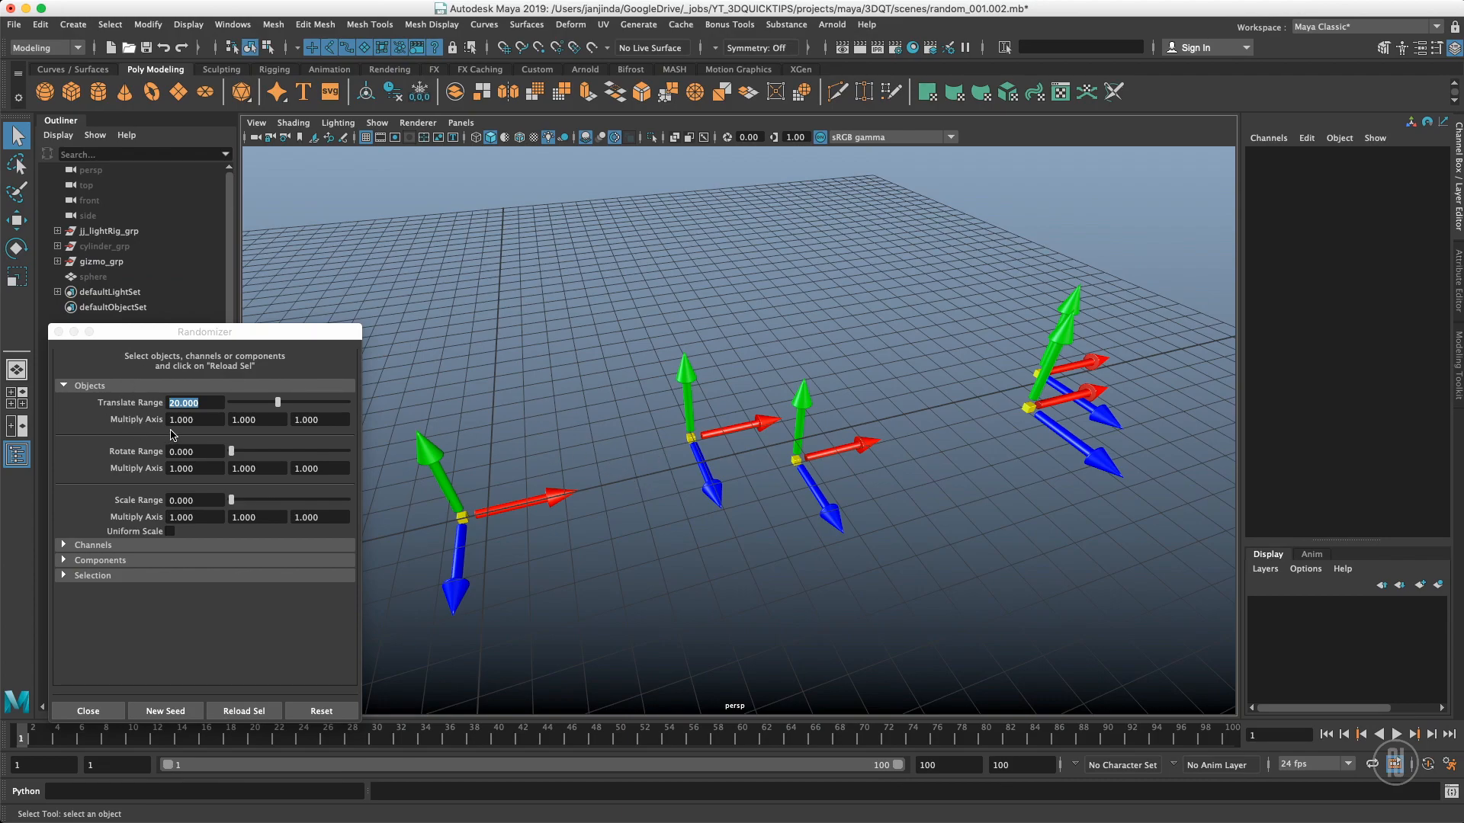
{"action": "mouse_move", "coordinate": [200, 428]}
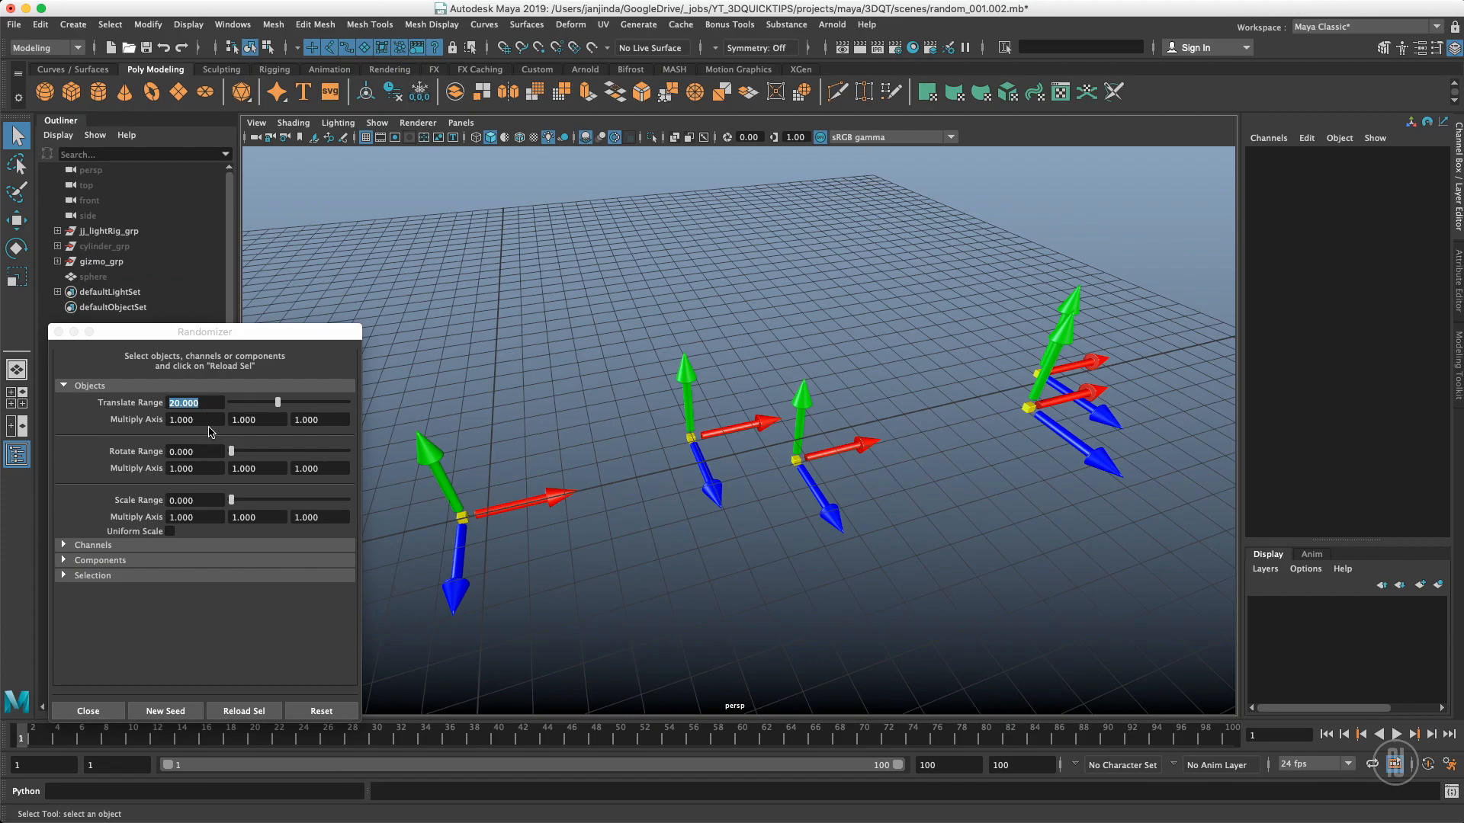
{"action": "mouse_move", "coordinate": [329, 437]}
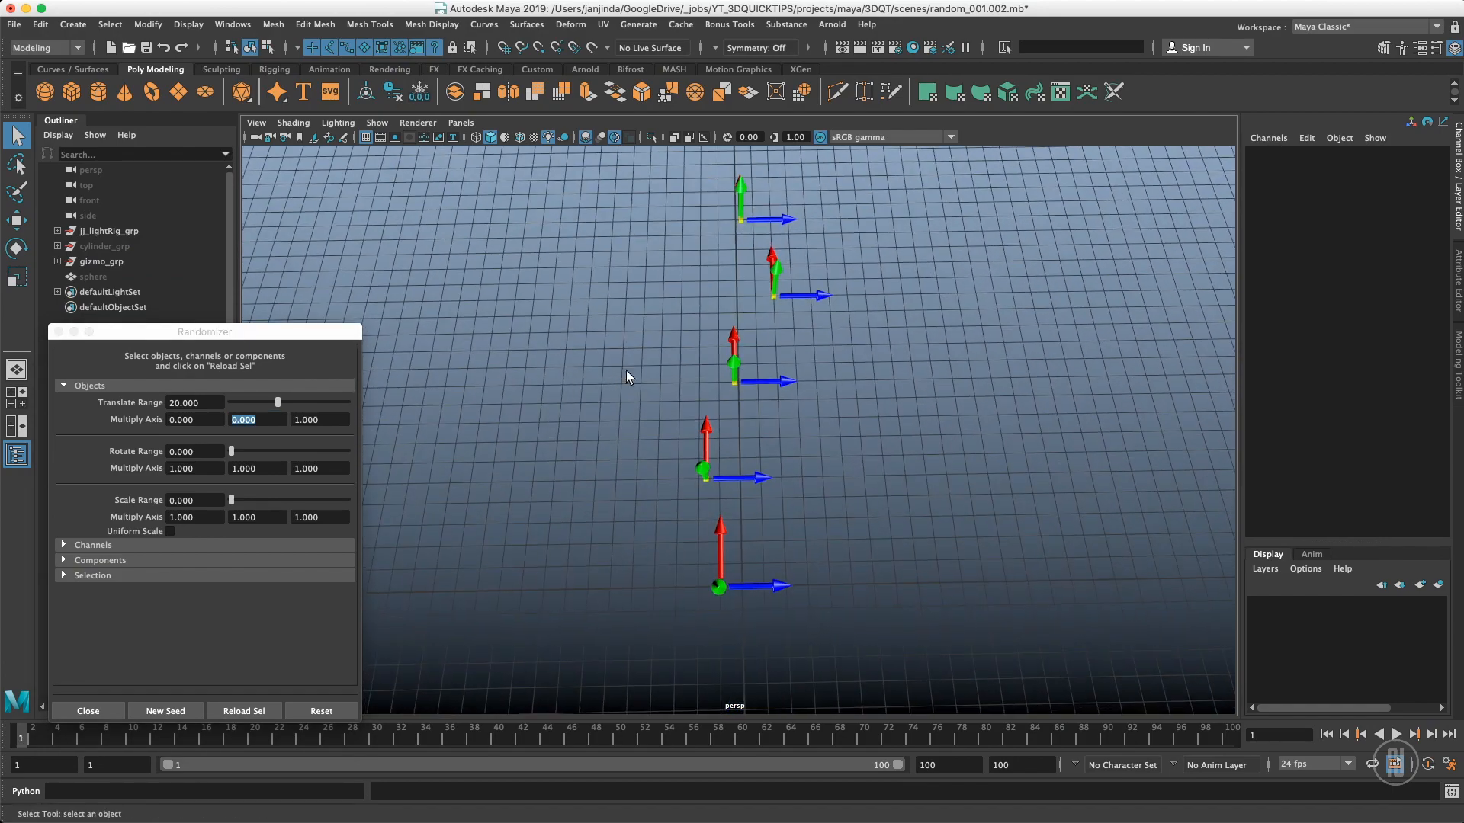
{"action": "mouse_move", "coordinate": [901, 268]}
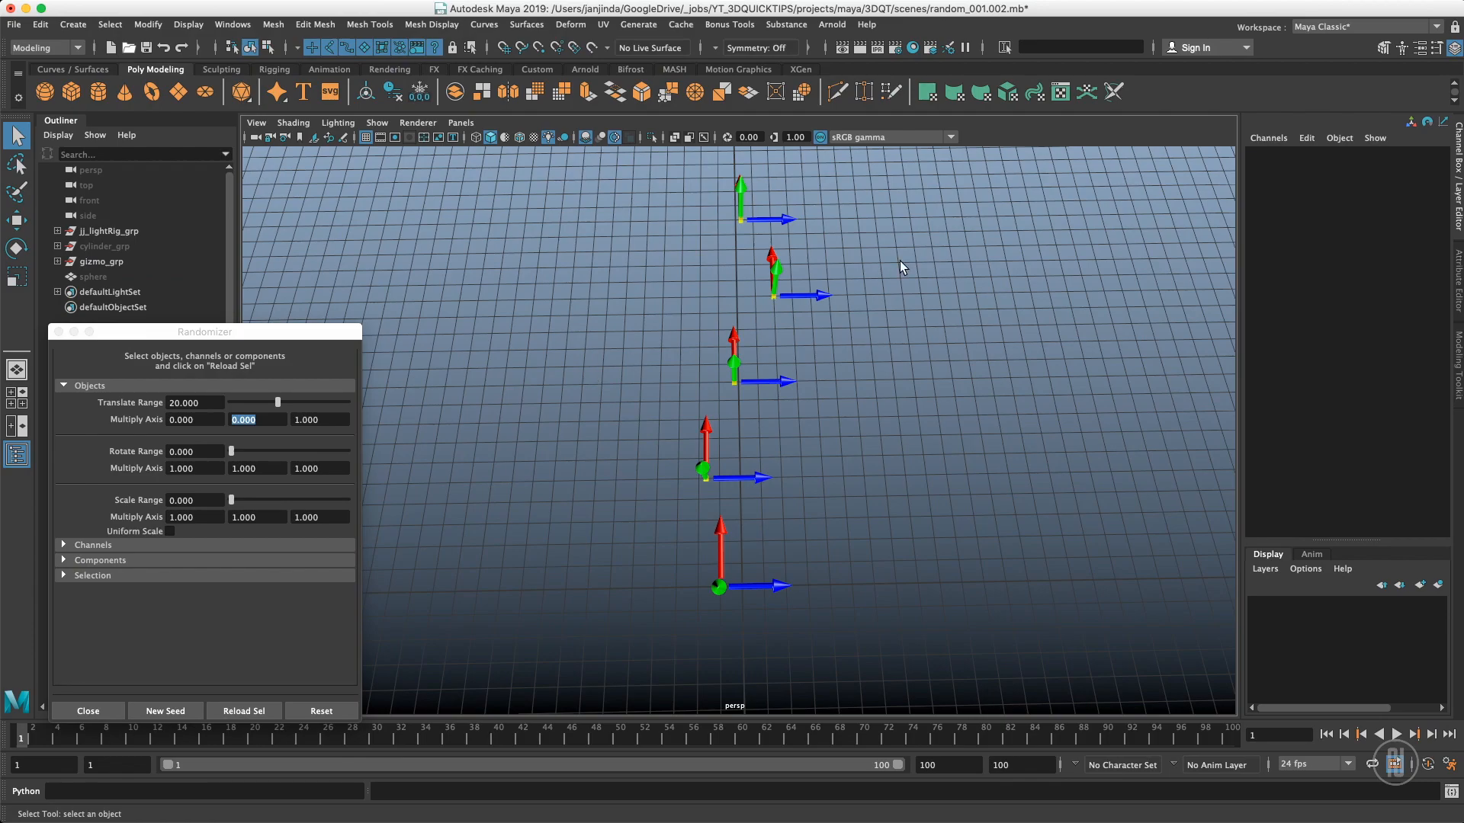
{"action": "mouse_move", "coordinate": [203, 403]}
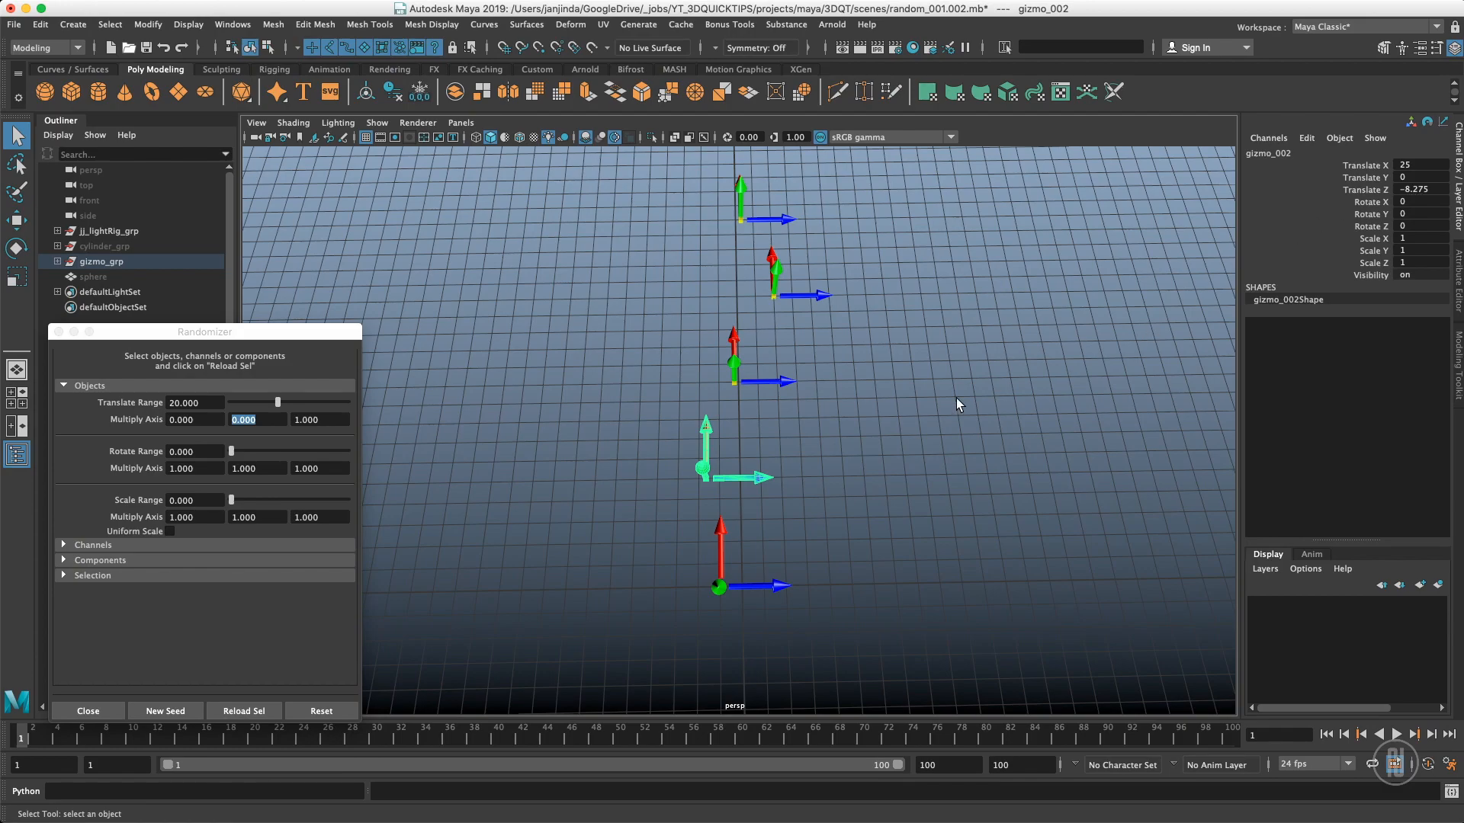
- Deselect the gizmo after checking its Z-only translate values
{"action": "left_click", "coordinate": [165, 711]}
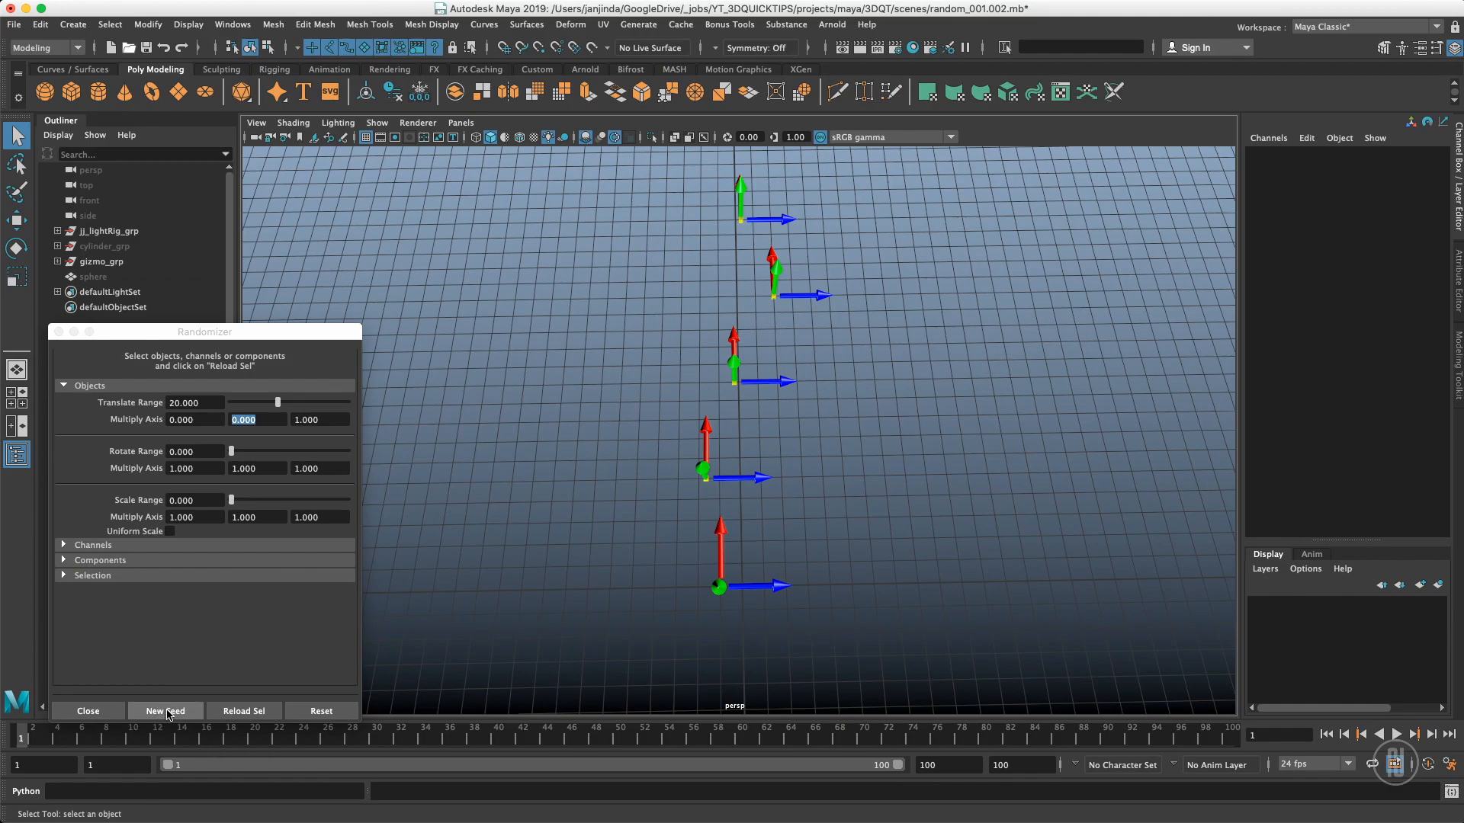
- Generate five new seeds, reshuffling the gizmos only along Z
{"action": "left_click", "coordinate": [165, 710]}
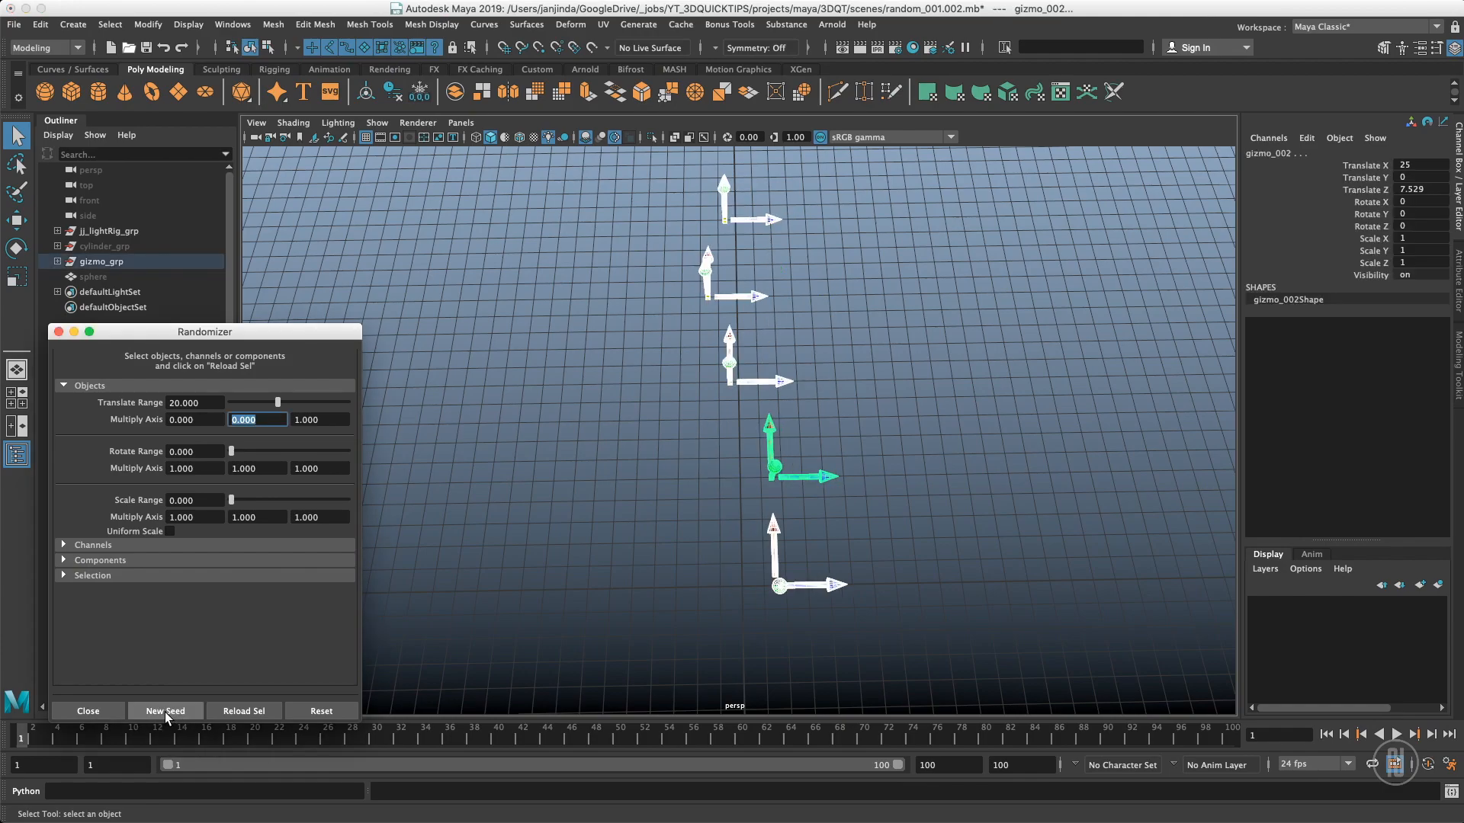
{"action": "left_click", "coordinate": [166, 710]}
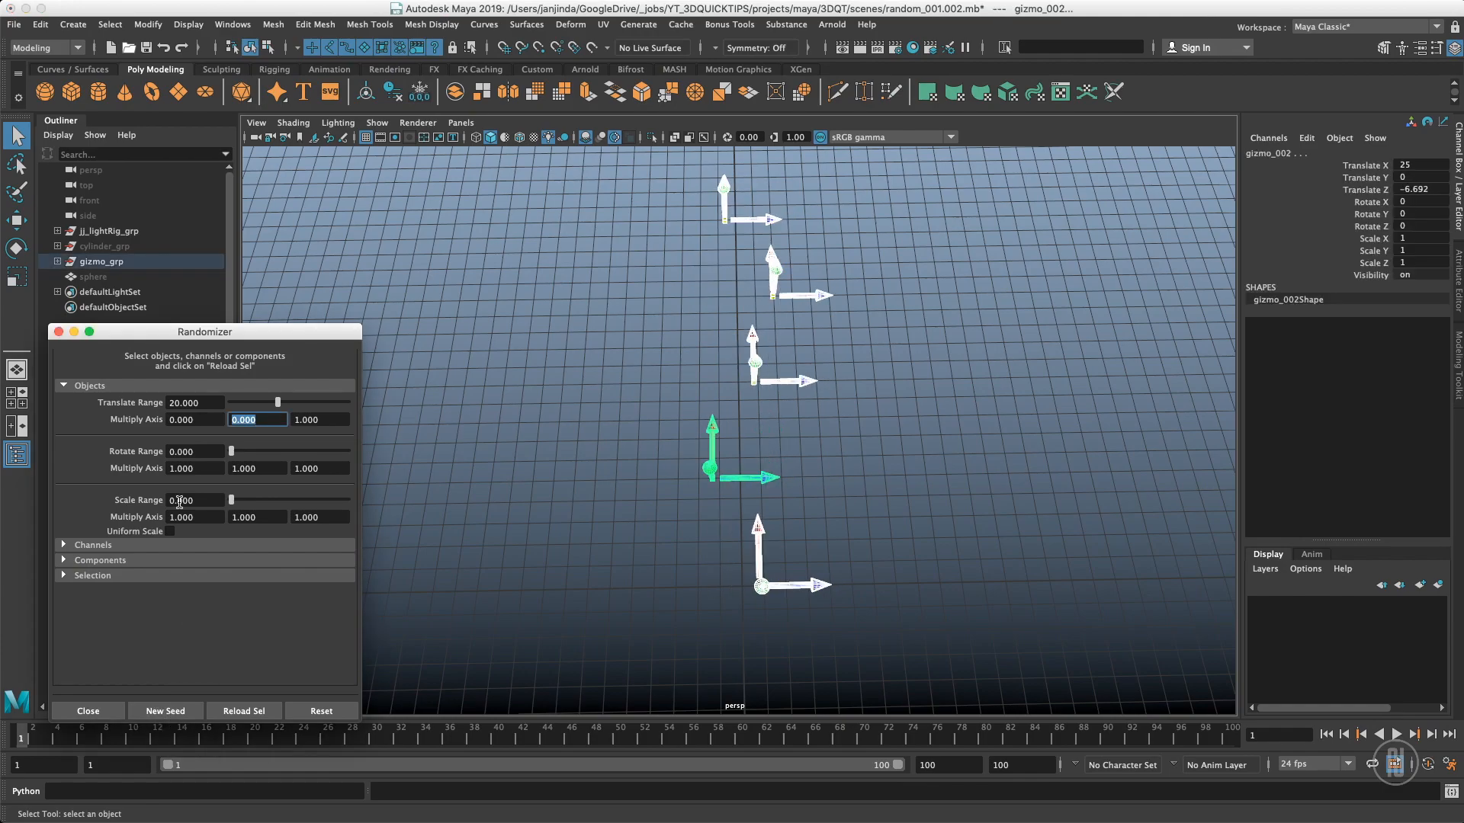
{"action": "left_click", "coordinate": [166, 711]}
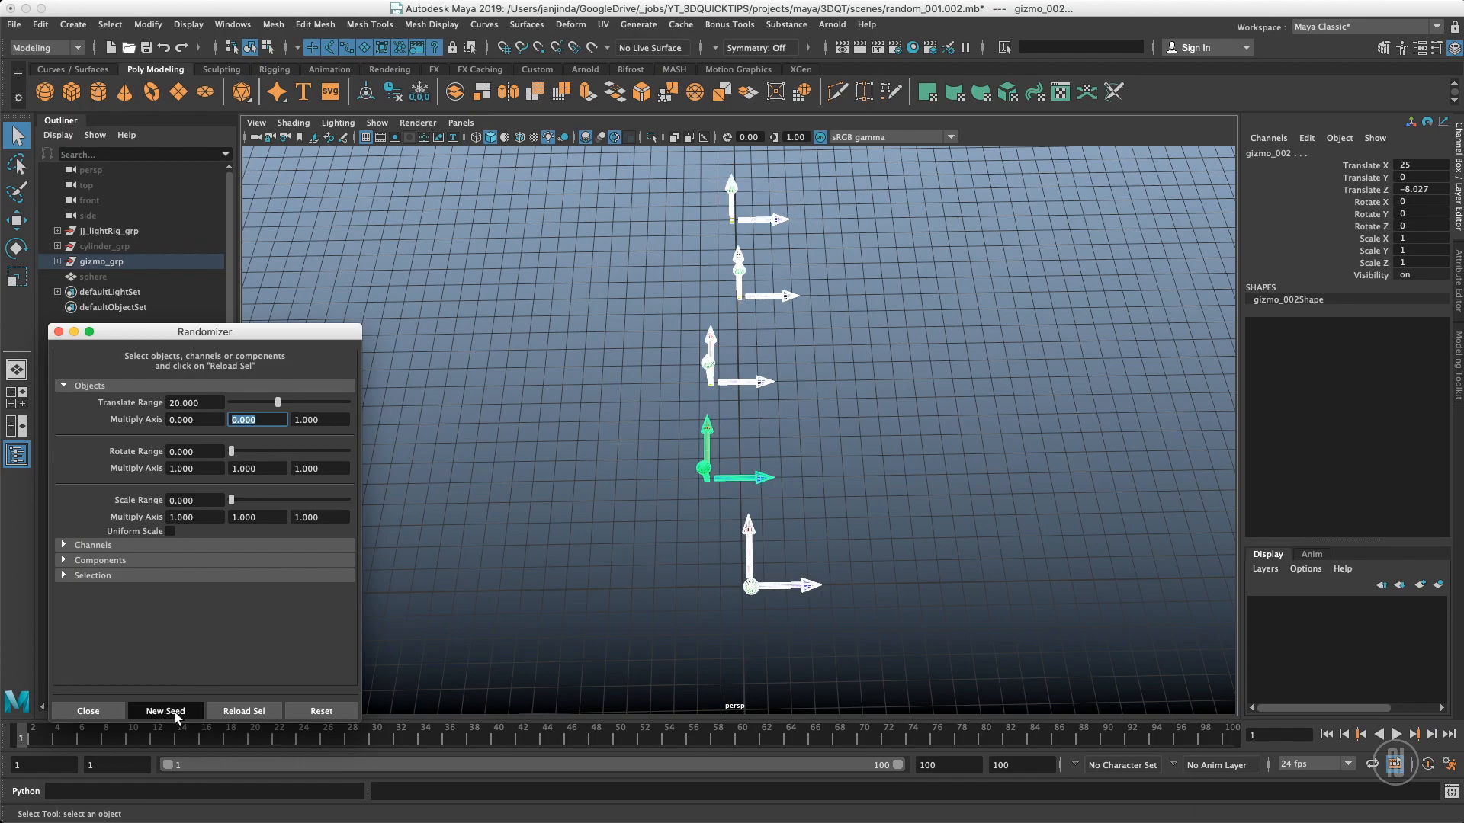
{"action": "left_click", "coordinate": [165, 711]}
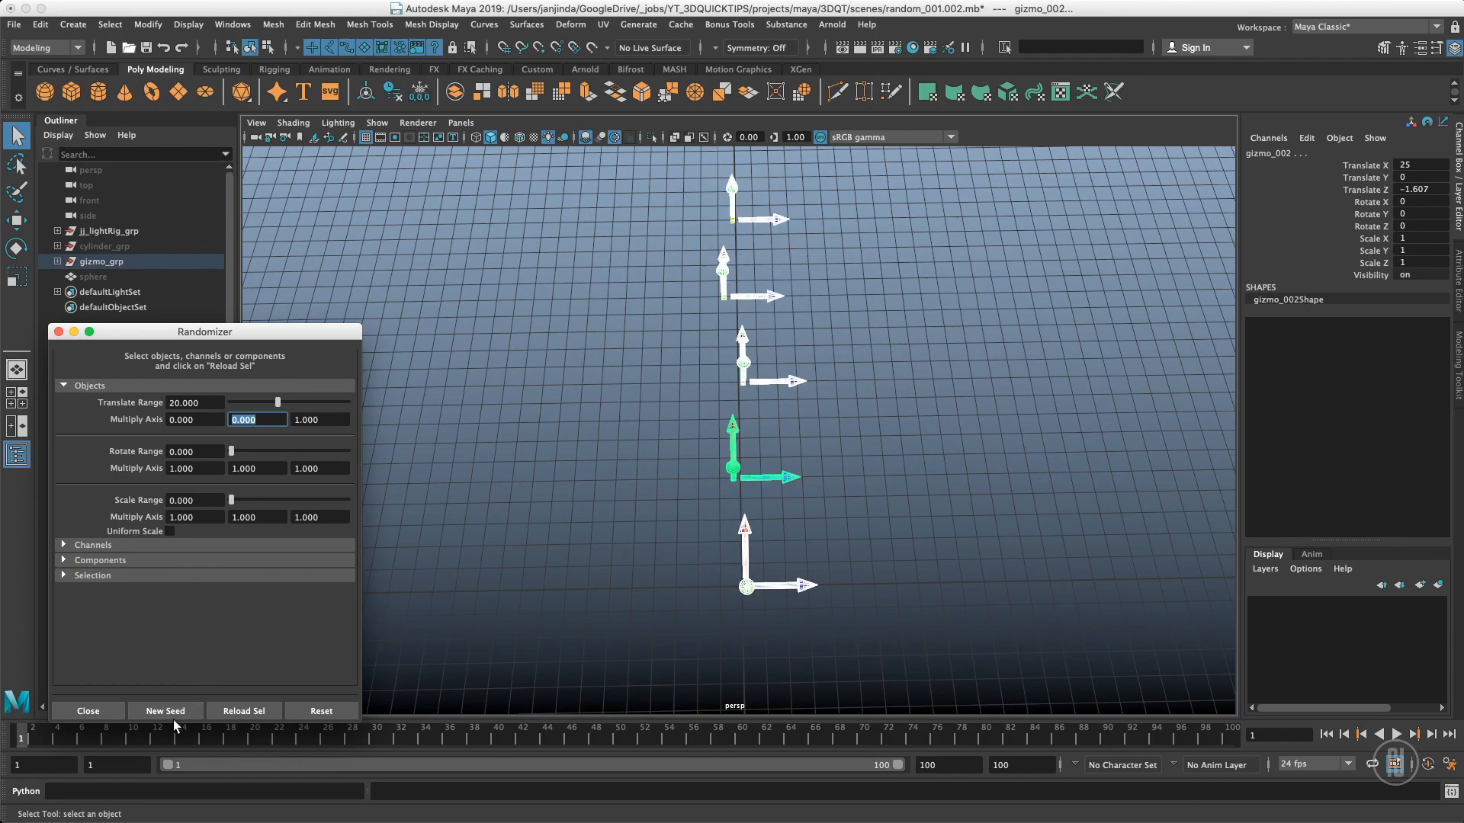
{"action": "left_click", "coordinate": [164, 710]}
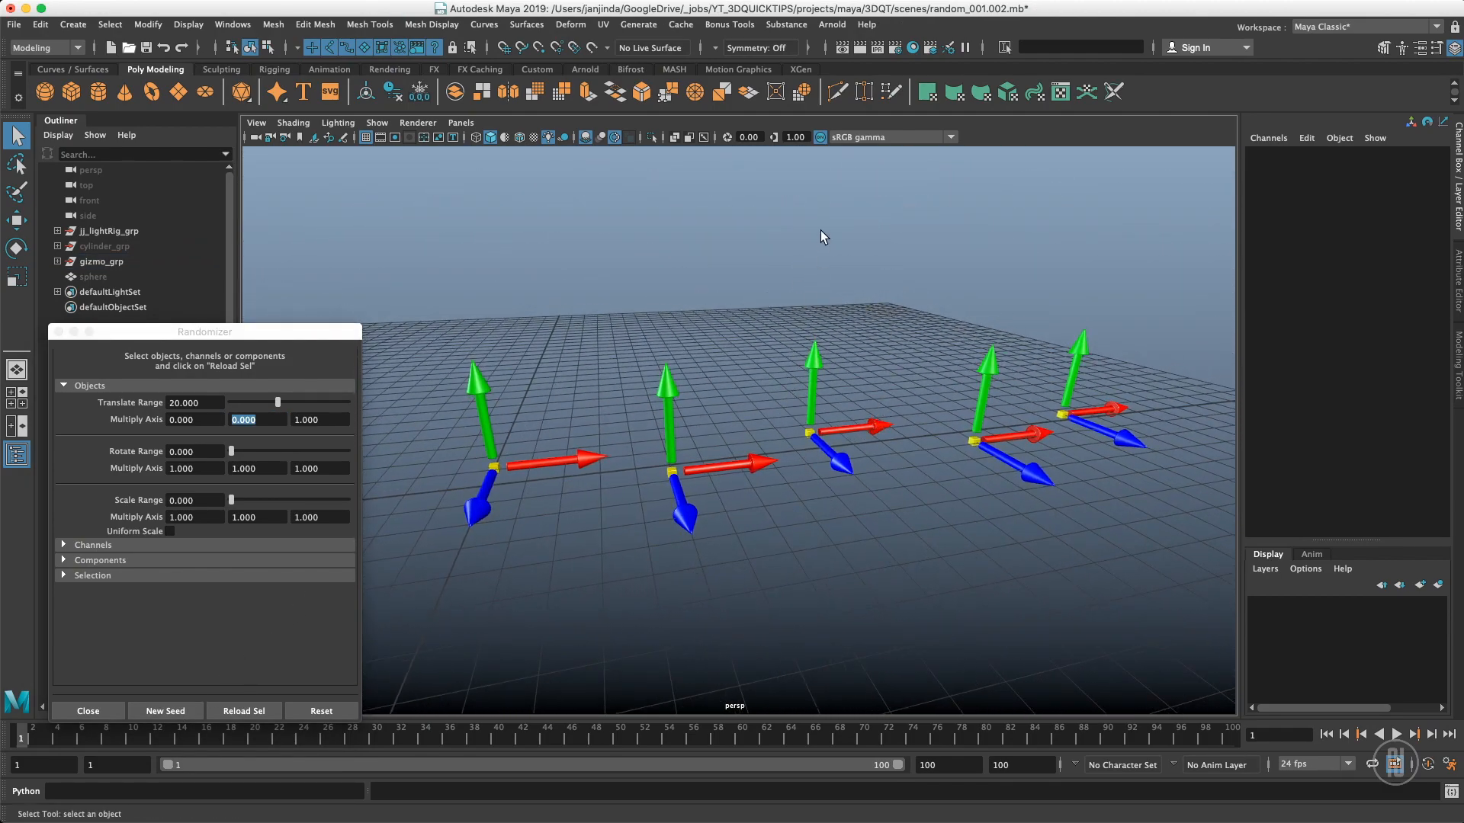
{"action": "mouse_move", "coordinate": [816, 373]}
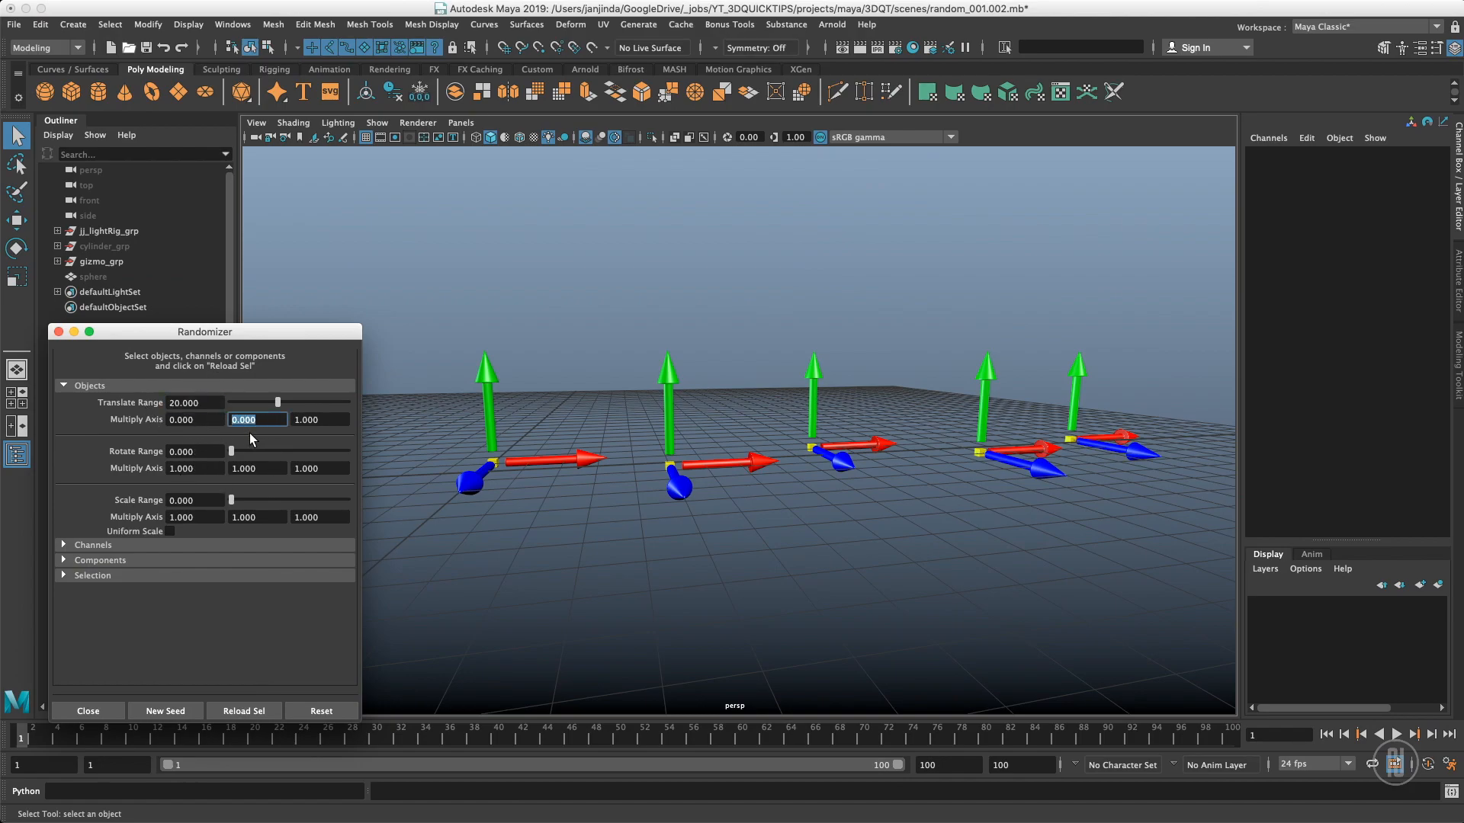
{"action": "mouse_move", "coordinate": [328, 427]}
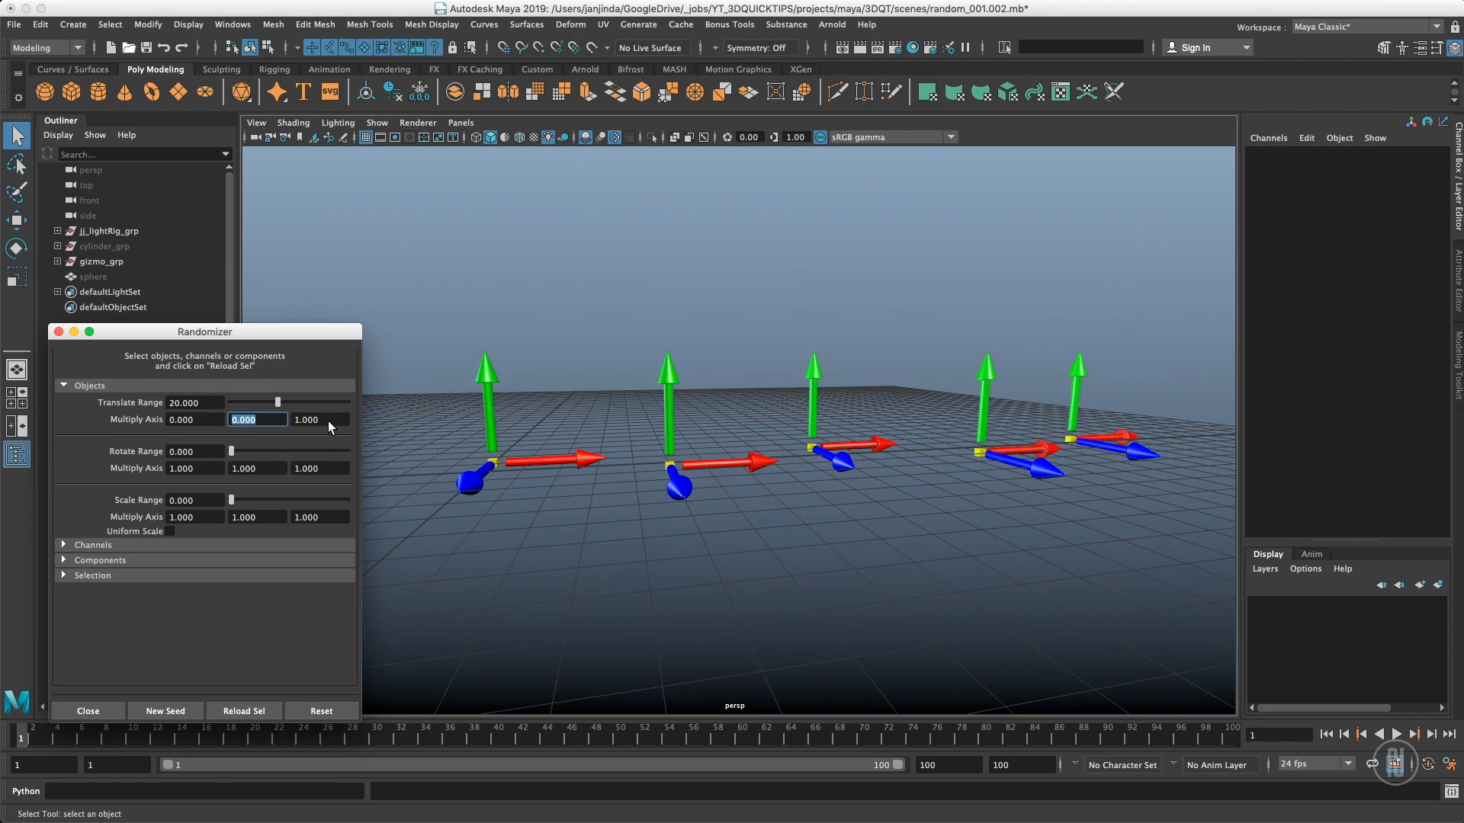
{"action": "mouse_move", "coordinate": [440, 245]}
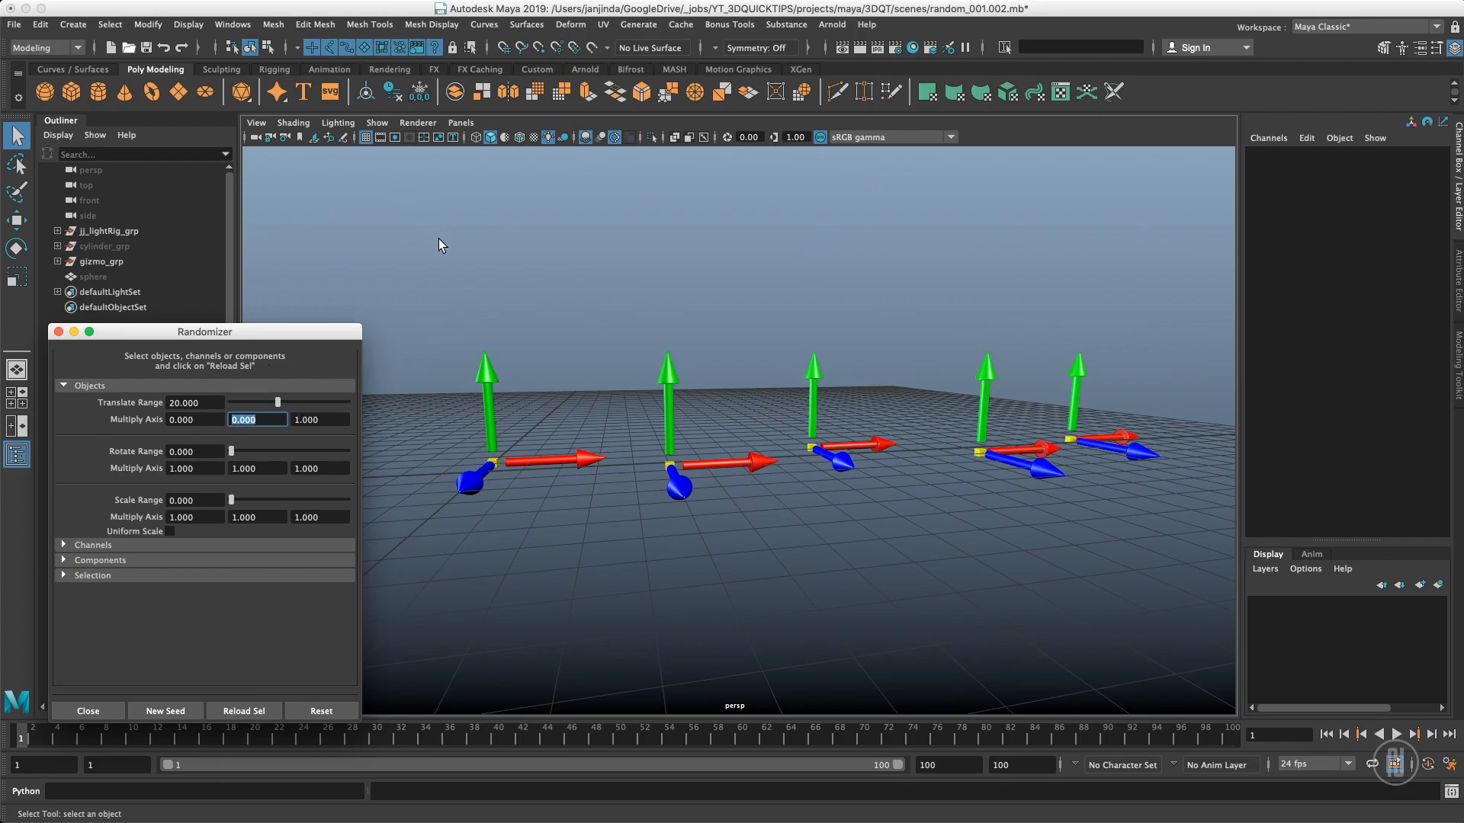
{"action": "mouse_move", "coordinate": [449, 260]}
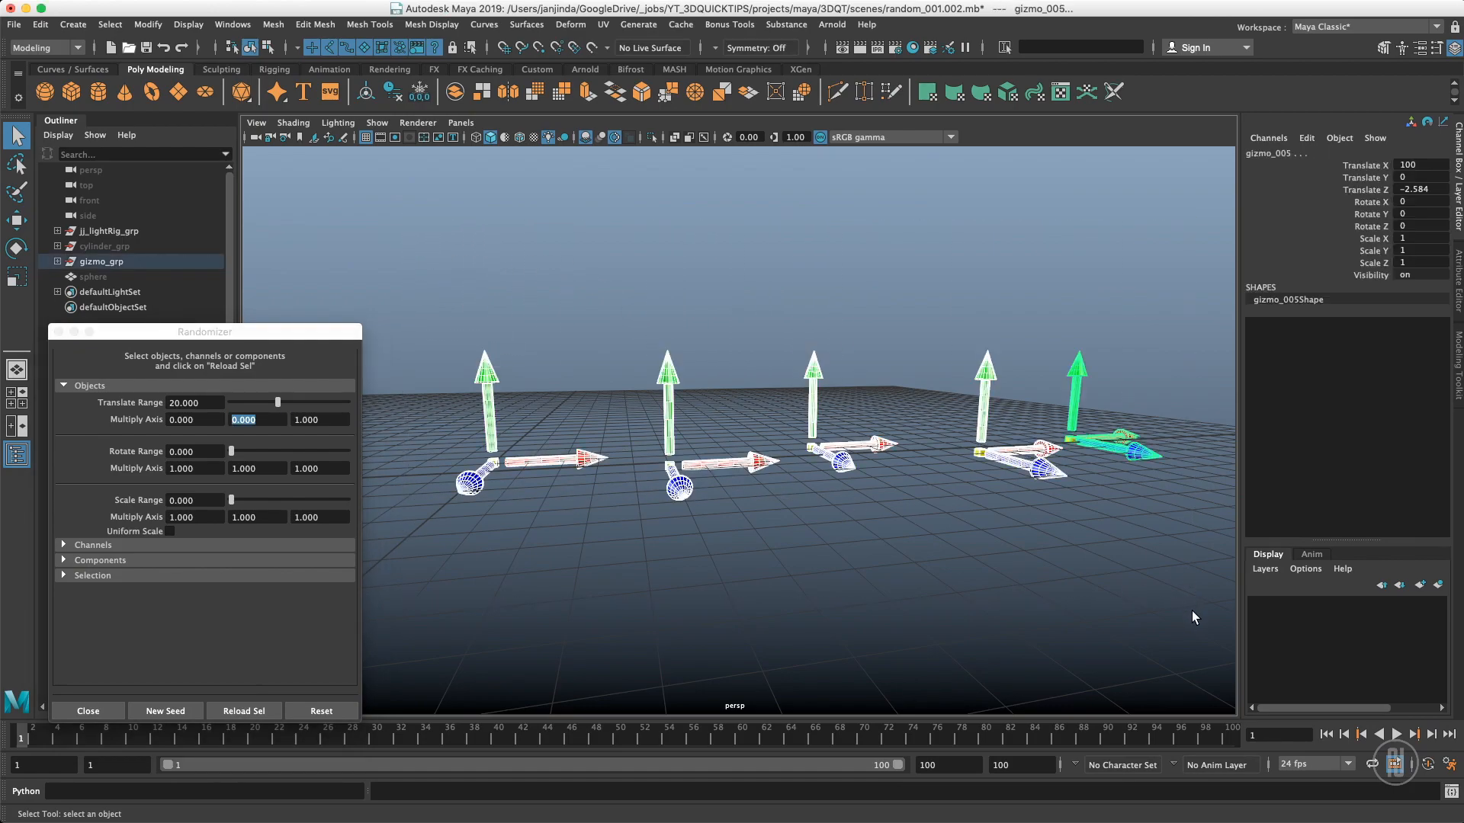
- Reset the Randomizer to defaults: translate range 0, all multipliers 1
{"action": "left_click", "coordinate": [320, 710]}
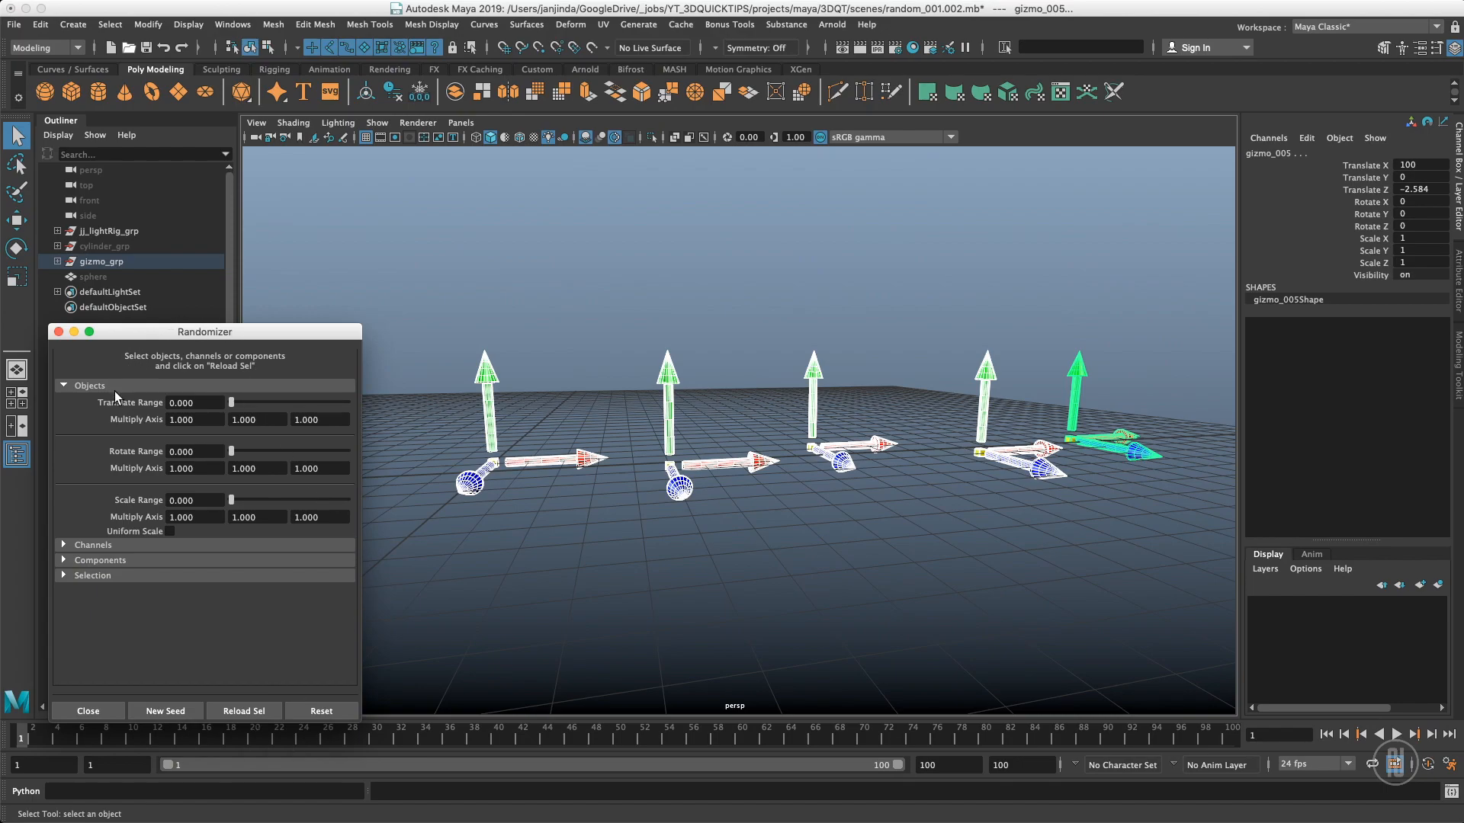
{"action": "mouse_move", "coordinate": [658, 324]}
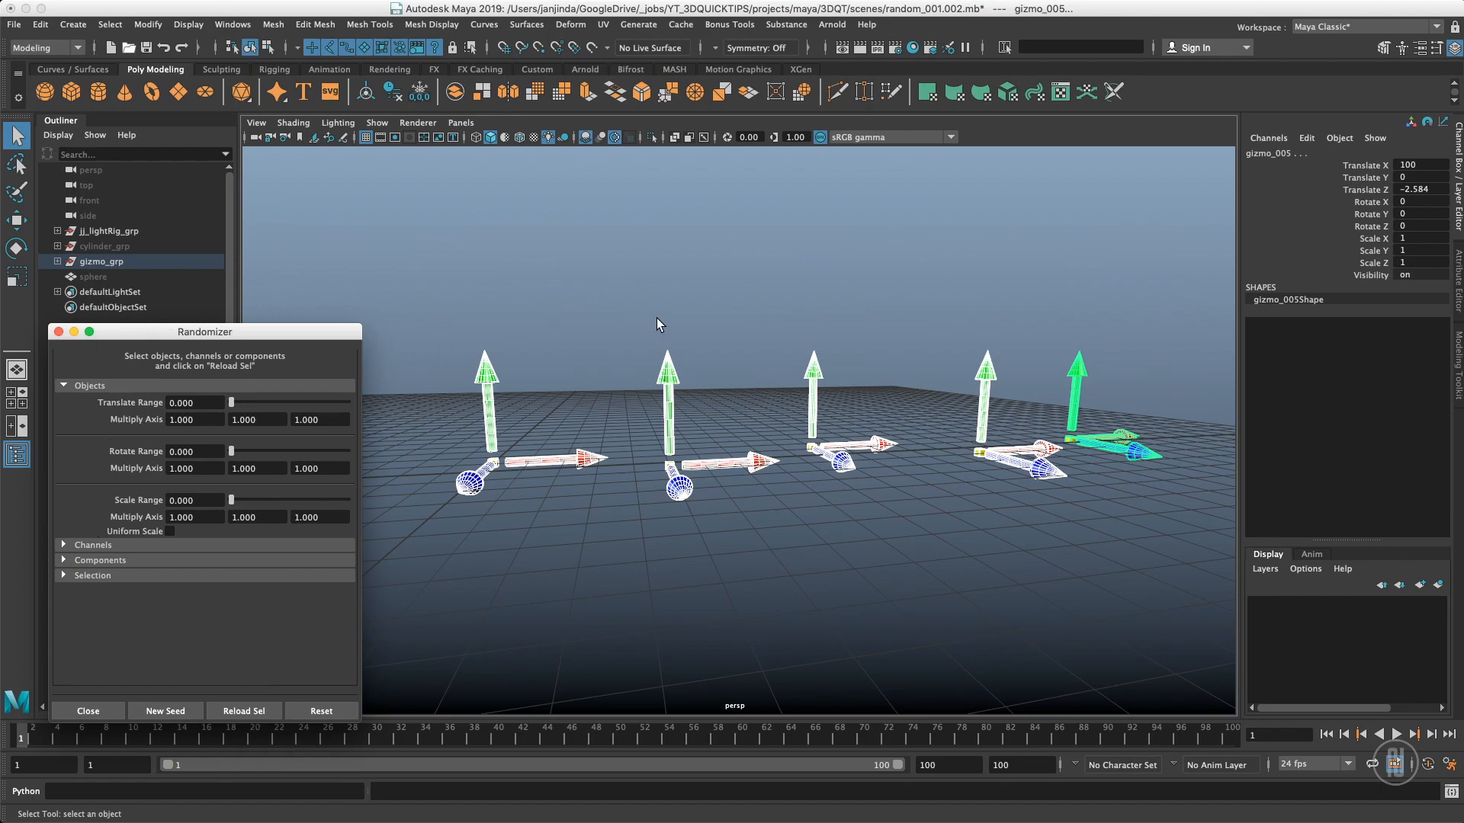
{"action": "mouse_move", "coordinate": [555, 392]}
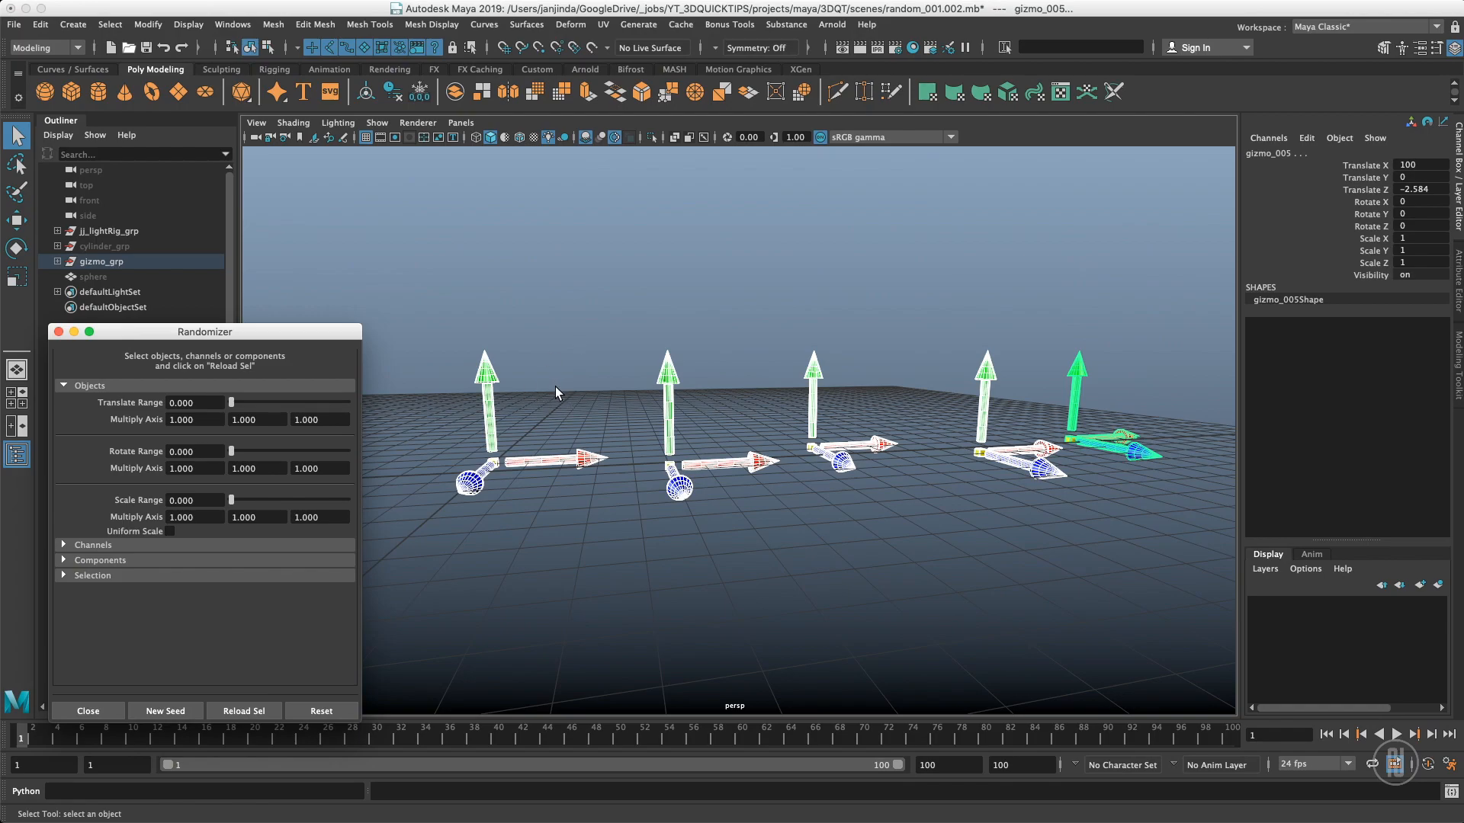
{"action": "mouse_move", "coordinate": [409, 327]}
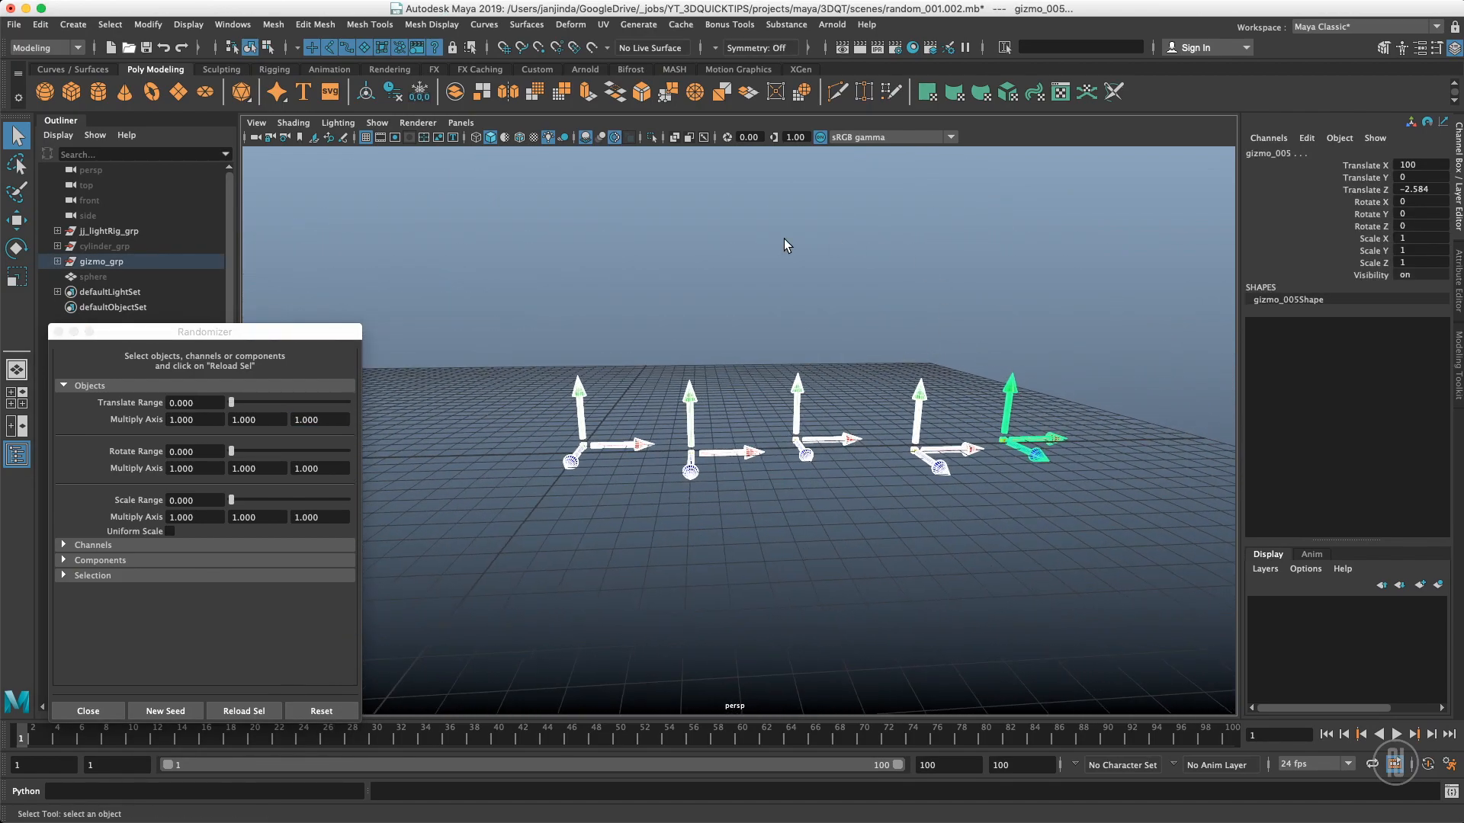
{"action": "mouse_move", "coordinate": [545, 520]}
{"action": "type", "text": "360.000"}
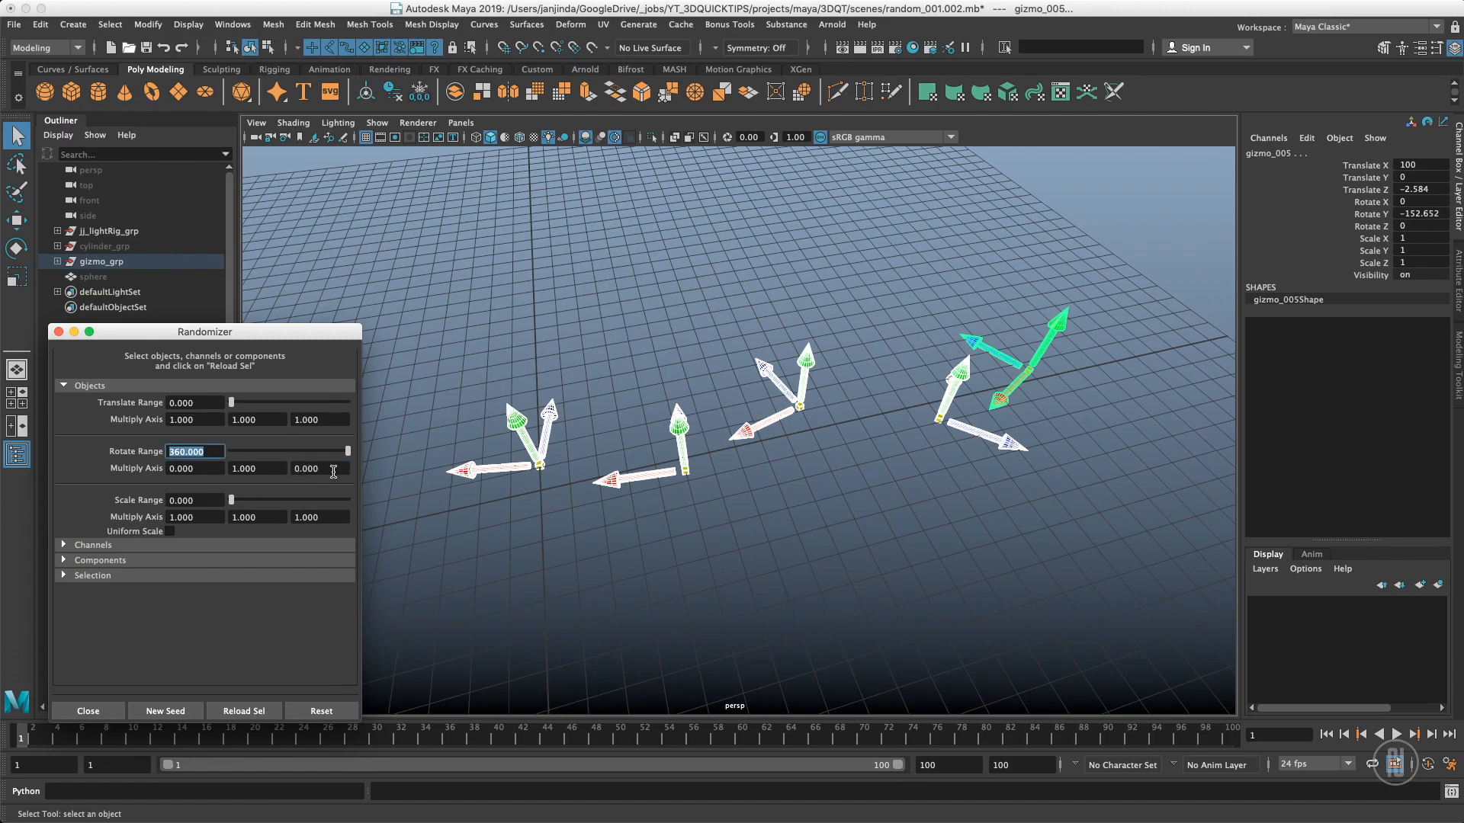
- Select a gizmo to check its random Y rotation, about 170 degrees
{"action": "left_click", "coordinate": [165, 710]}
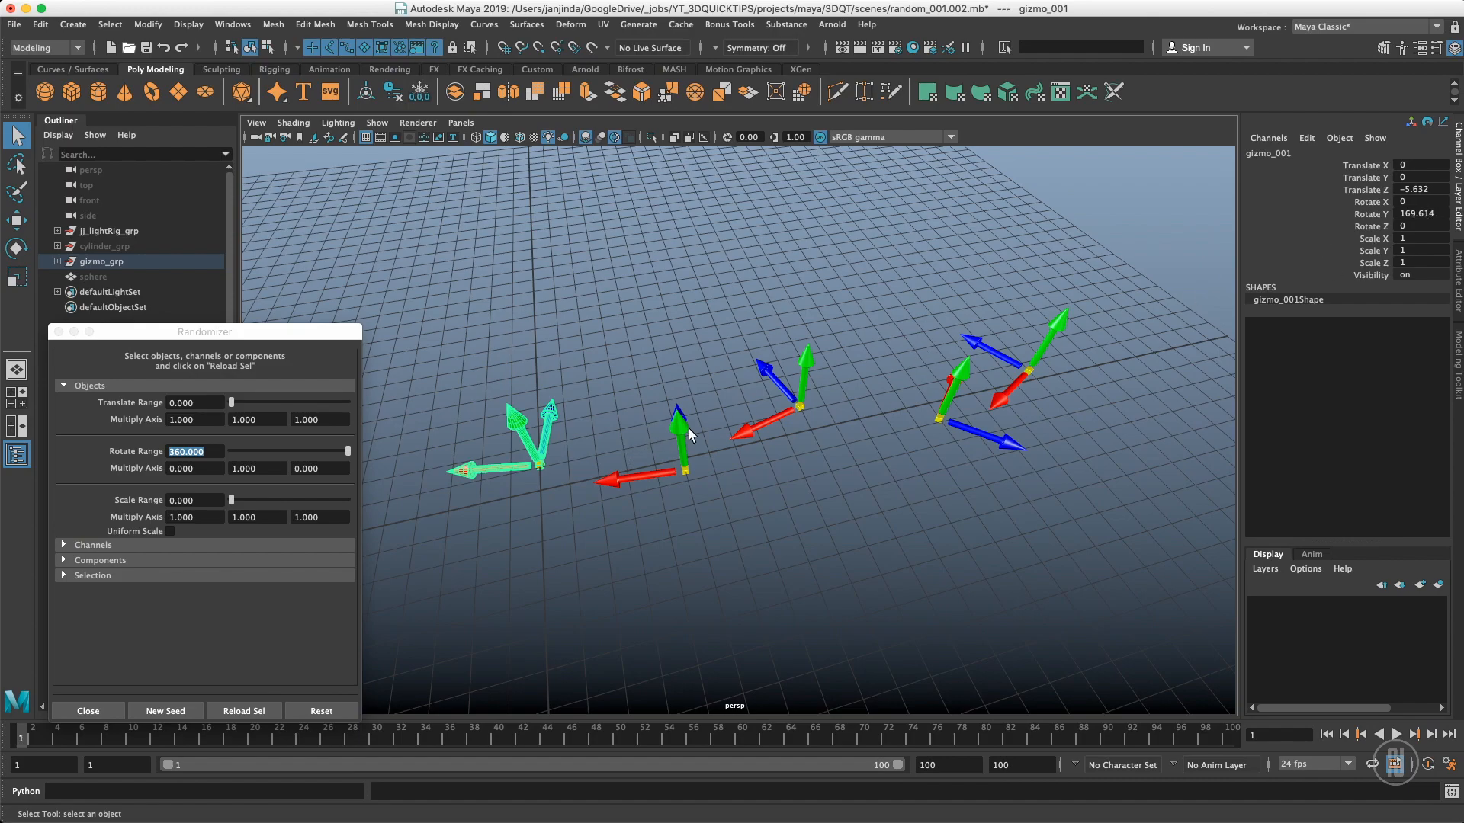
{"action": "left_click", "coordinate": [165, 710]}
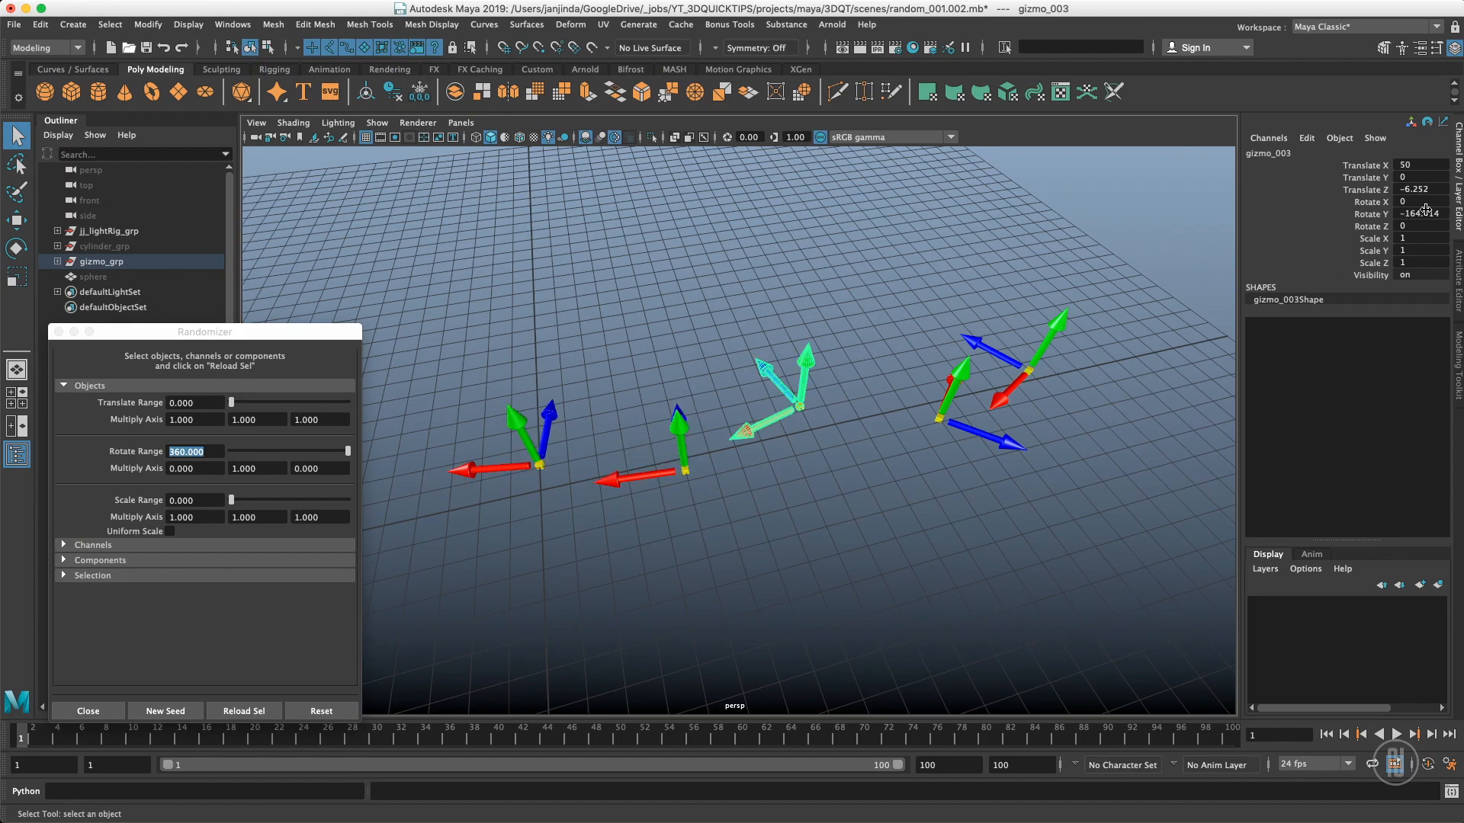
{"action": "mouse_move", "coordinate": [373, 419]}
{"action": "type", "text": "720.000"}
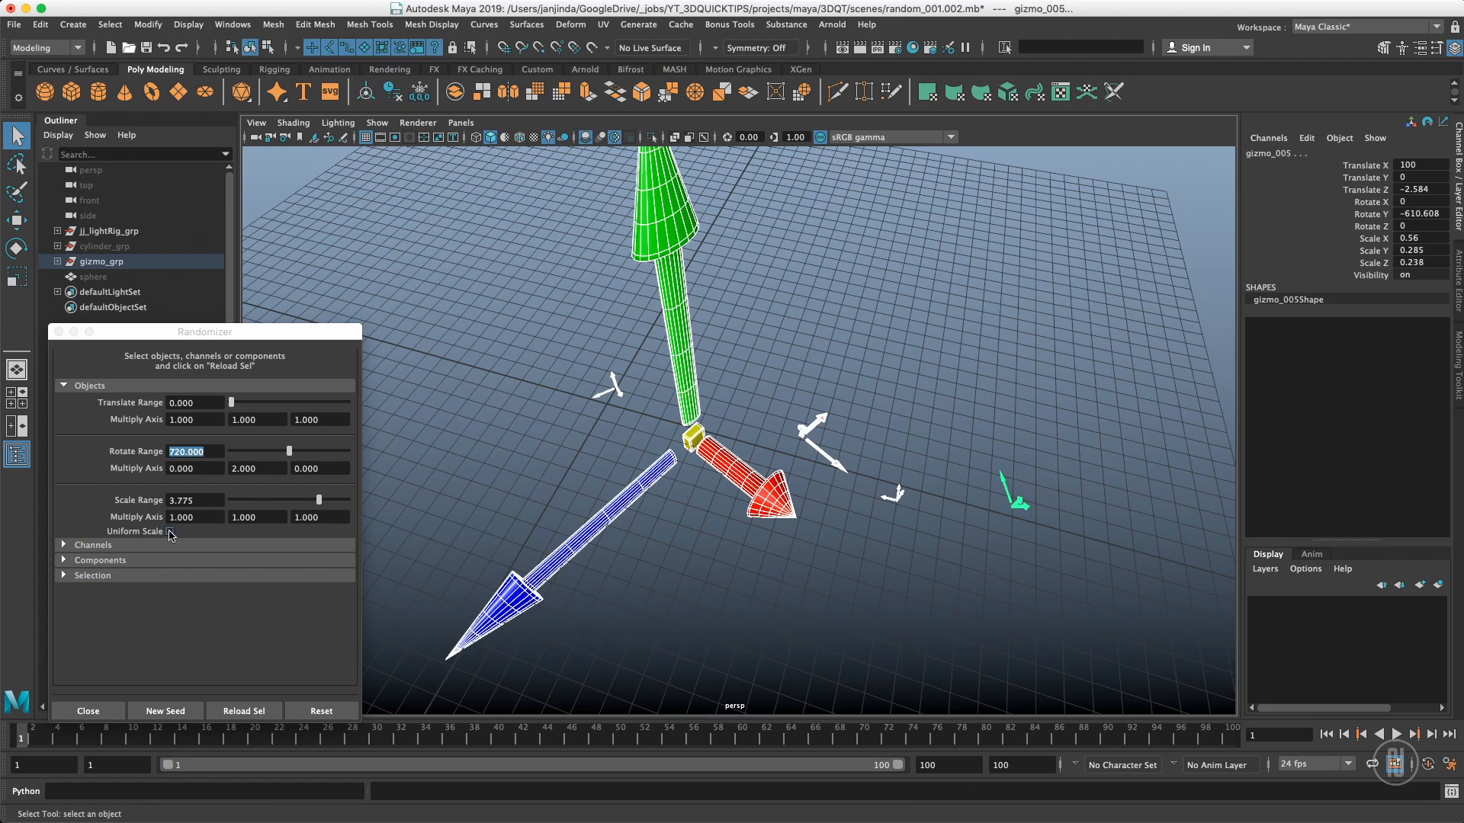
- Turn on Uniform Scale and collapse the Objects section
{"action": "left_click", "coordinate": [170, 532]}
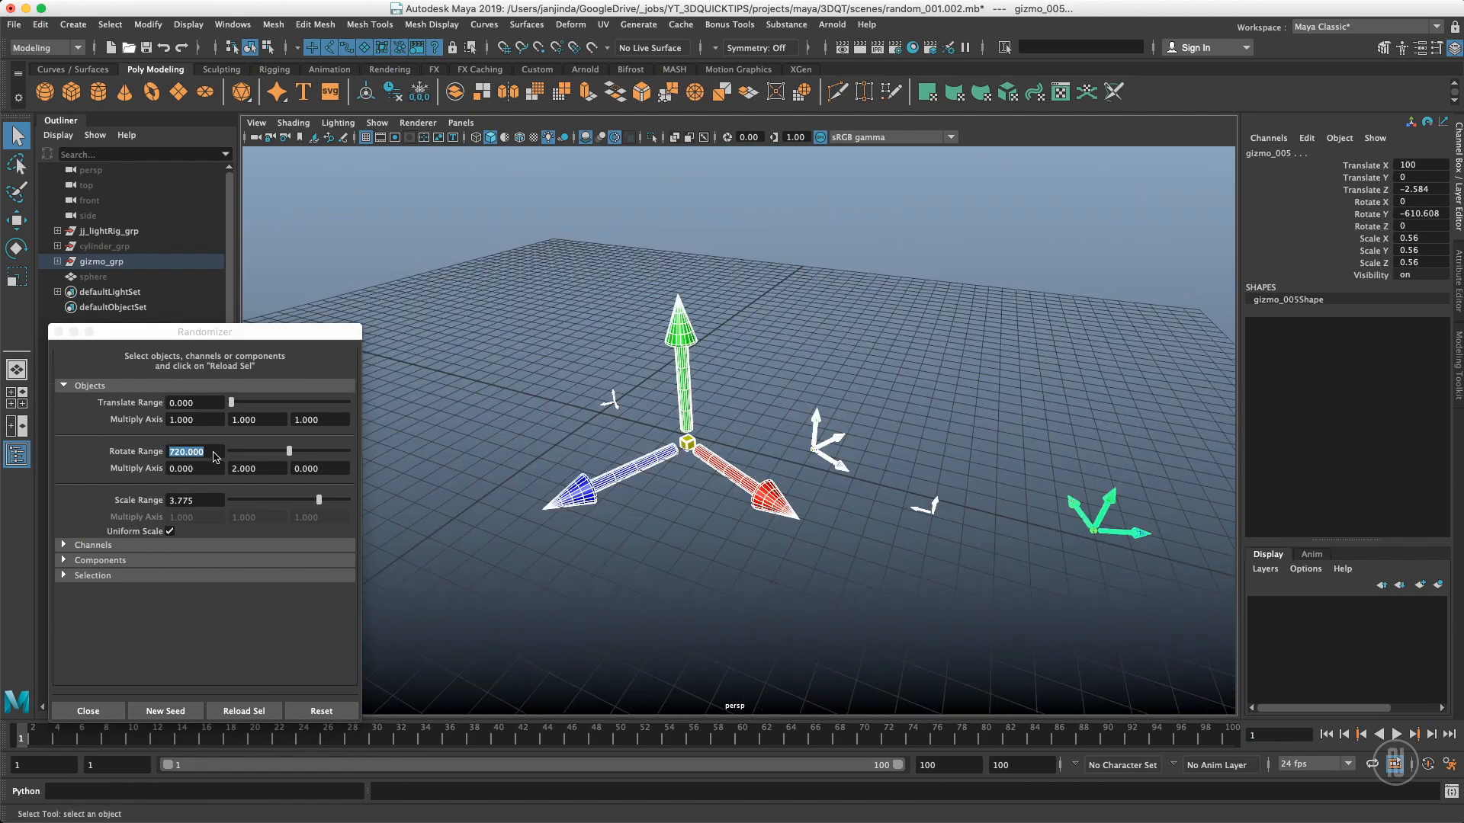
{"action": "mouse_move", "coordinate": [221, 494]}
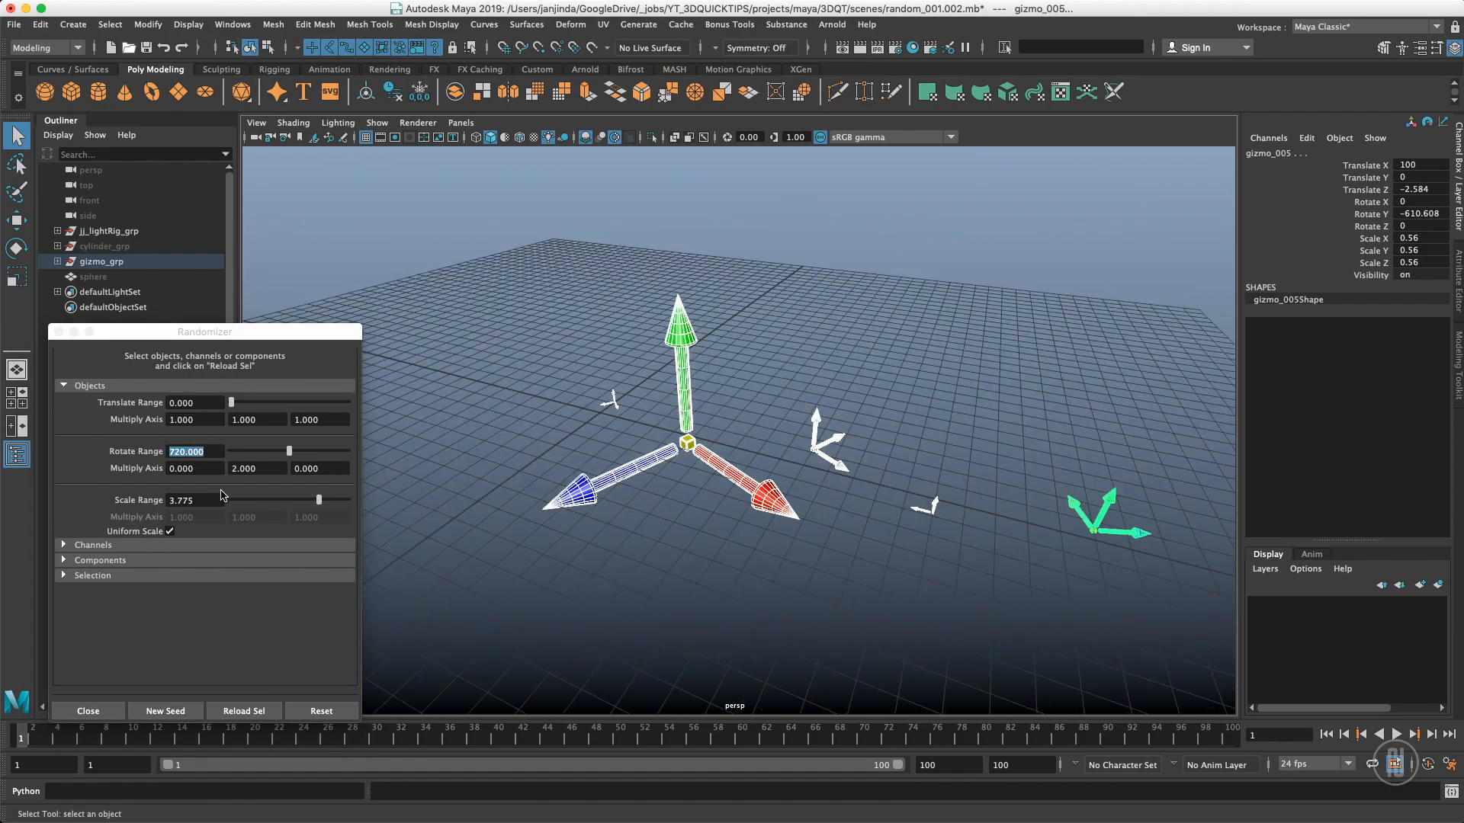
{"action": "left_click", "coordinate": [90, 386]}
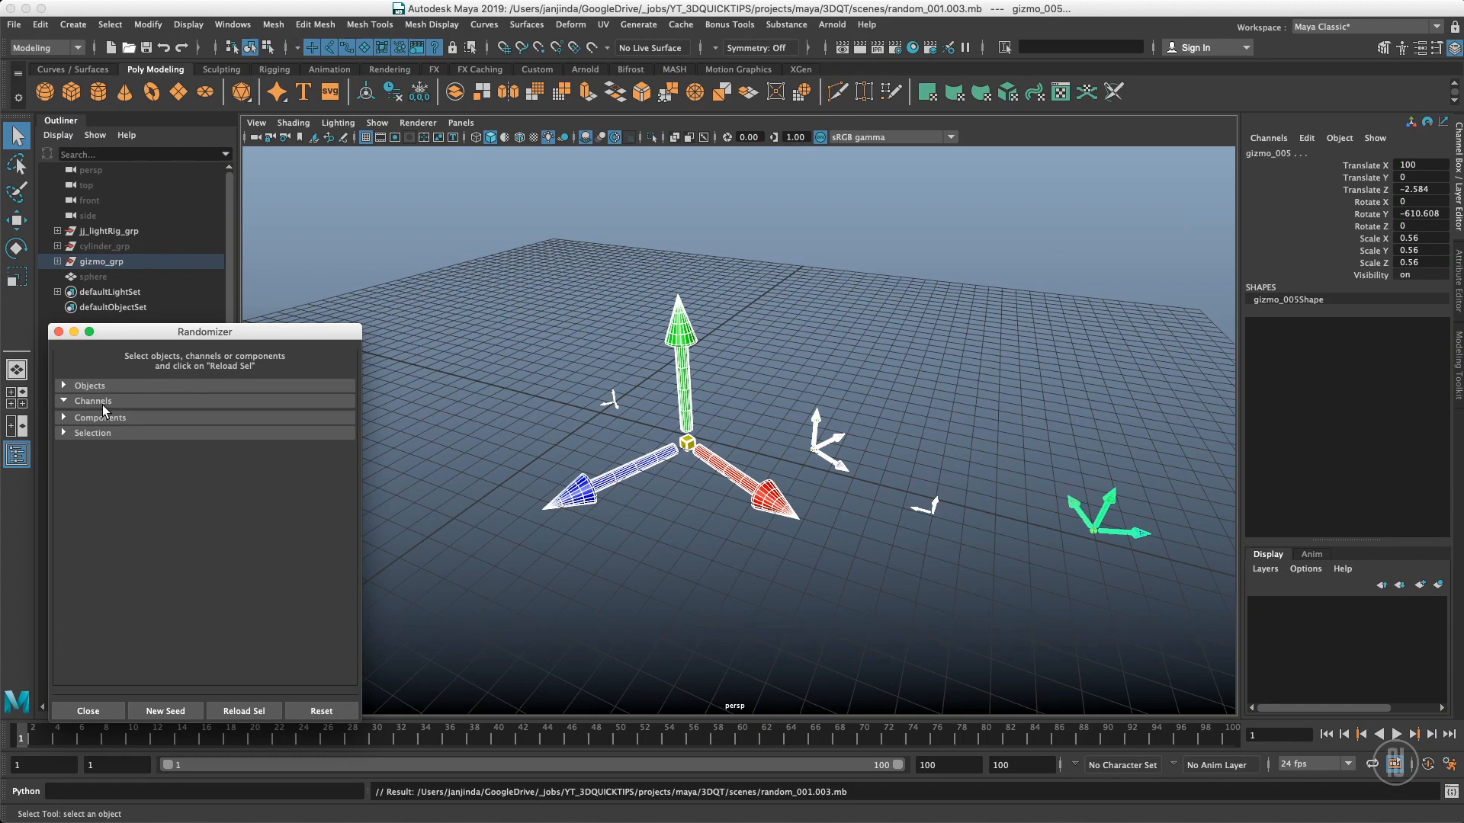
{"action": "mouse_move", "coordinate": [178, 416]}
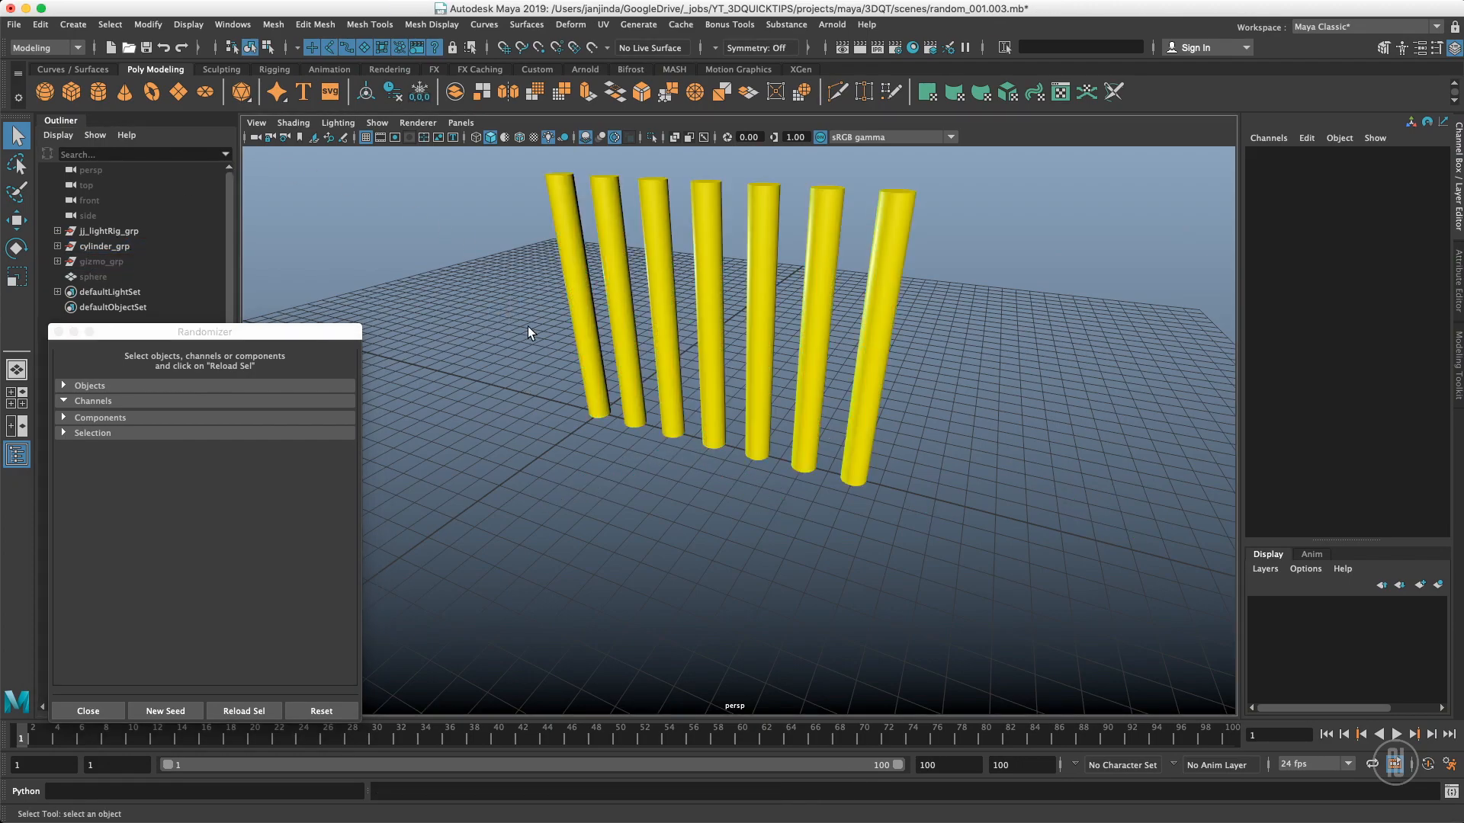
- Select cylinder_002, show its bend2 deformer inputs, and pick Curvature
{"action": "left_click", "coordinate": [637, 420]}
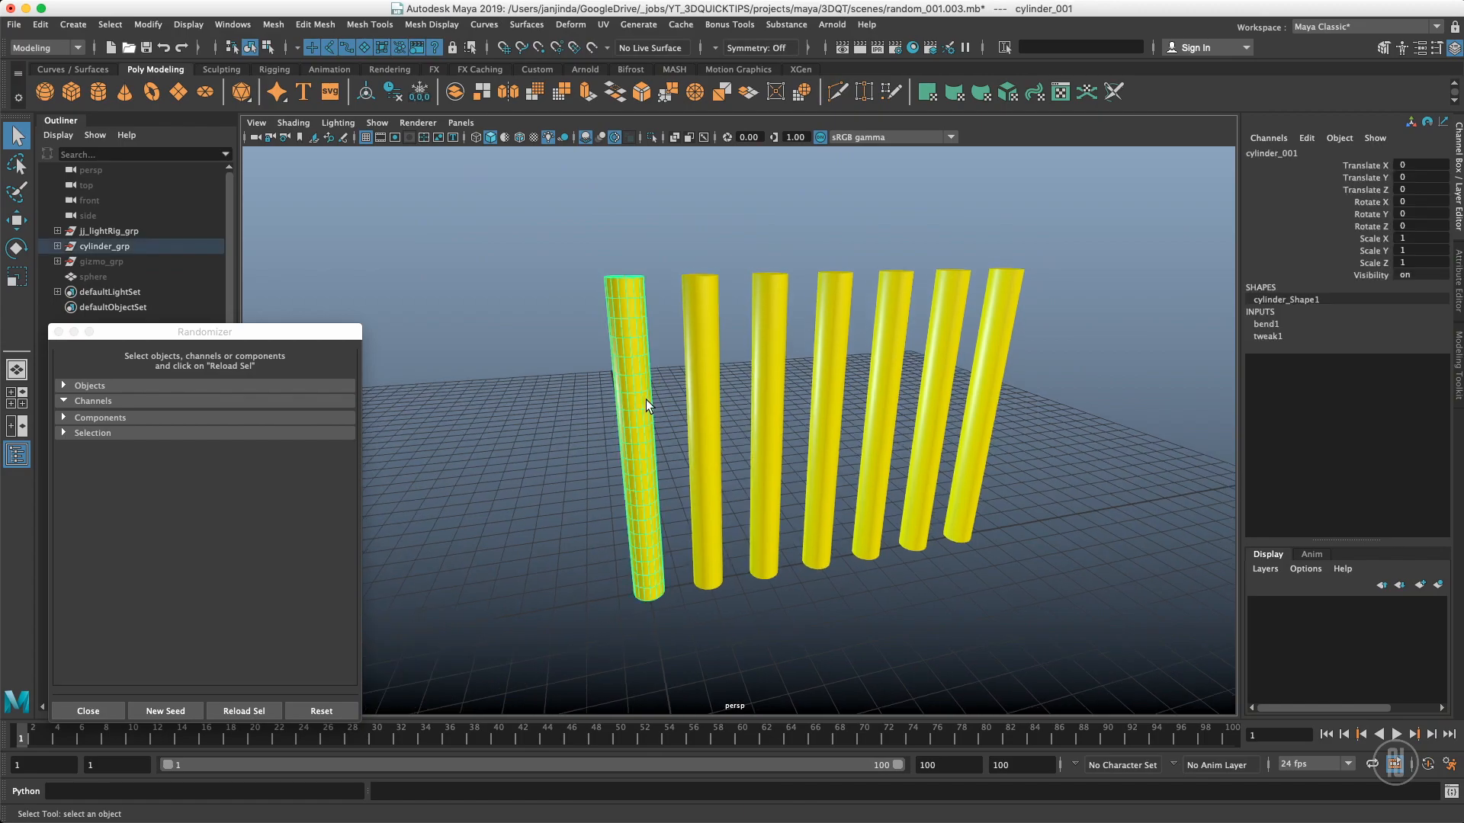
{"action": "mouse_move", "coordinate": [1257, 320]}
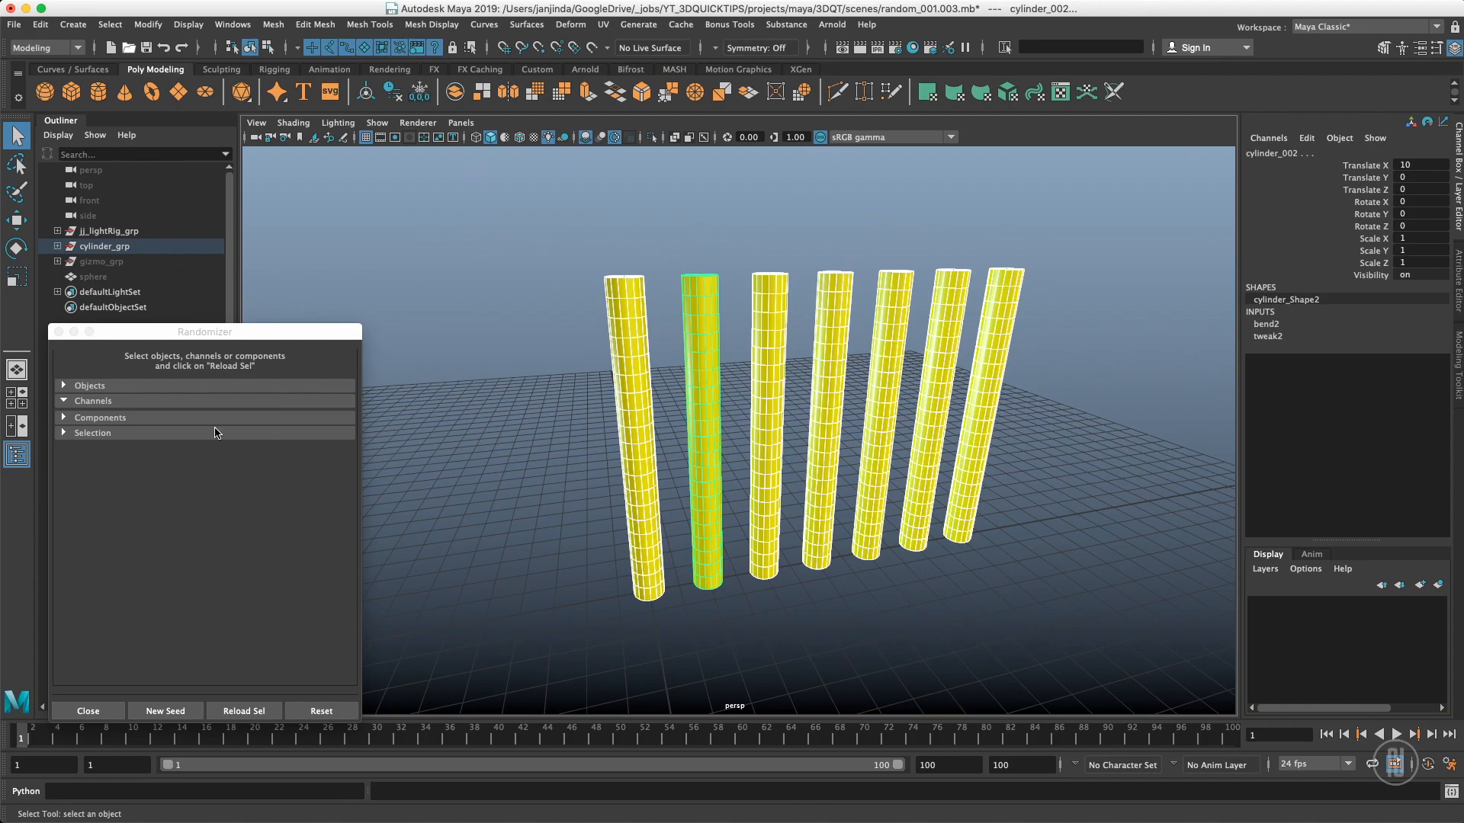
{"action": "mouse_move", "coordinate": [1401, 263]}
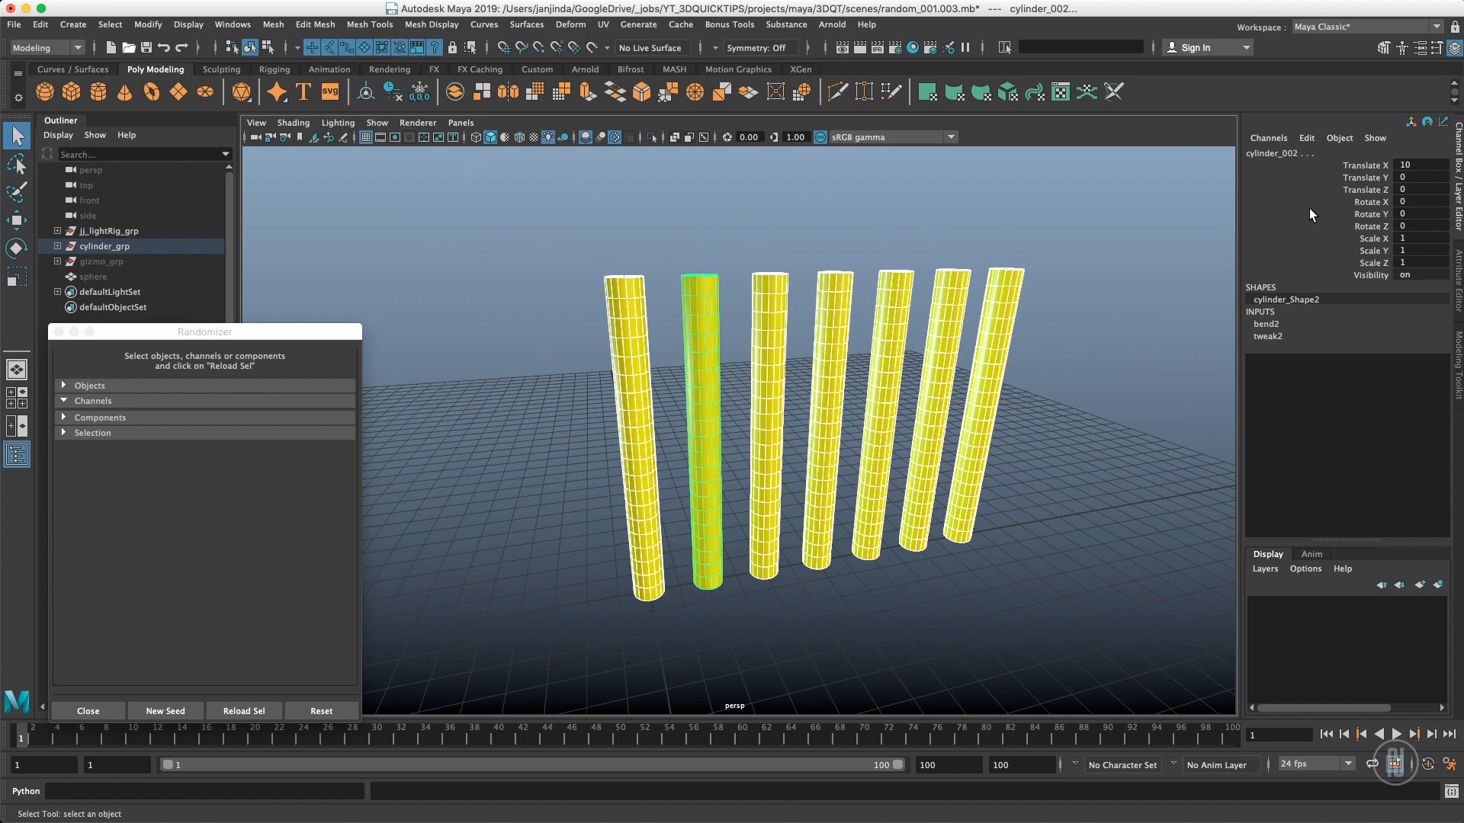
{"action": "mouse_move", "coordinate": [1117, 330]}
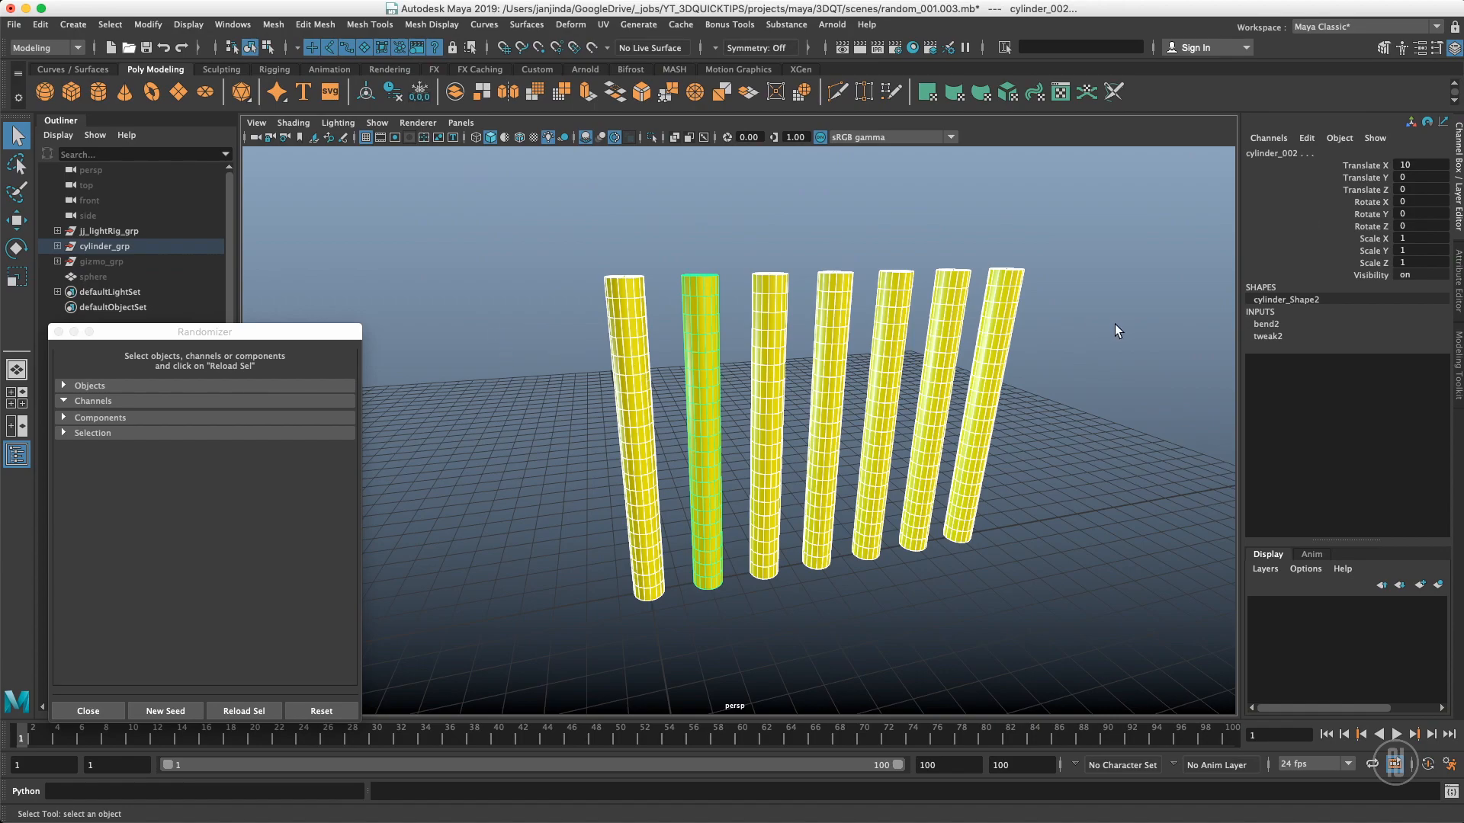
{"action": "mouse_move", "coordinate": [1094, 374]}
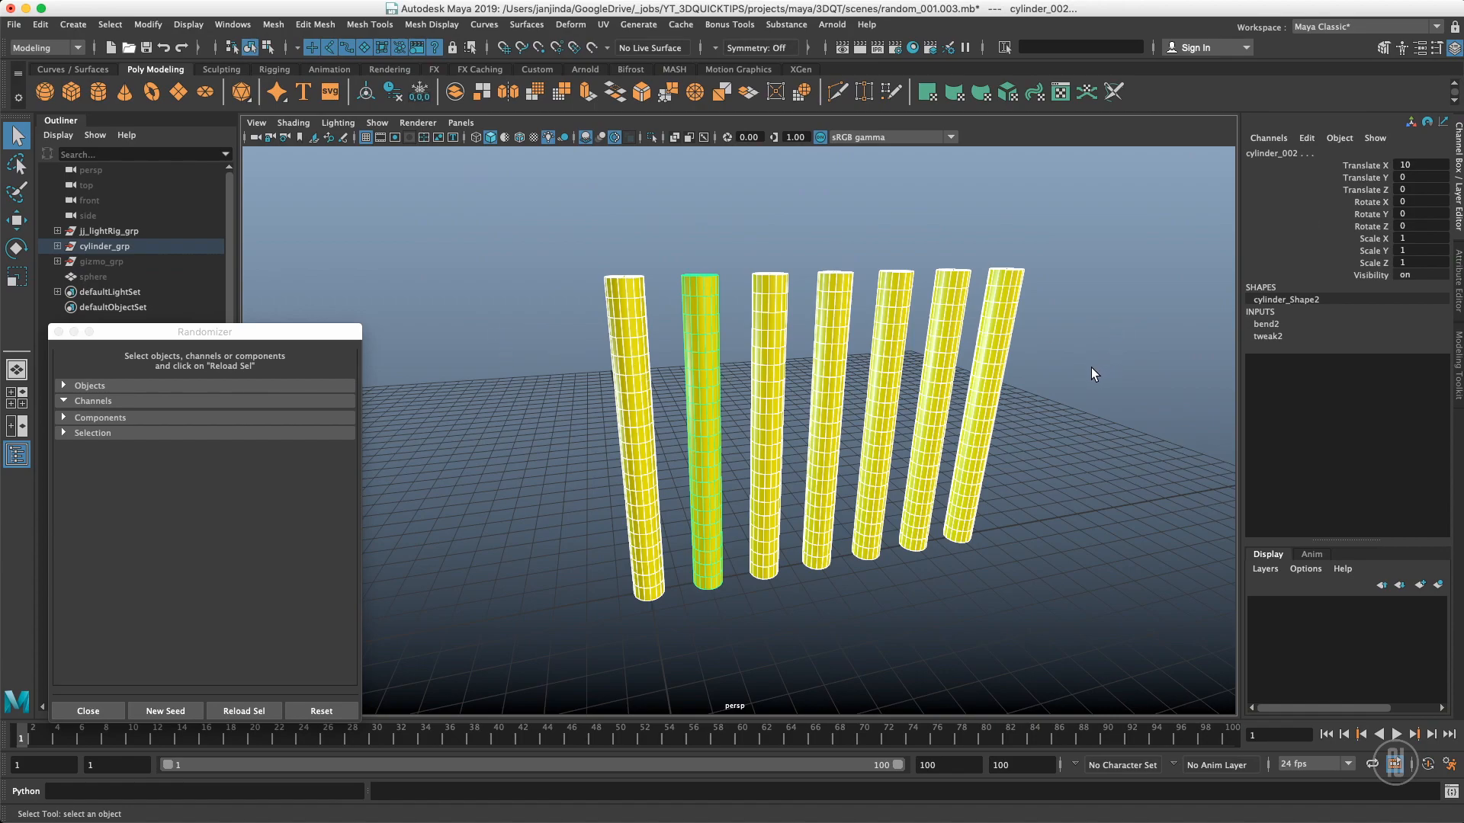
{"action": "mouse_move", "coordinate": [1268, 332]}
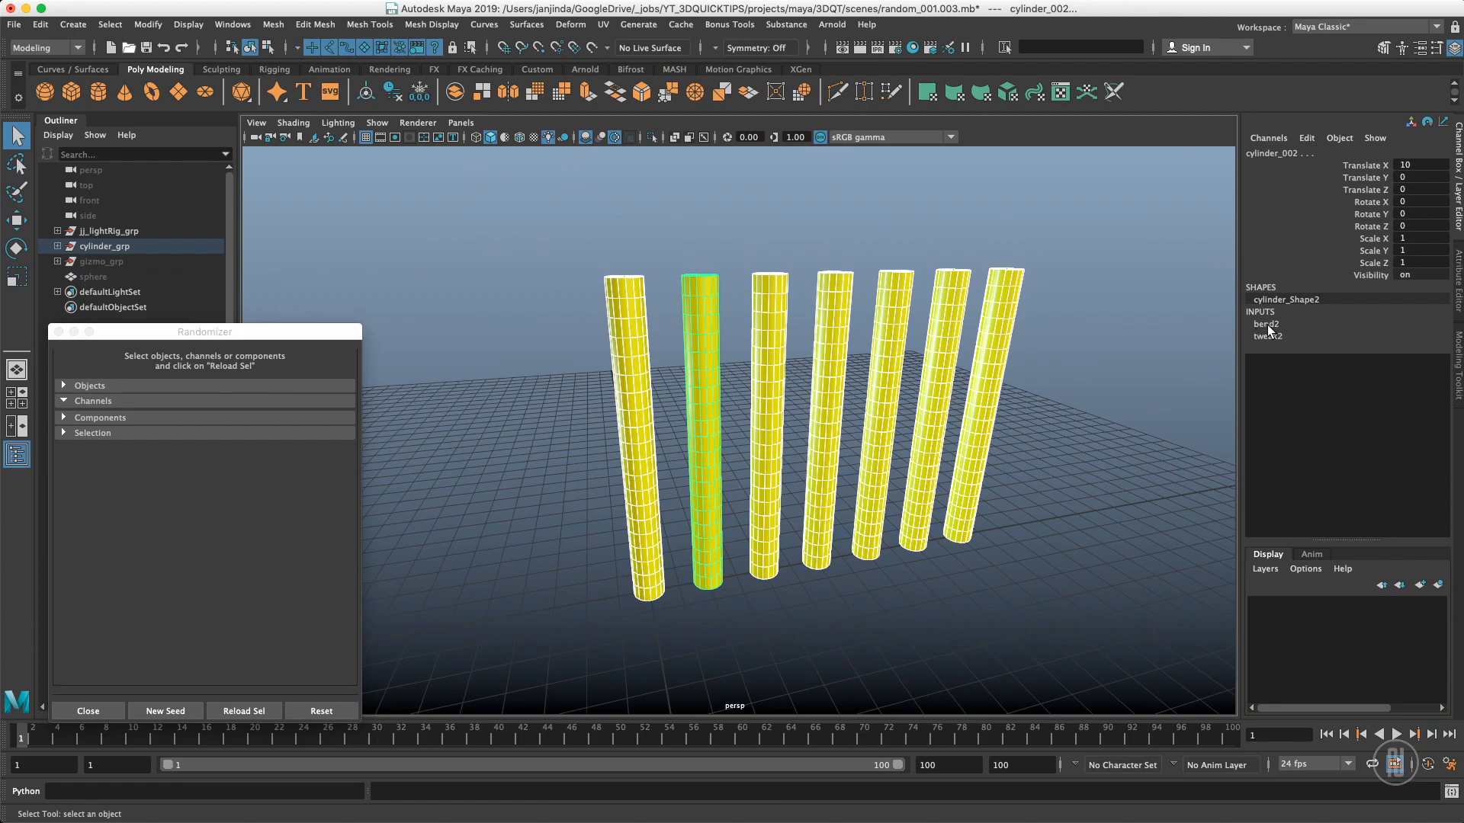
{"action": "left_click", "coordinate": [1267, 324]}
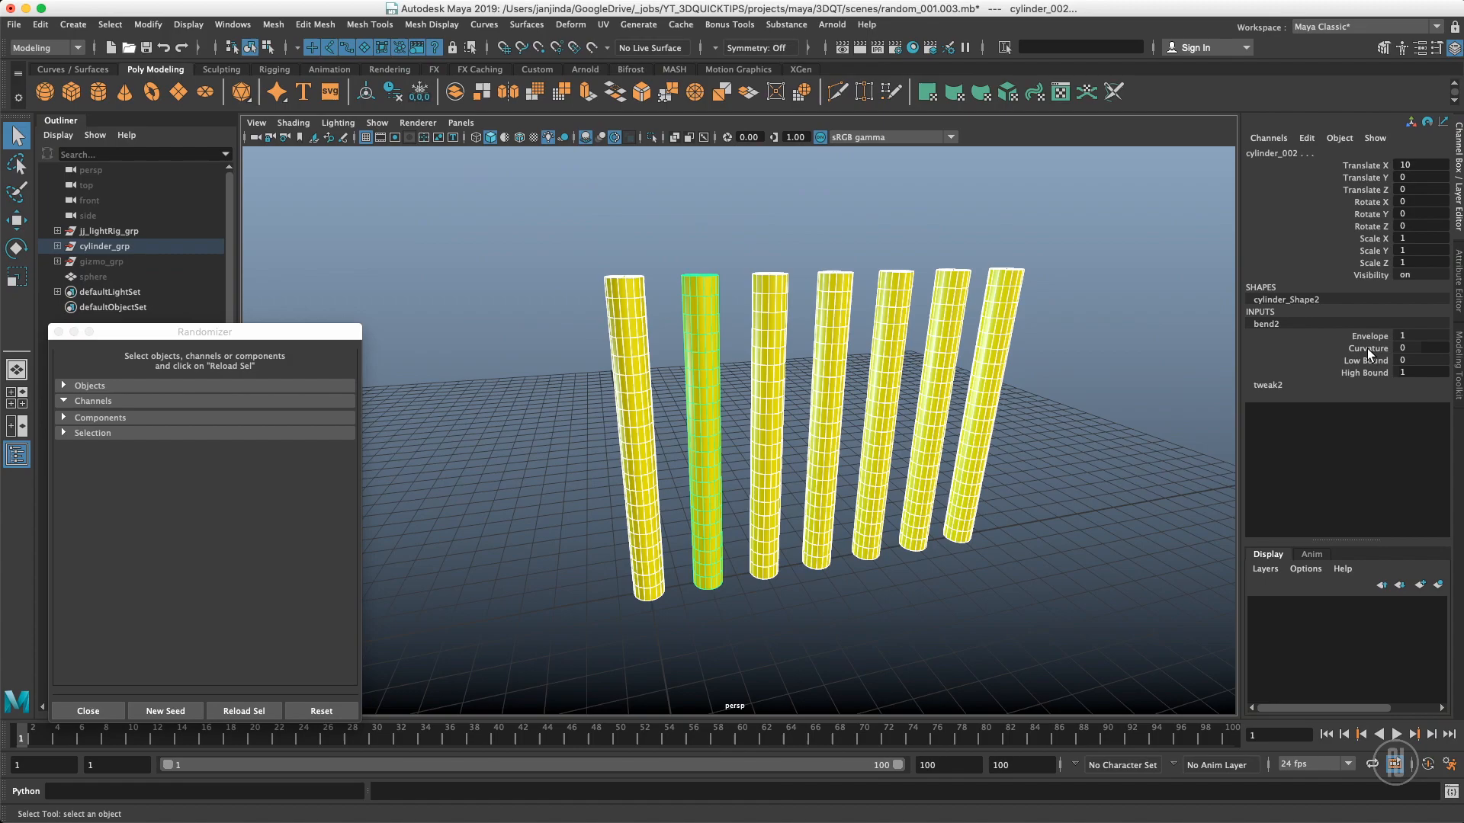
{"action": "left_click", "coordinate": [1363, 349]}
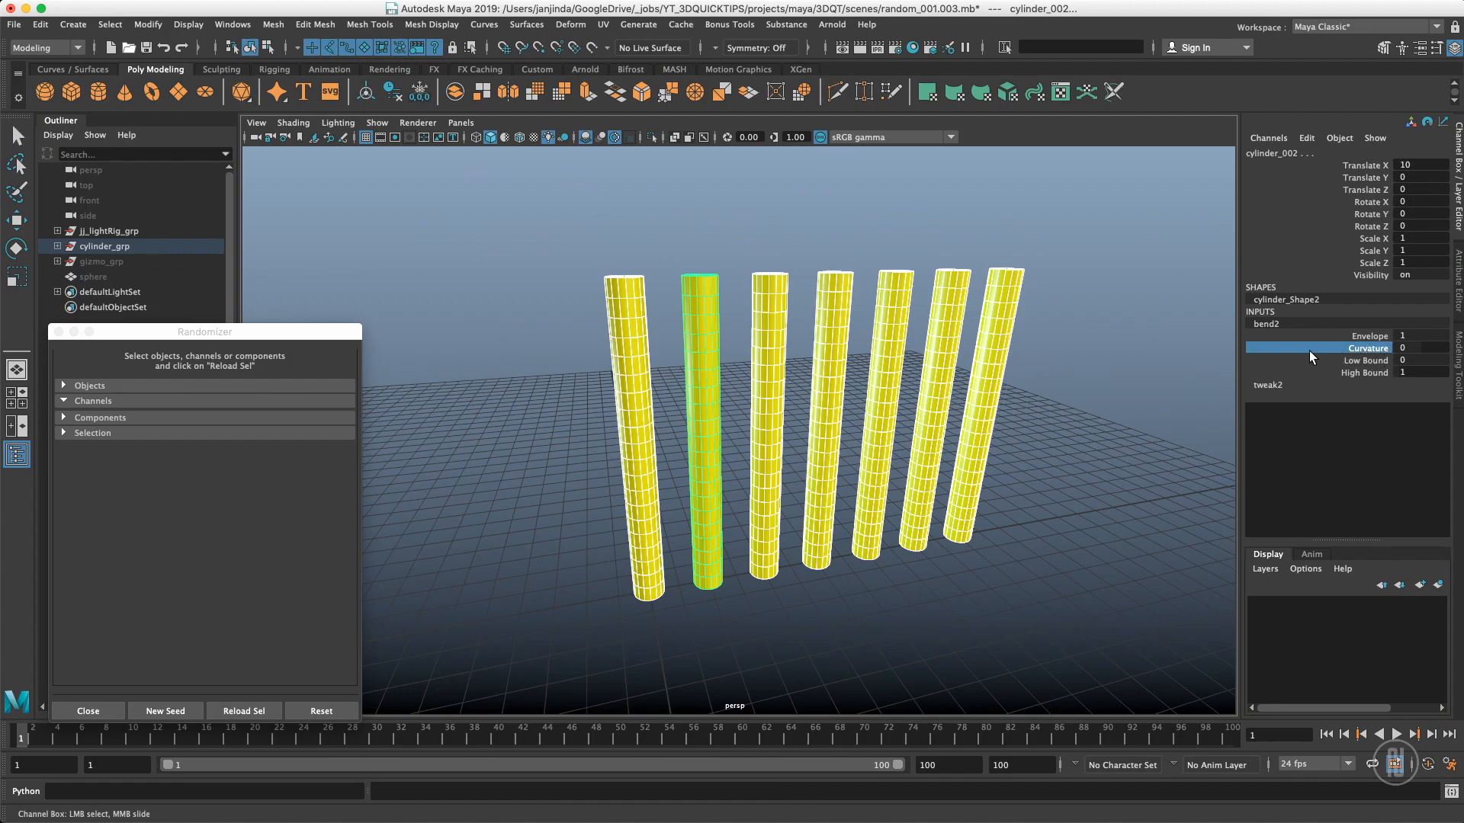
- Randomize cylinder Curvature up to 90, check cylinder_002's 54.122 bend, and enter step 5
{"action": "left_click", "coordinate": [92, 400]}
{"action": "type", "text": "90.000"}
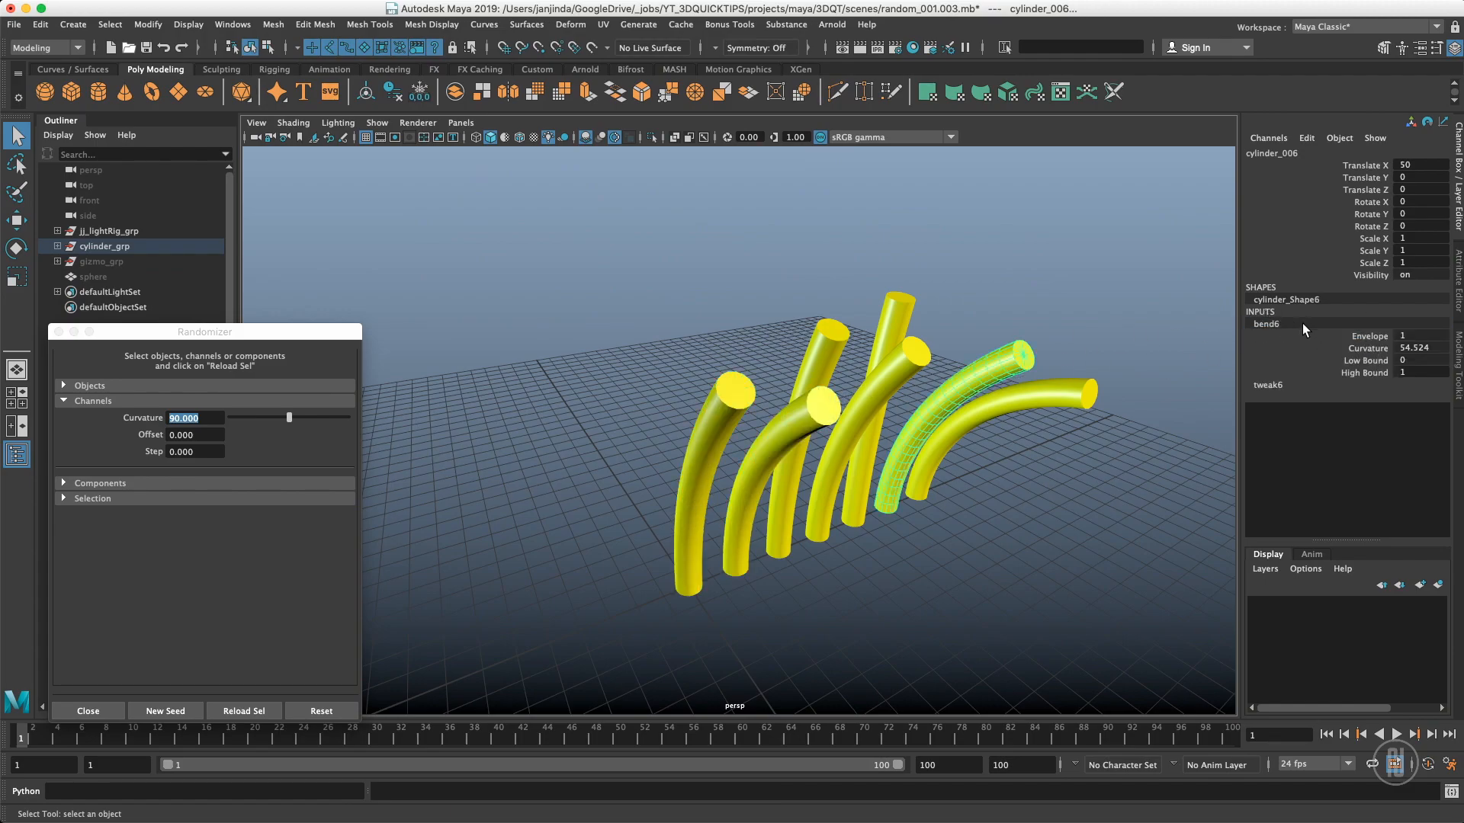
{"action": "left_click", "coordinate": [679, 357]}
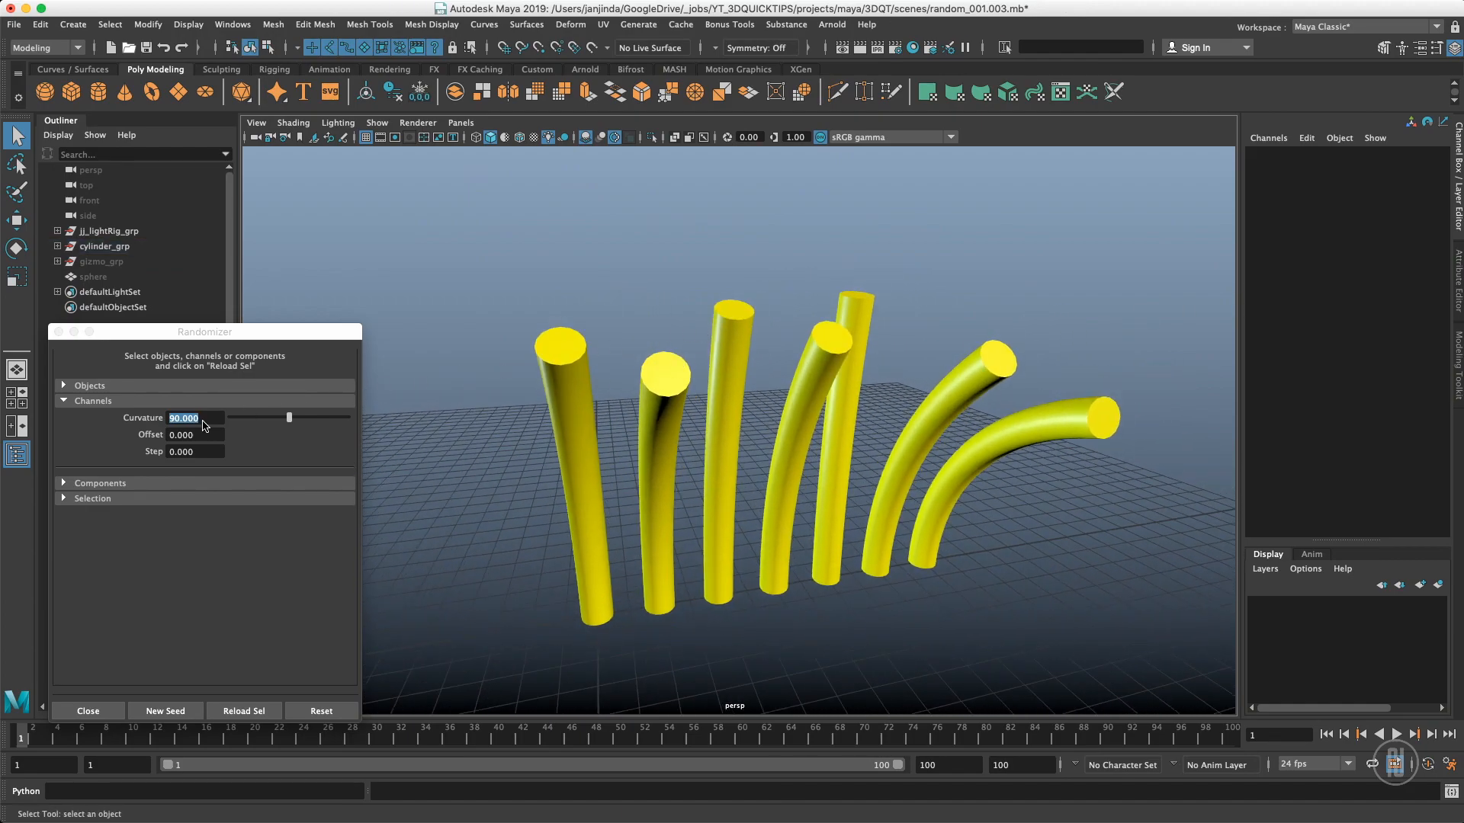
{"action": "left_click", "coordinate": [661, 467]}
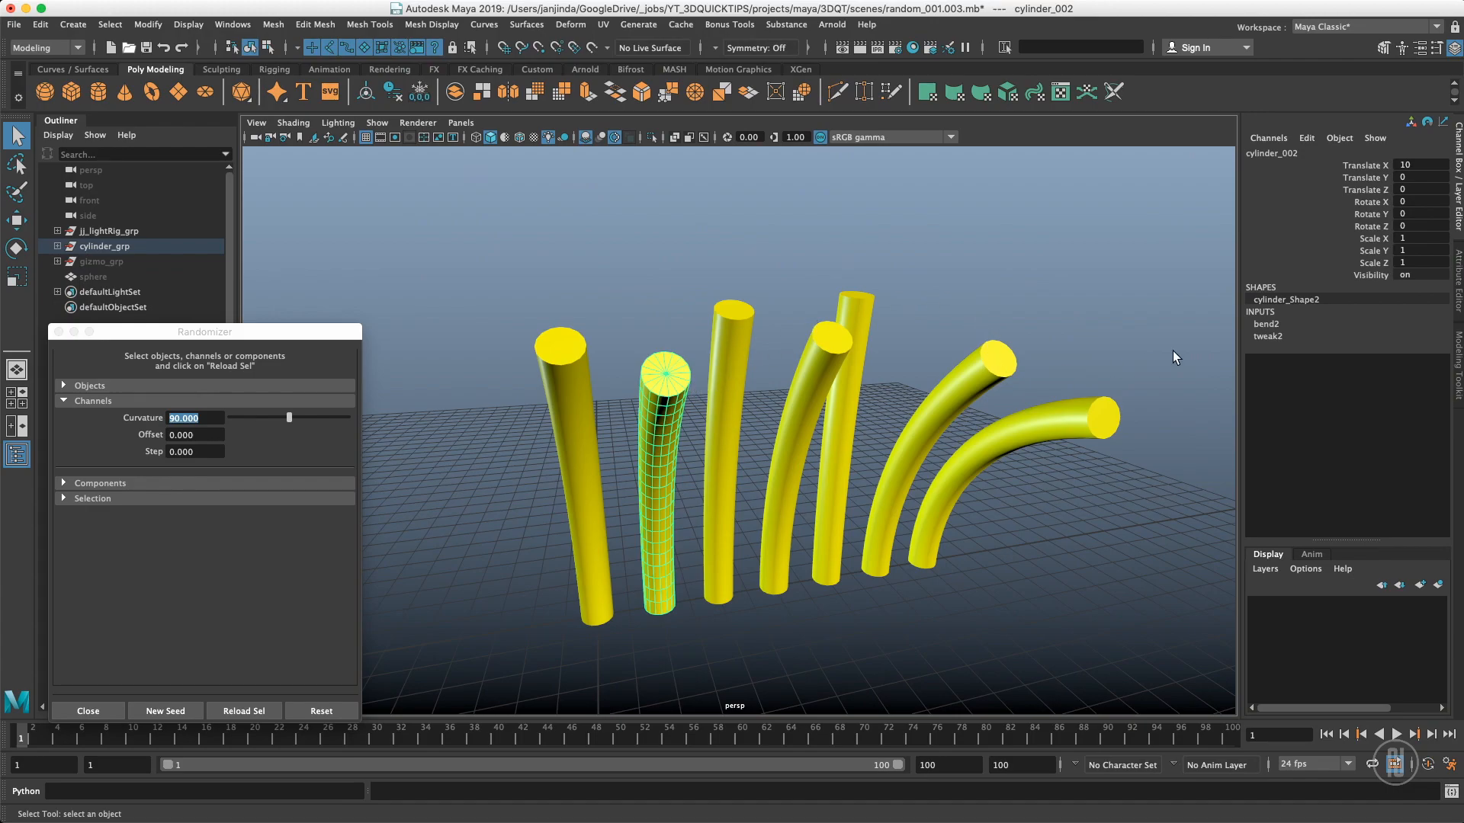
{"action": "left_click", "coordinate": [1266, 324]}
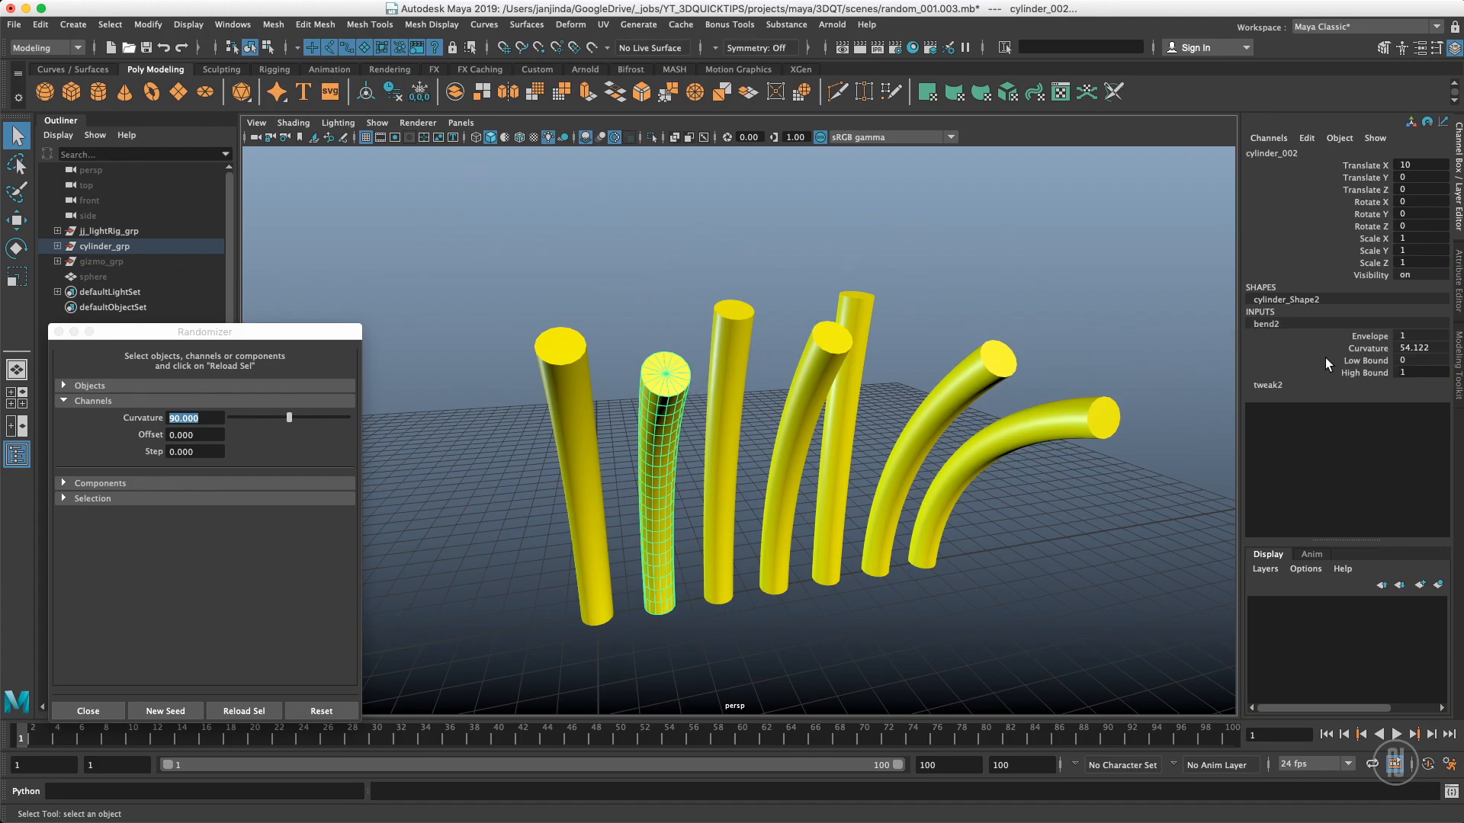
{"action": "mouse_move", "coordinate": [757, 433]}
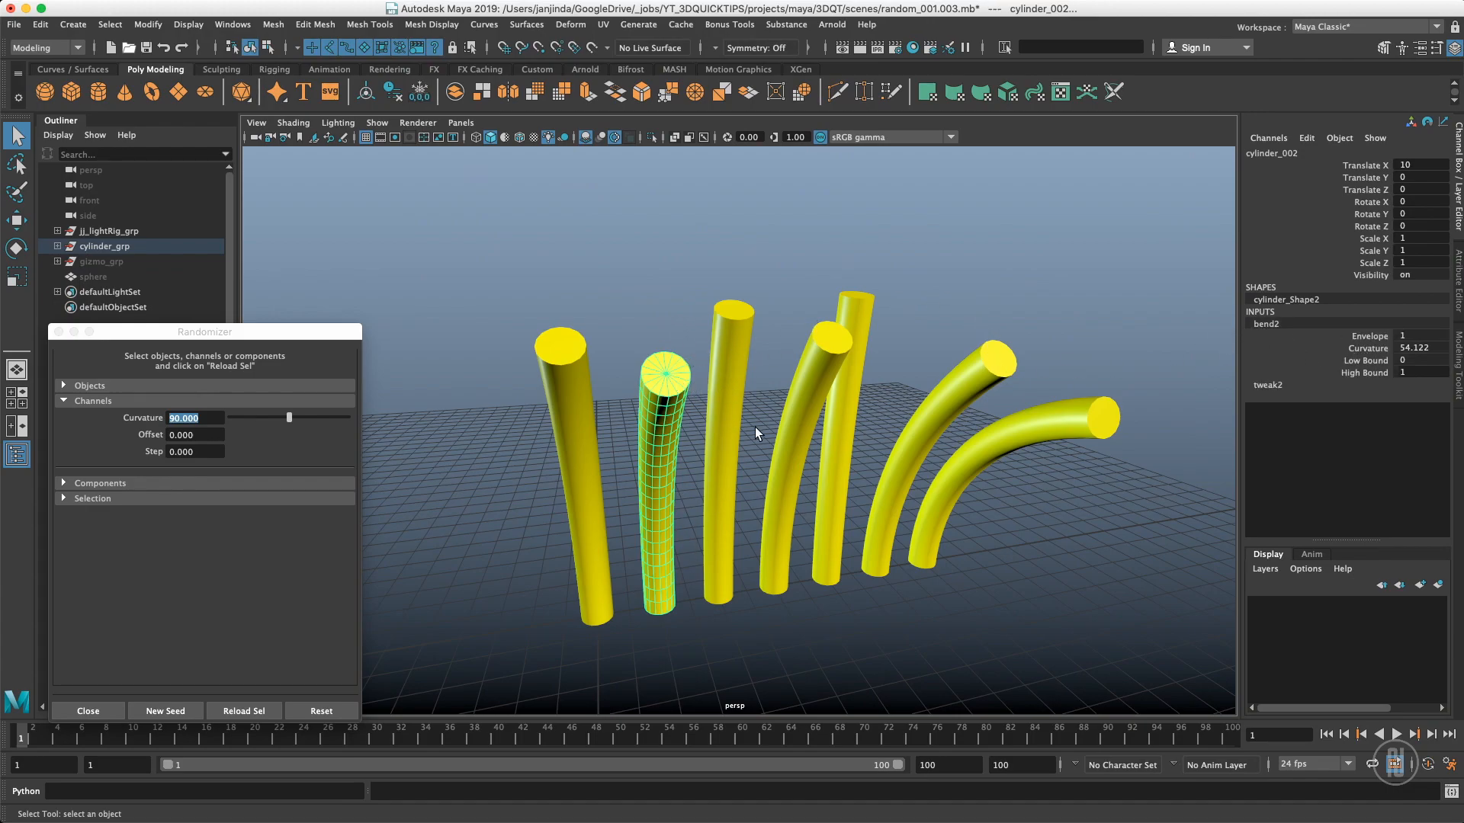
{"action": "mouse_move", "coordinate": [1005, 392]}
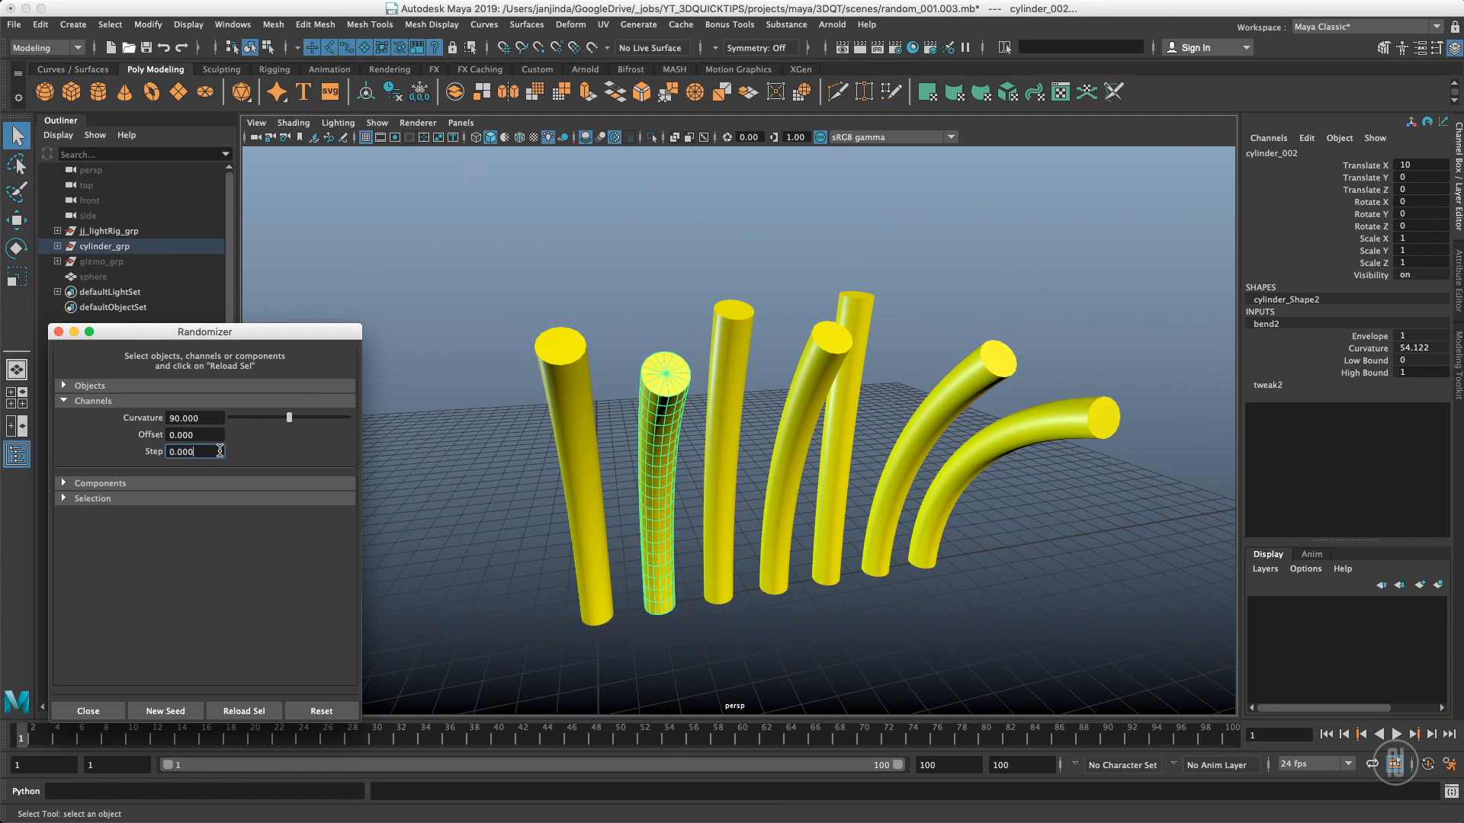
{"action": "type", "text": "5.000"}
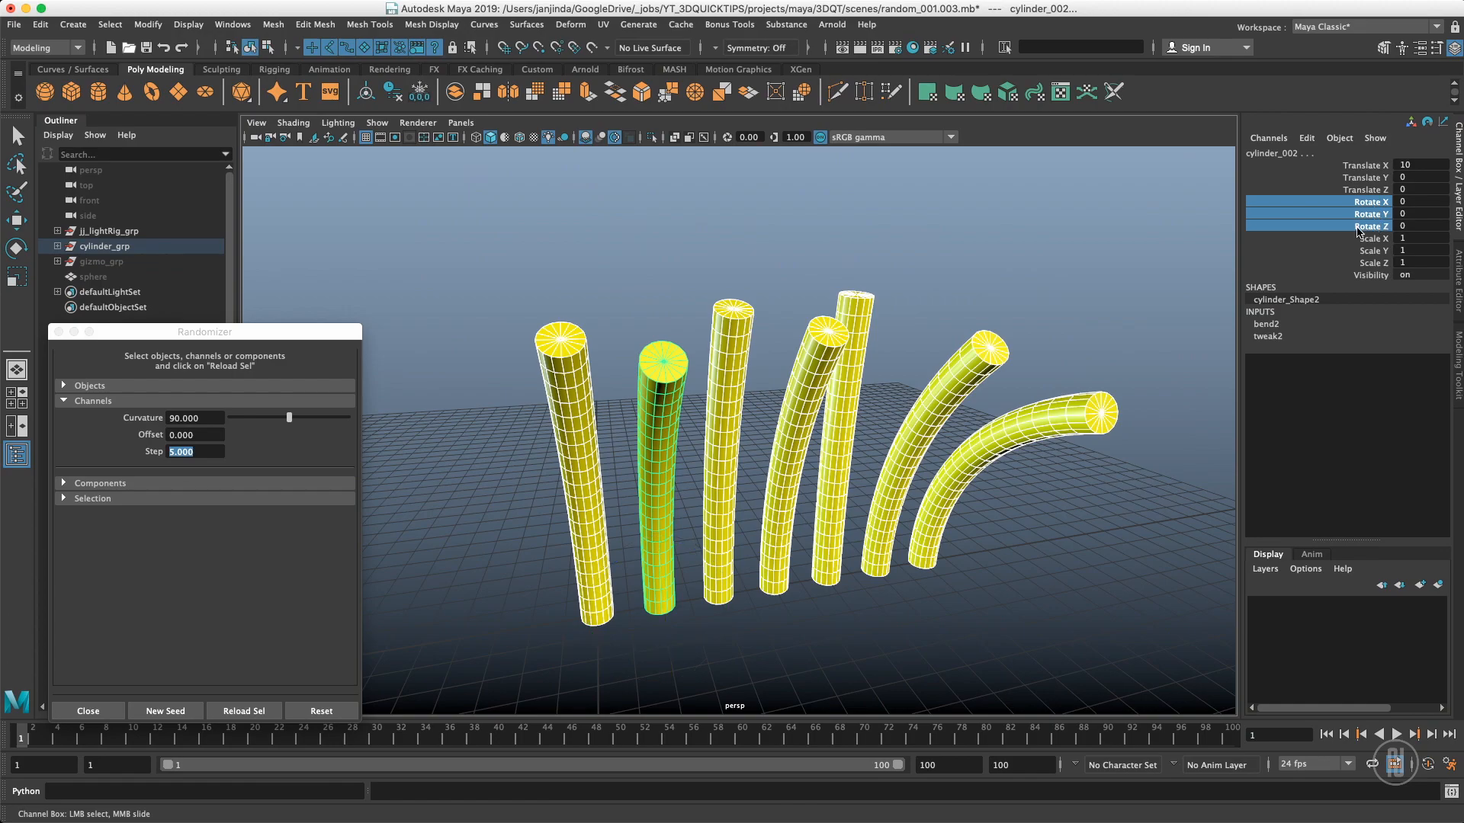
- Load the rotate channels and set a Rotate X range of 25 with step 1
{"action": "left_click", "coordinate": [244, 710]}
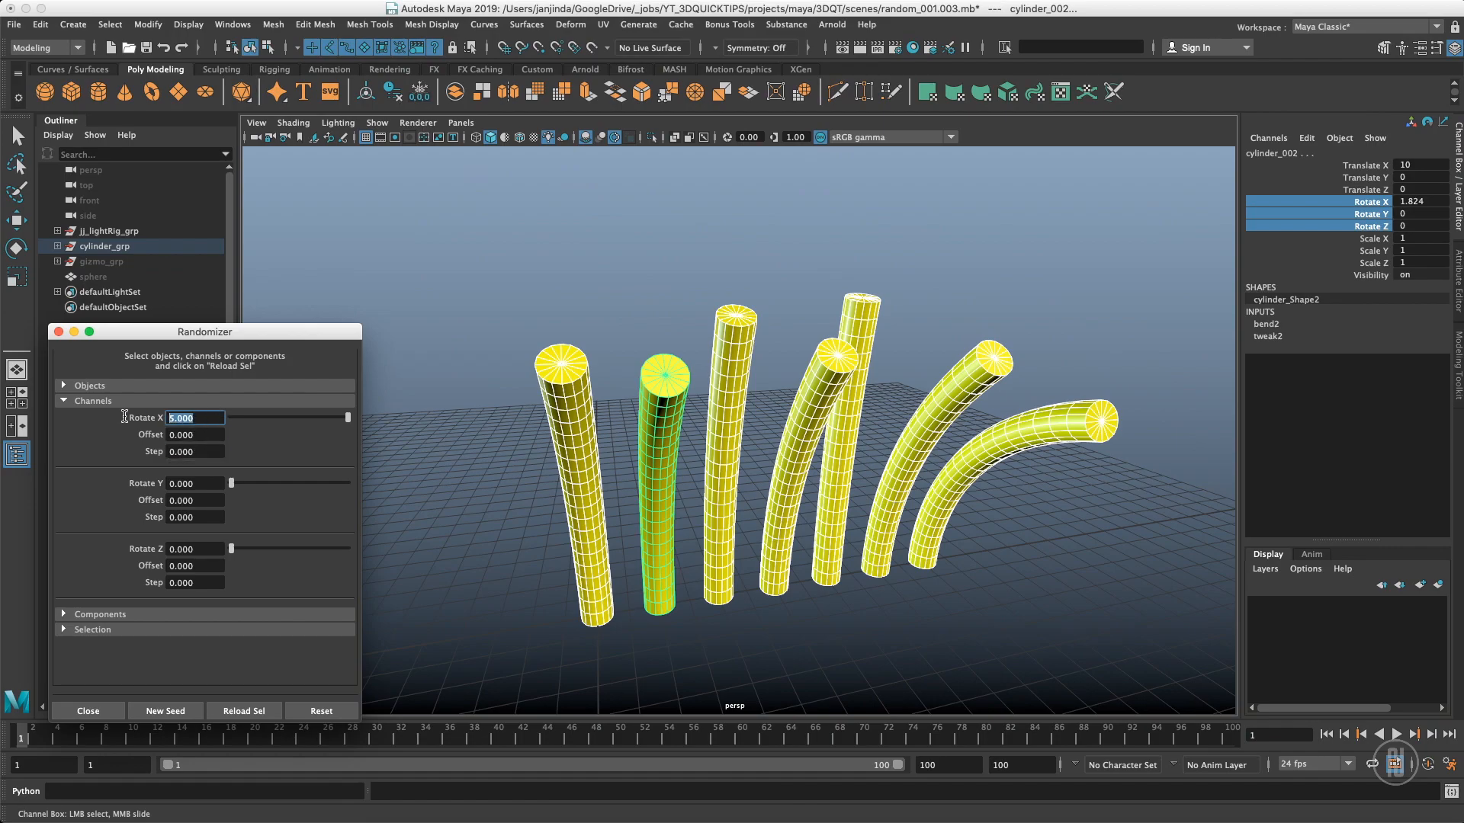
{"action": "type", "text": "25"}
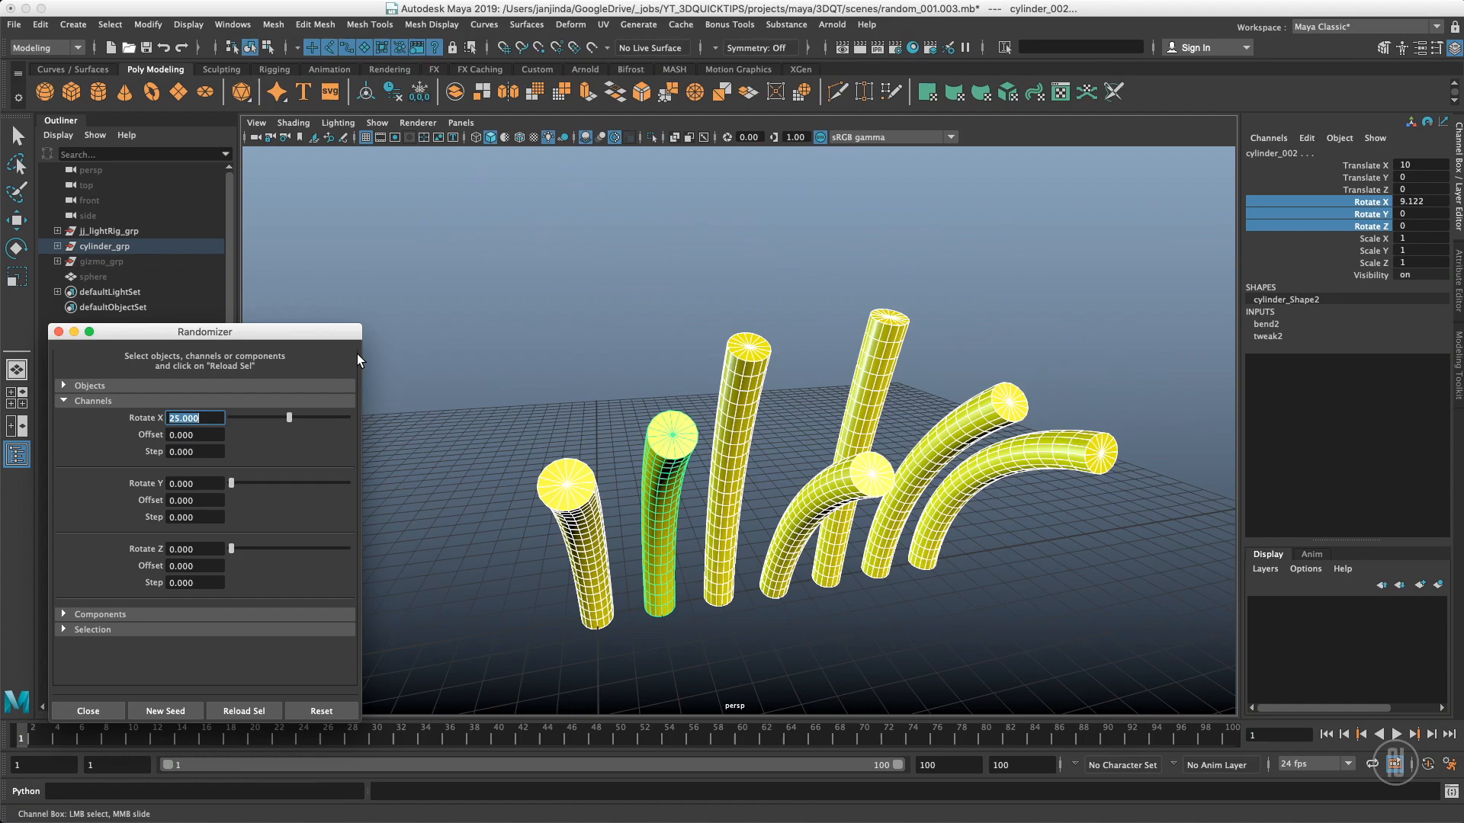
{"action": "mouse_move", "coordinate": [1413, 200]}
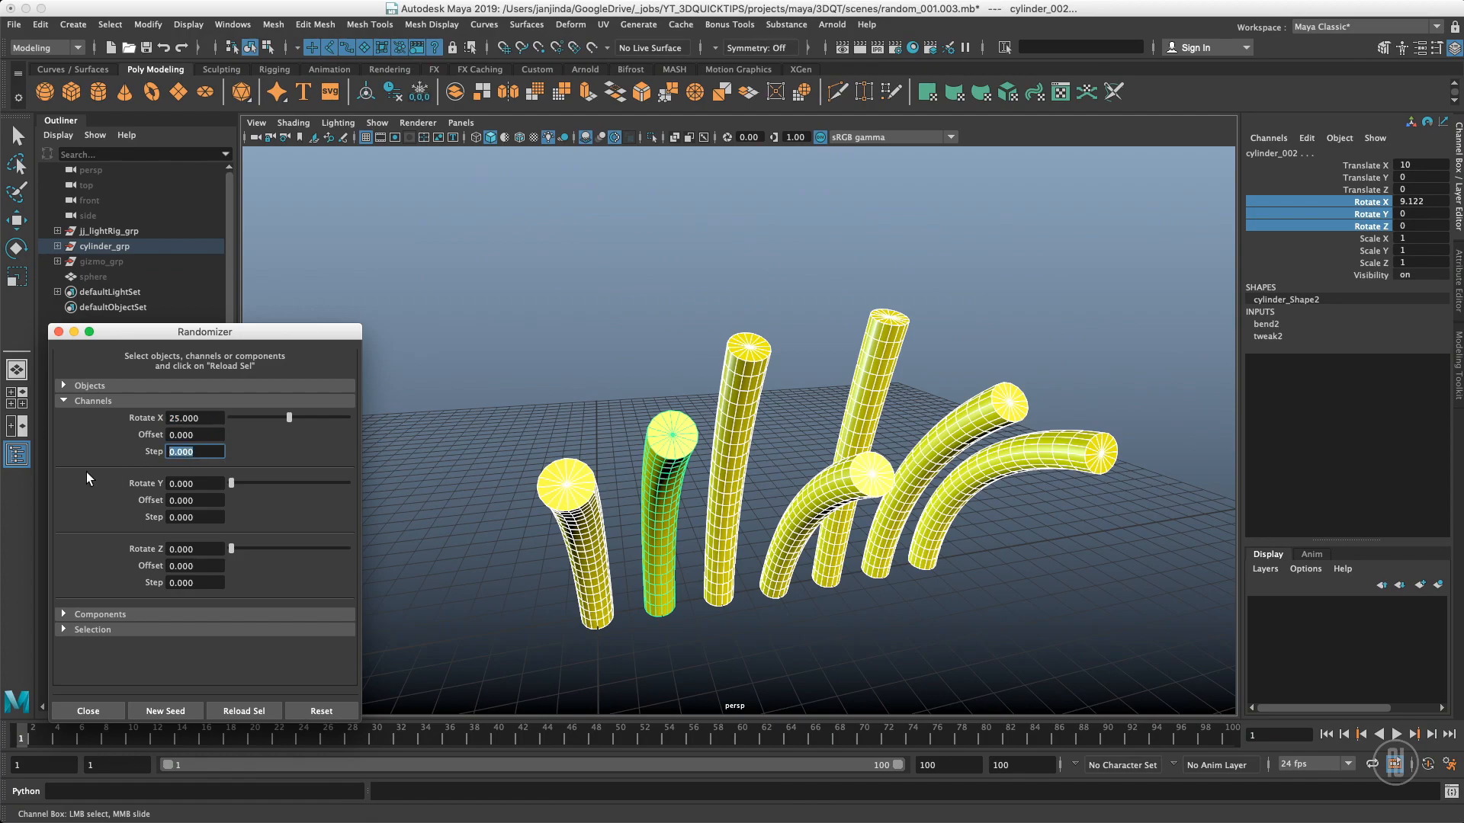
{"action": "type", "text": "1.000"}
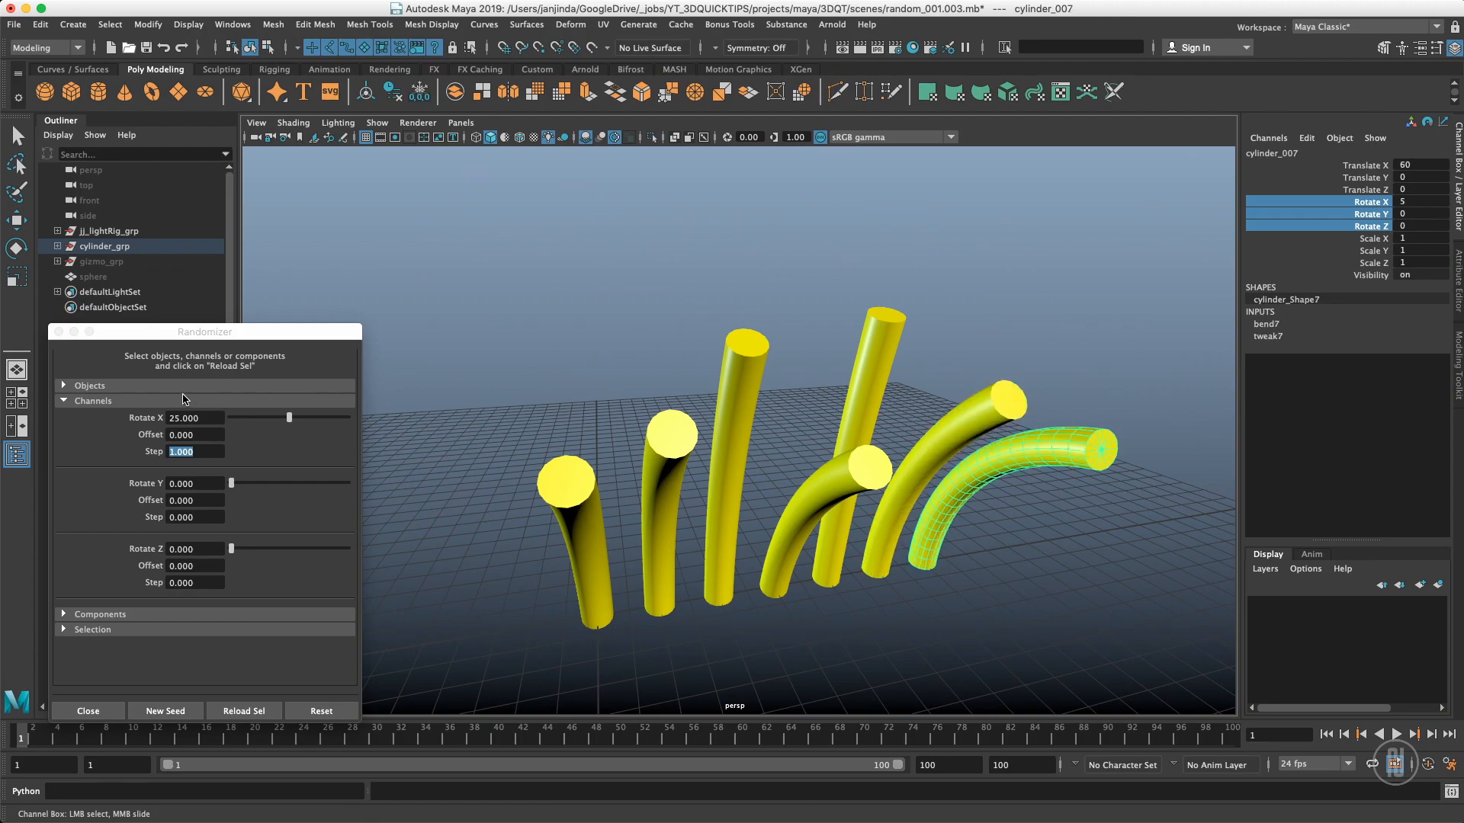
{"action": "mouse_move", "coordinate": [596, 361]}
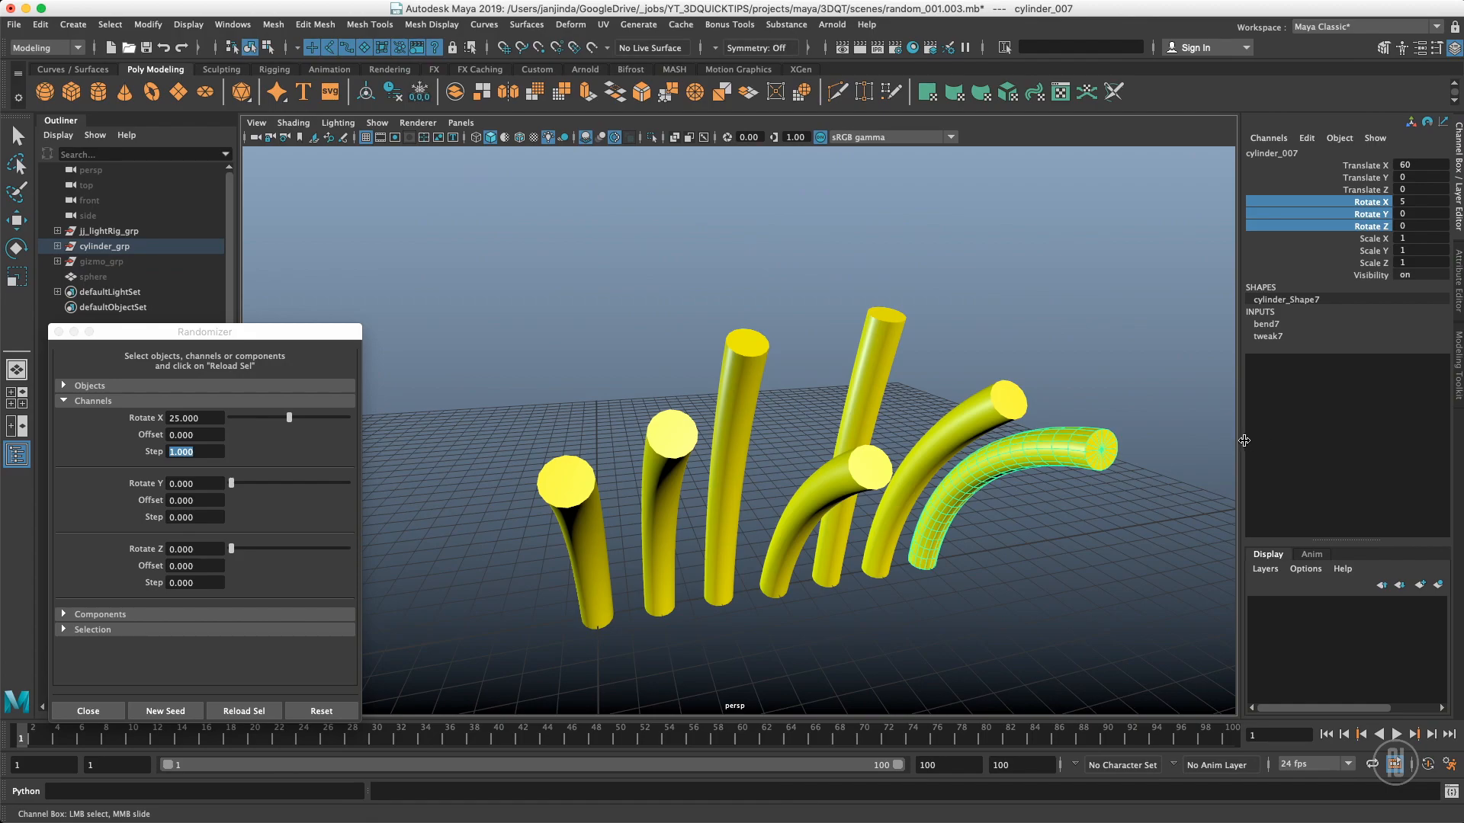
{"action": "mouse_move", "coordinate": [1209, 473]}
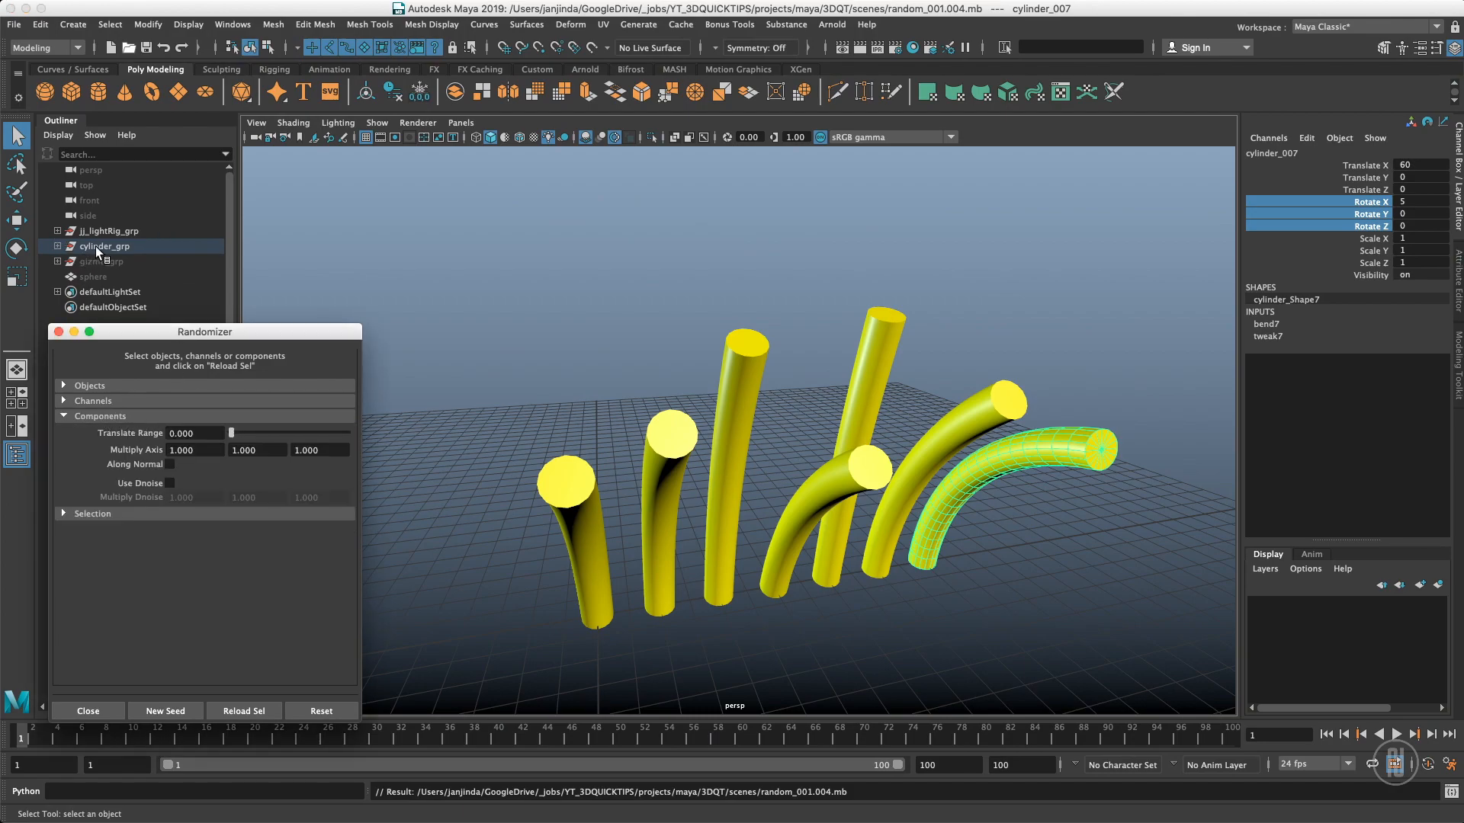
- Pick the sphere's vertices for noise and zero the X axis multiplier
{"action": "left_click", "coordinate": [93, 276]}
{"action": "type", "text": "2.000"}
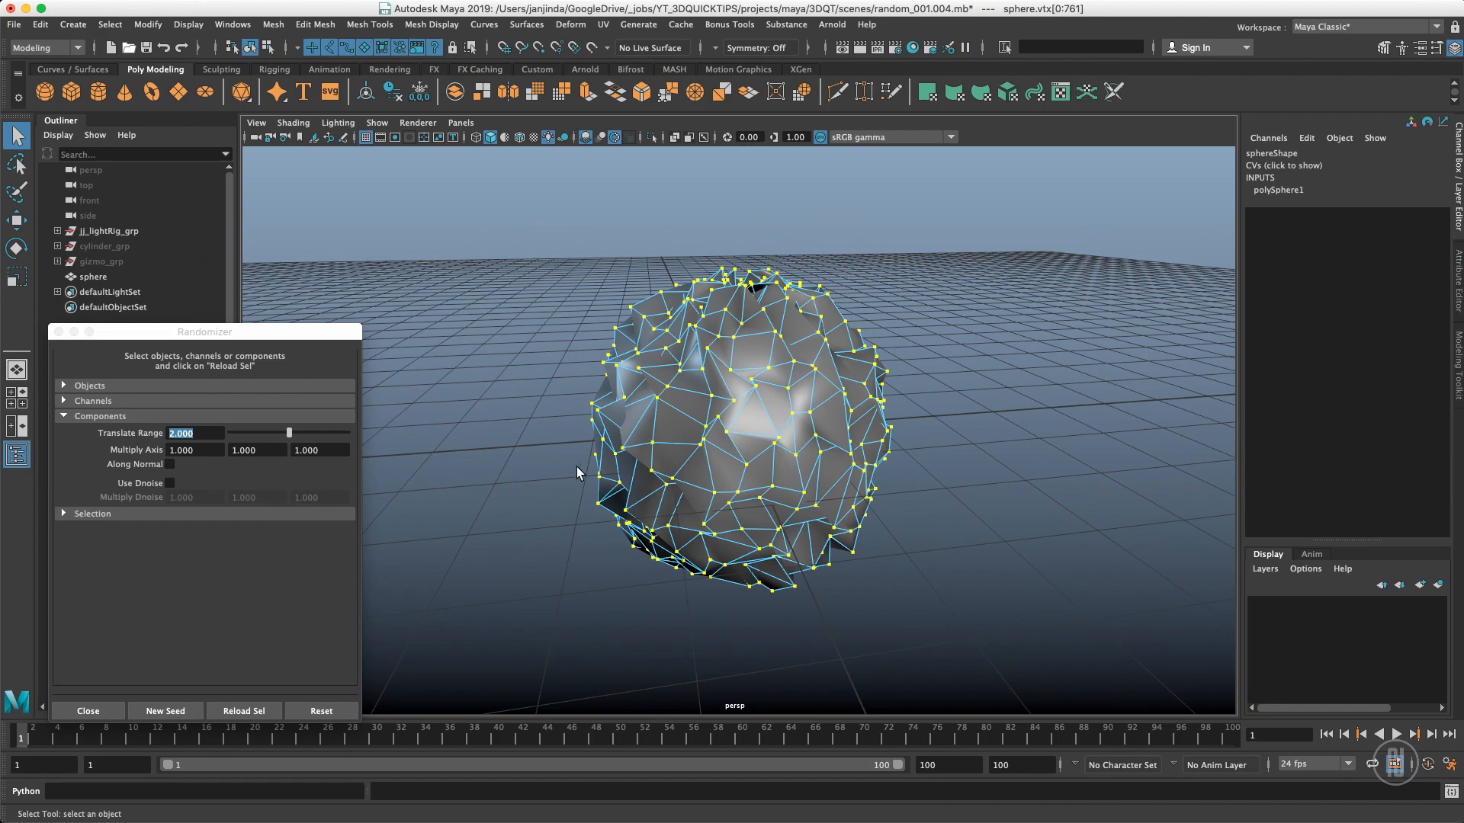
{"action": "mouse_move", "coordinate": [213, 444]}
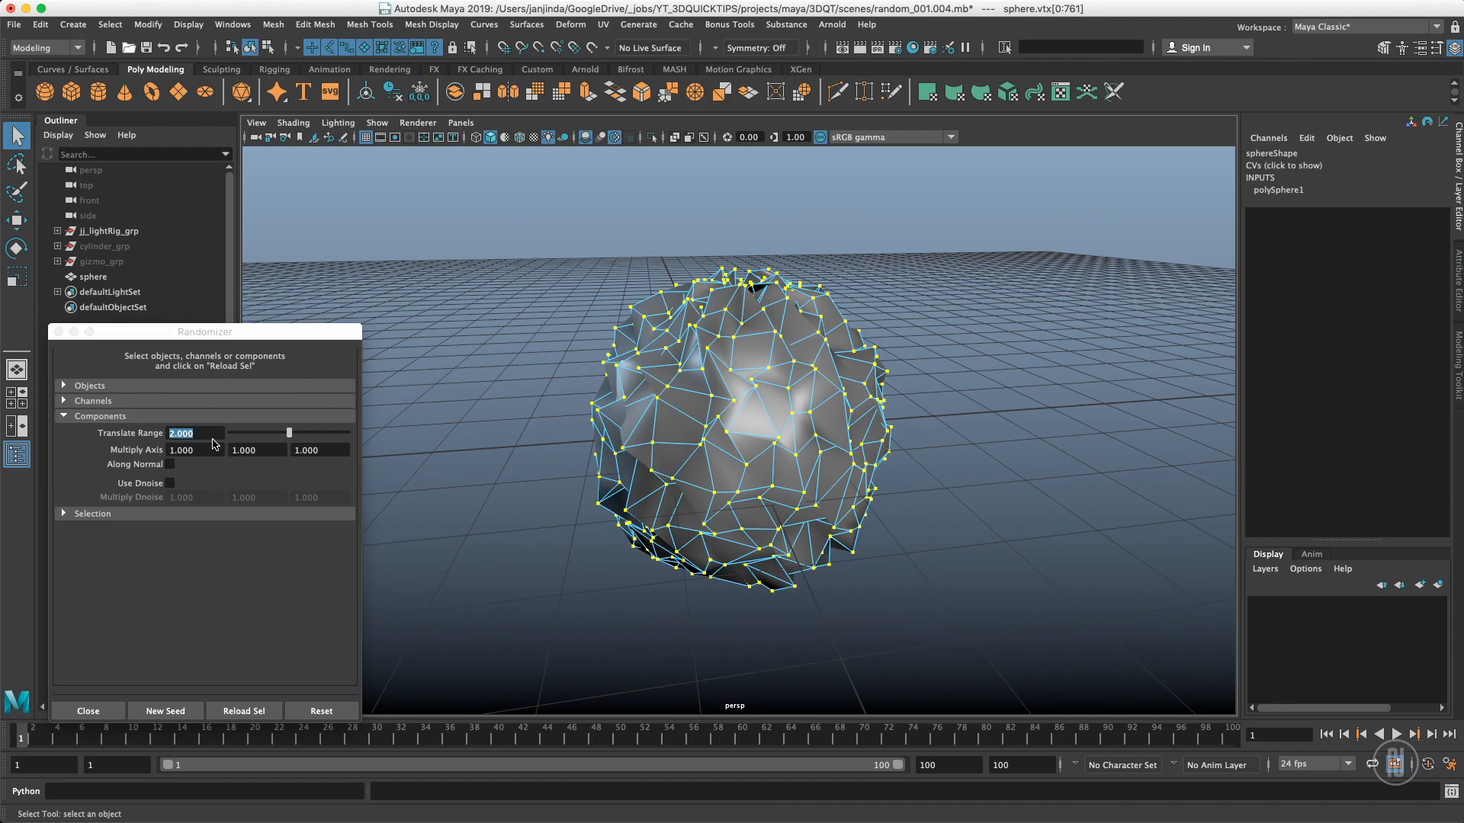
{"action": "mouse_move", "coordinate": [212, 454]}
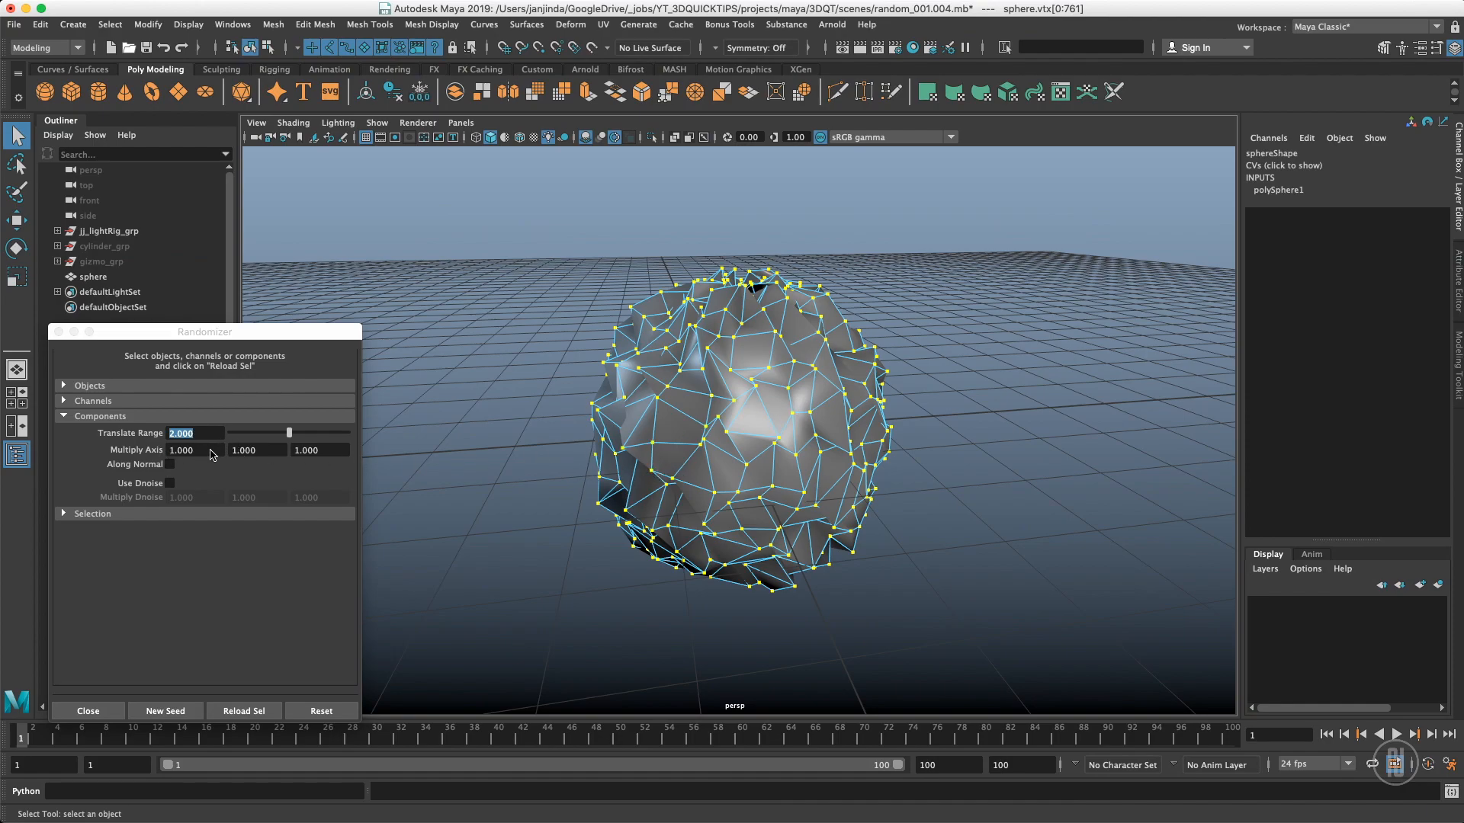
{"action": "left_click", "coordinate": [196, 450]}
{"action": "type", "text": "0.000"}
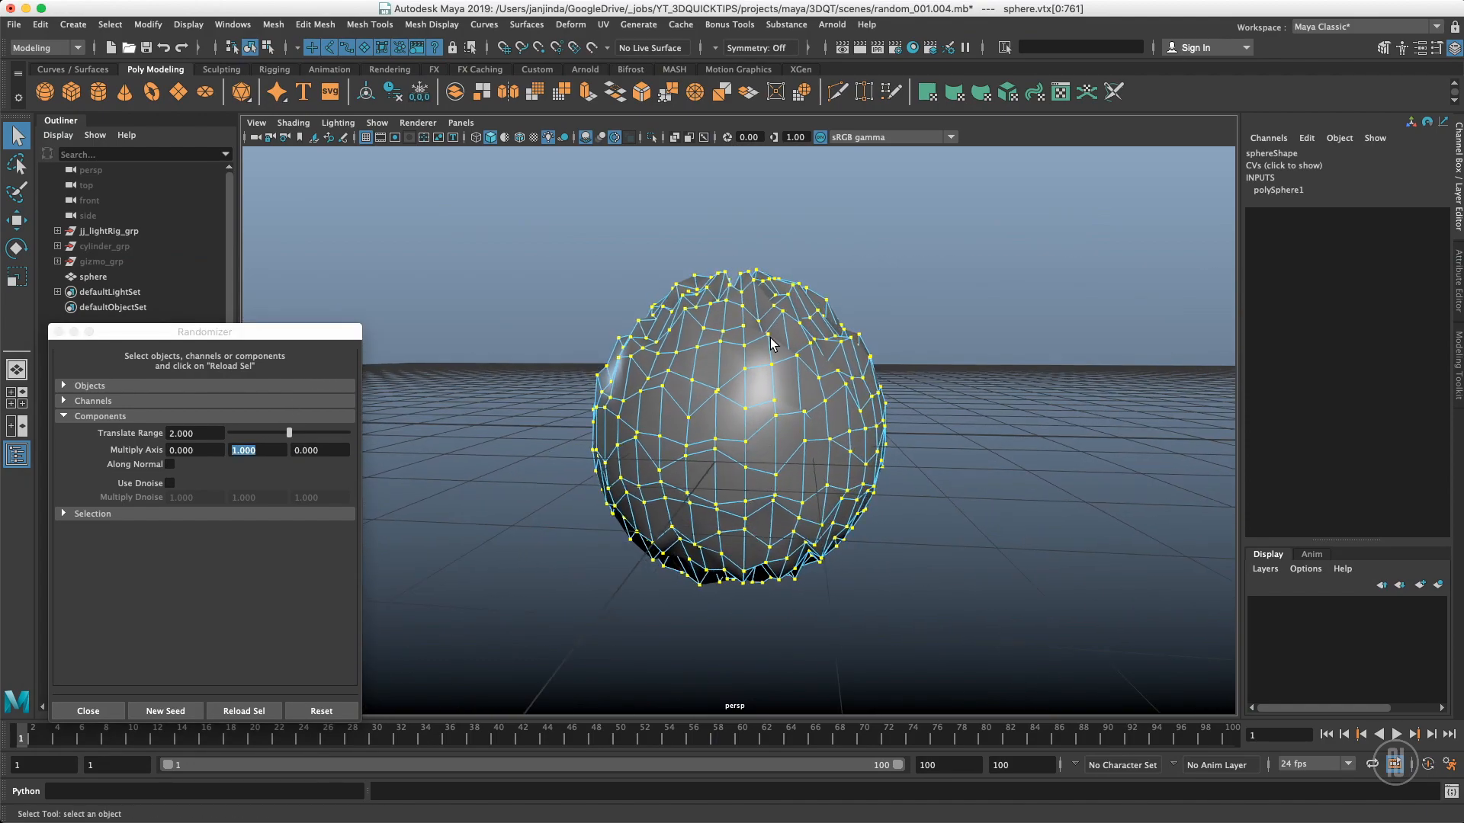
{"action": "mouse_move", "coordinate": [710, 565]}
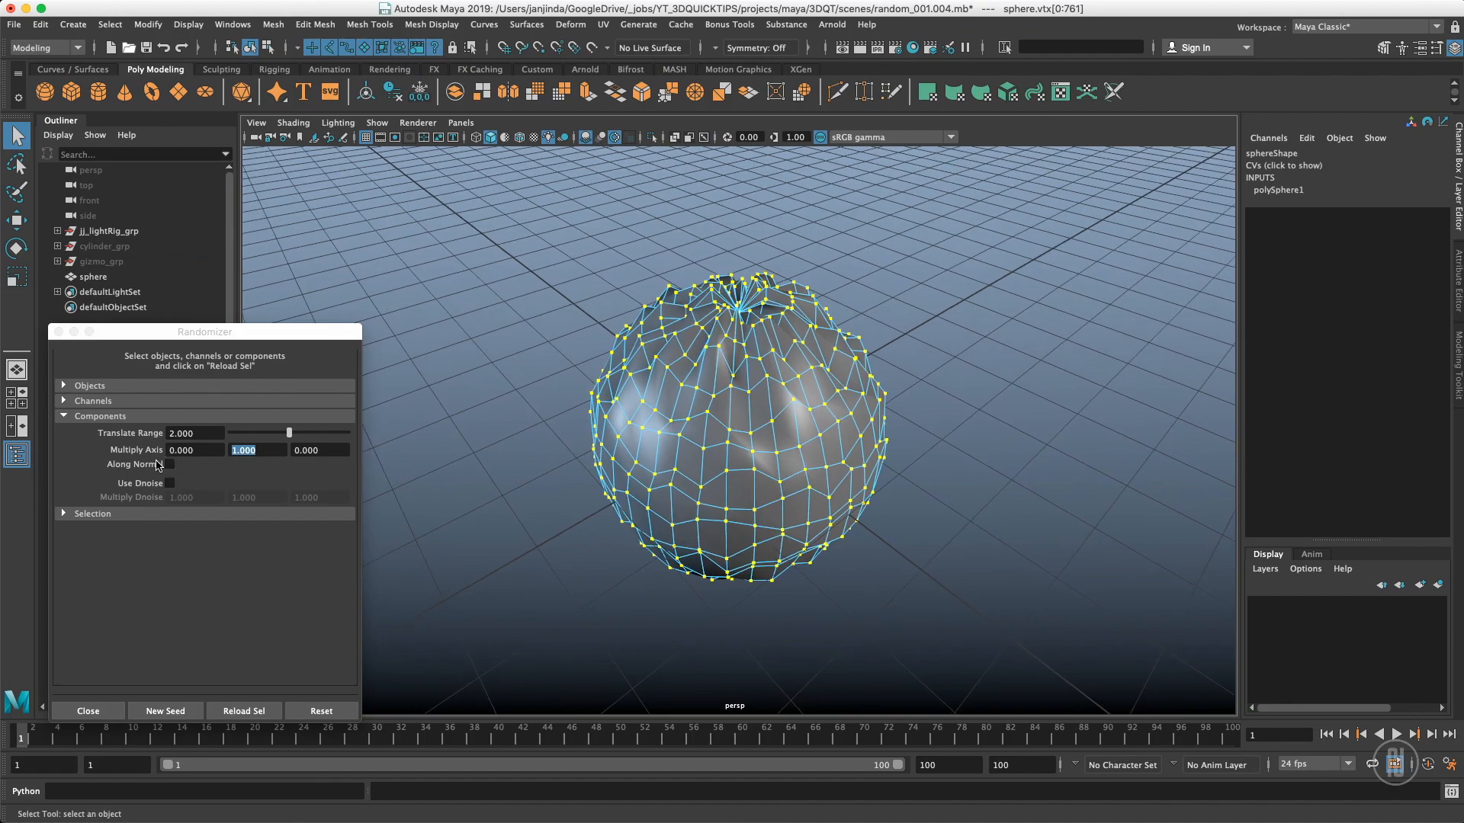
- Enable Along Normal so the sphere's vertex noise pushes along surface normals
{"action": "left_click", "coordinate": [169, 464]}
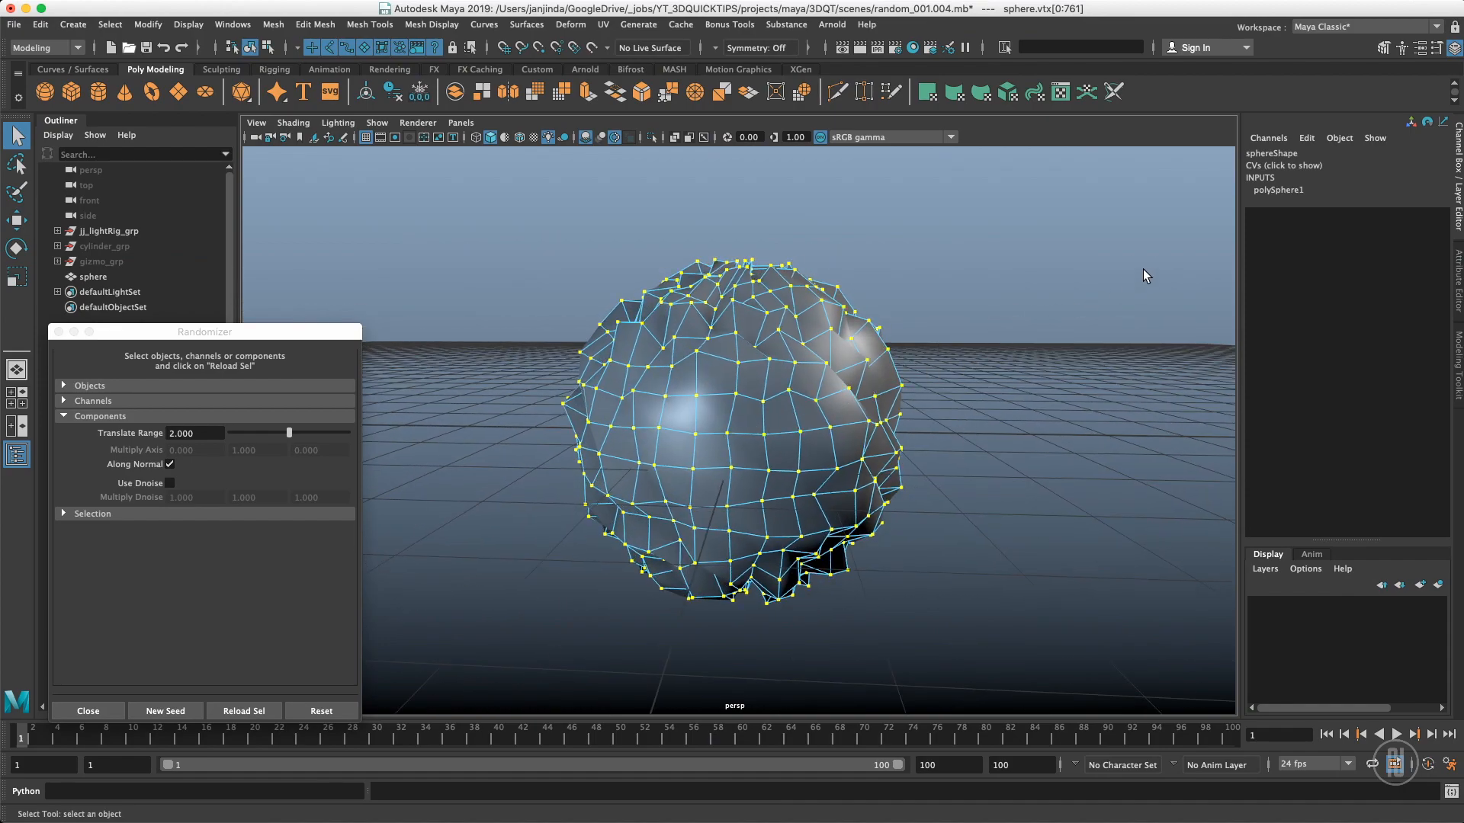
{"action": "mouse_move", "coordinate": [873, 486]}
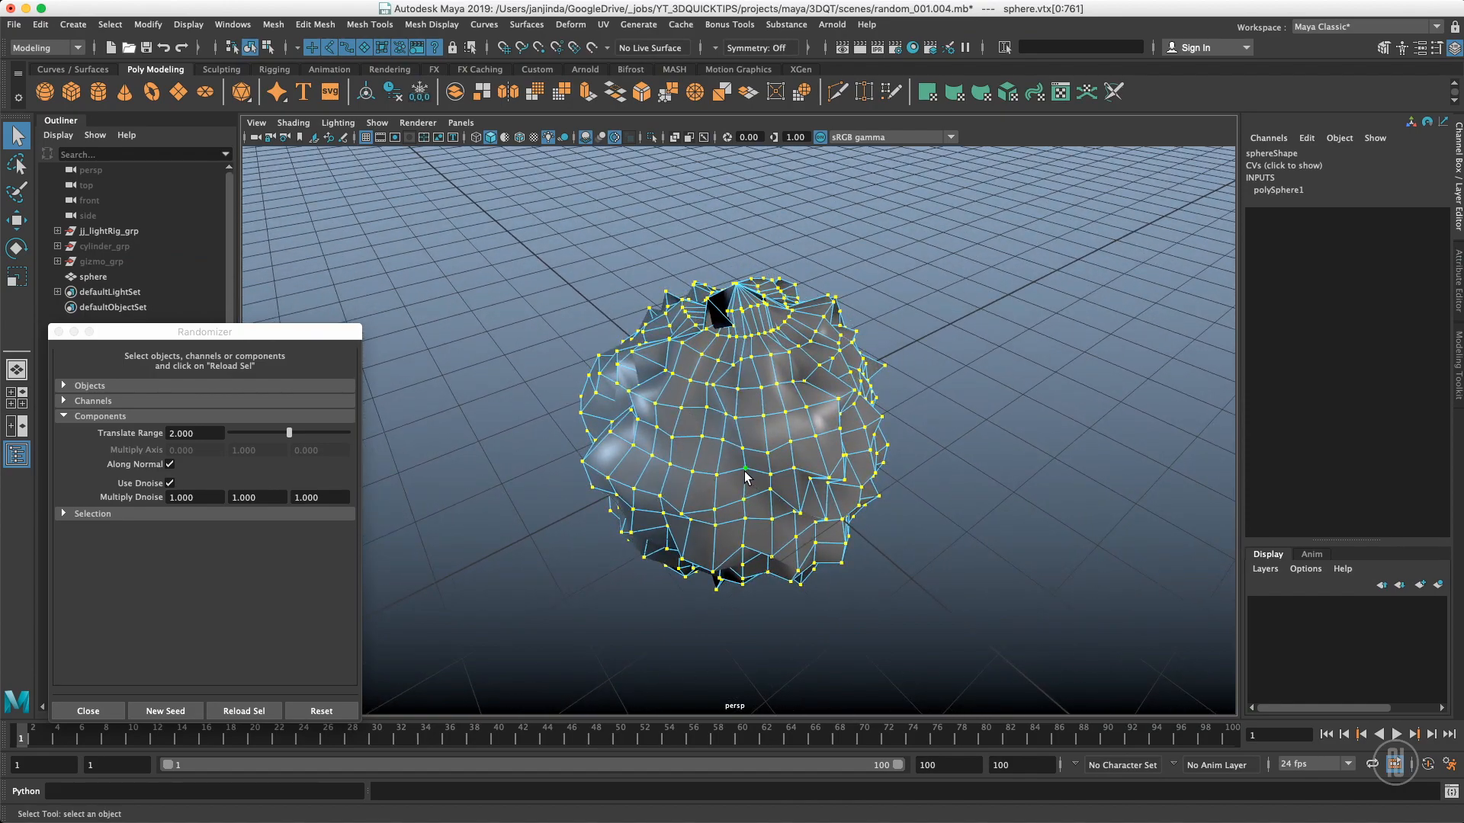
{"action": "mouse_move", "coordinate": [604, 428]}
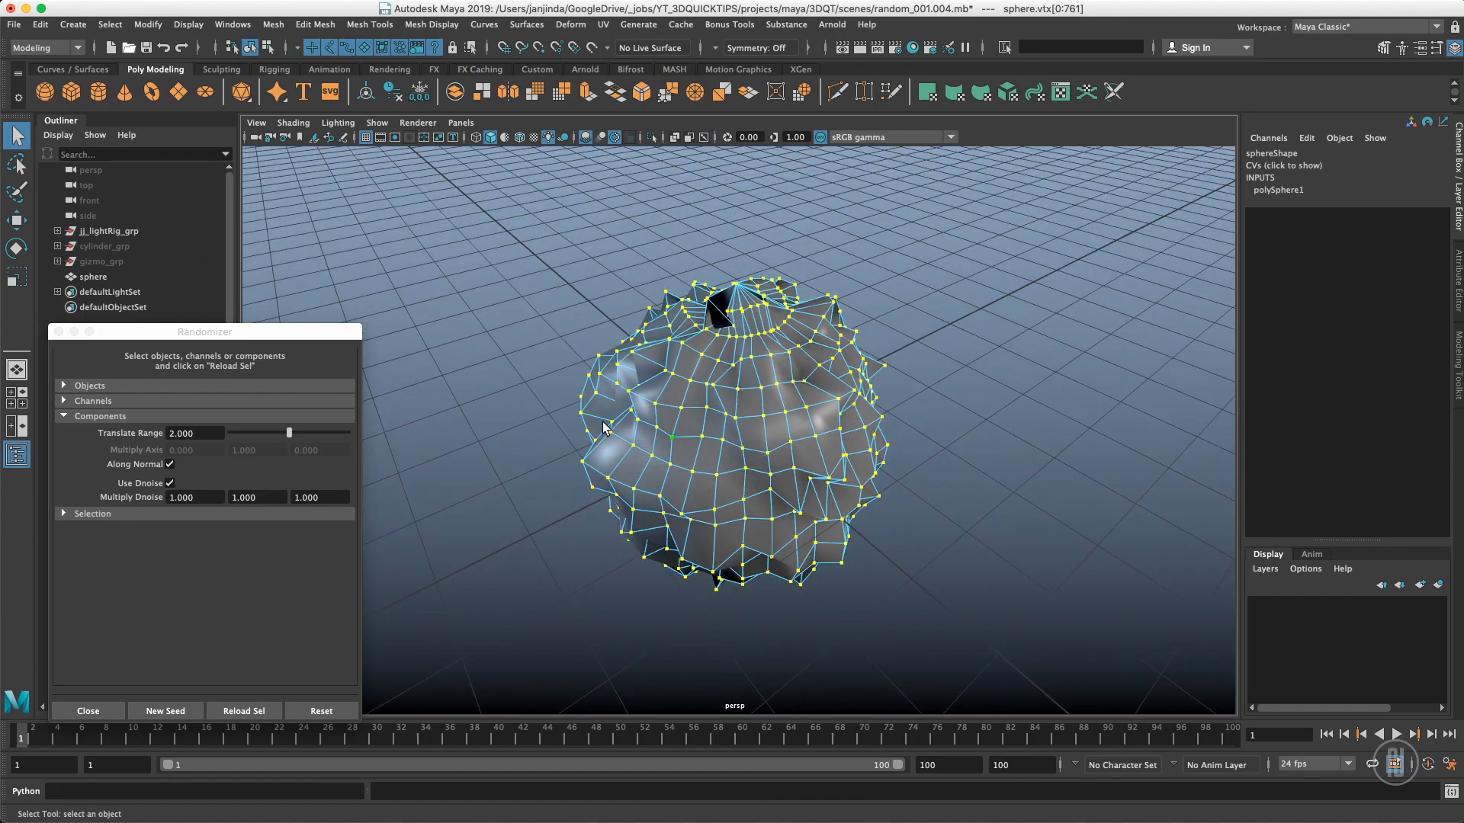
{"action": "mouse_move", "coordinate": [640, 437]}
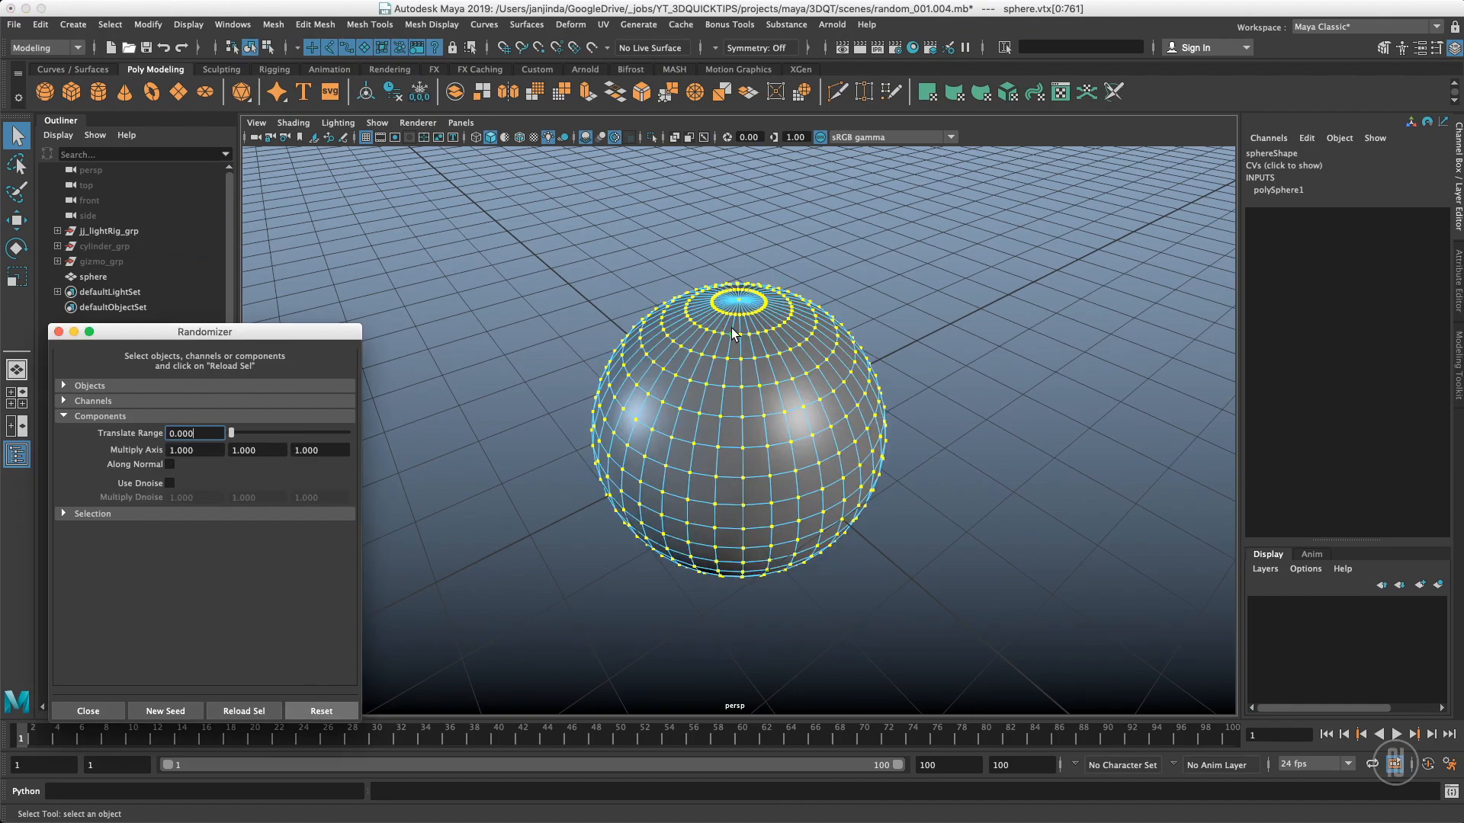
- Swap the Components panel for the random Selection settings and select the sphere
{"action": "left_click", "coordinate": [99, 416]}
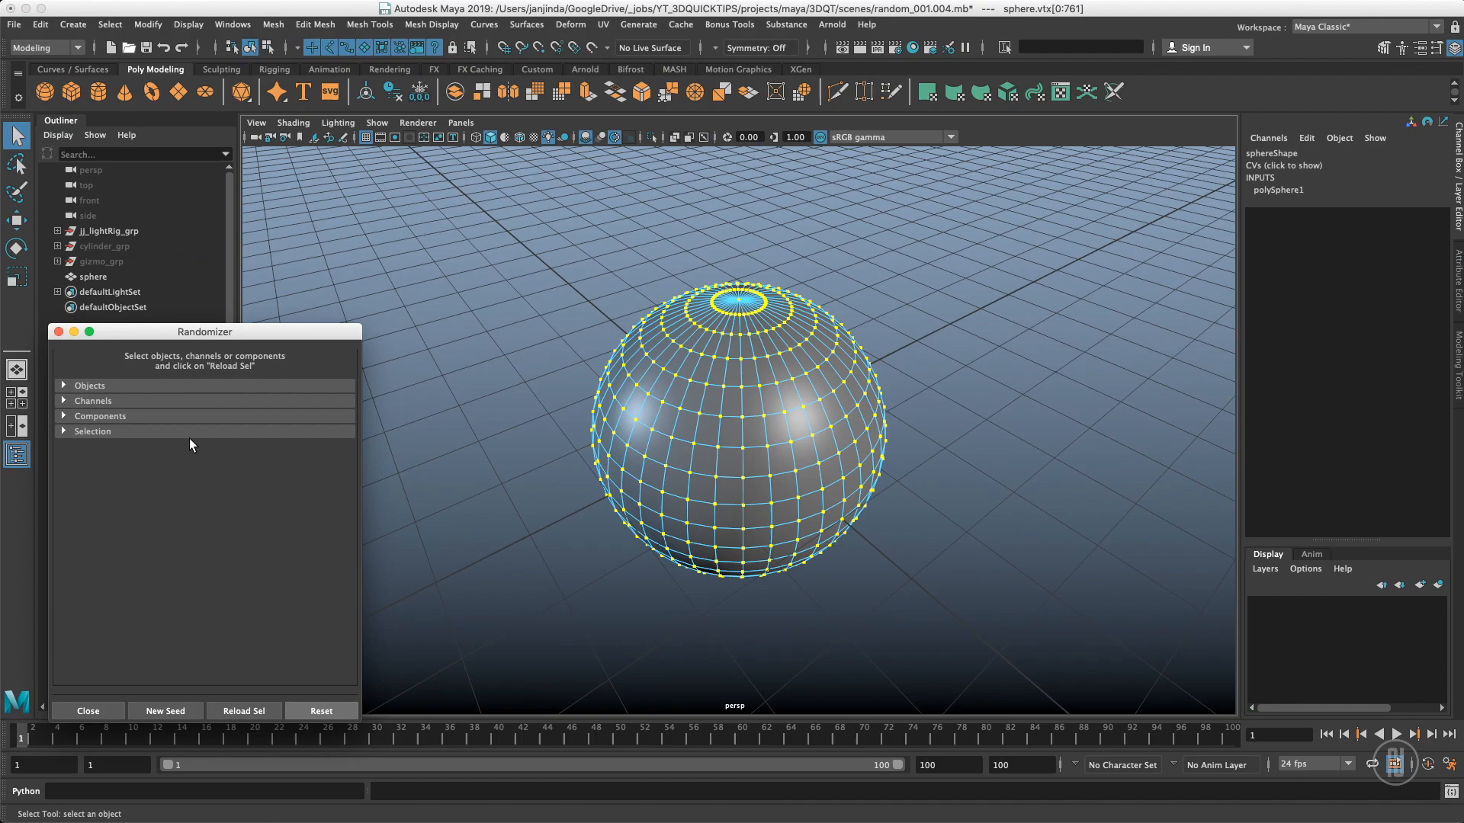
{"action": "left_click", "coordinate": [92, 430]}
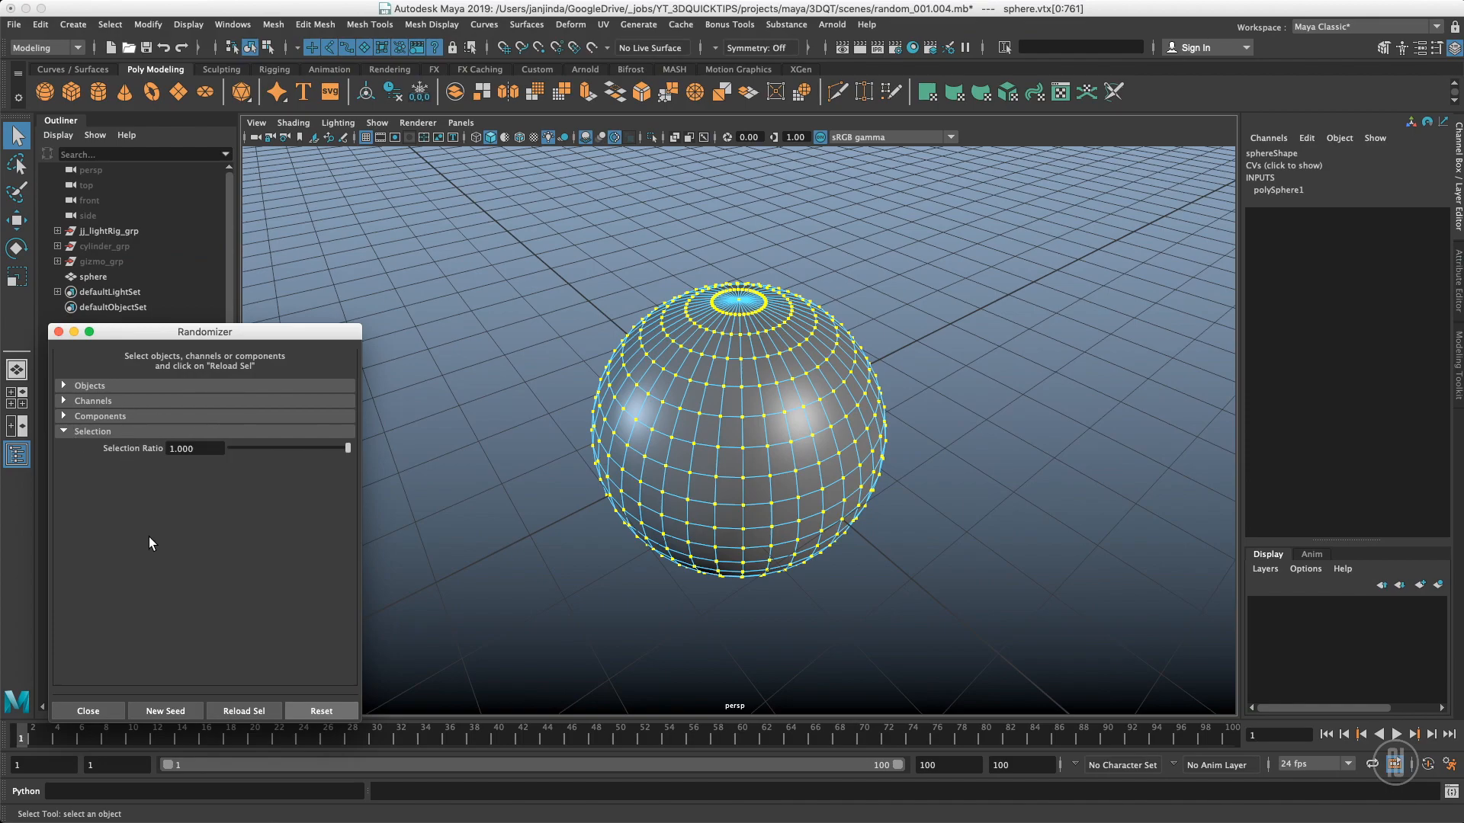
{"action": "left_click", "coordinate": [191, 448]}
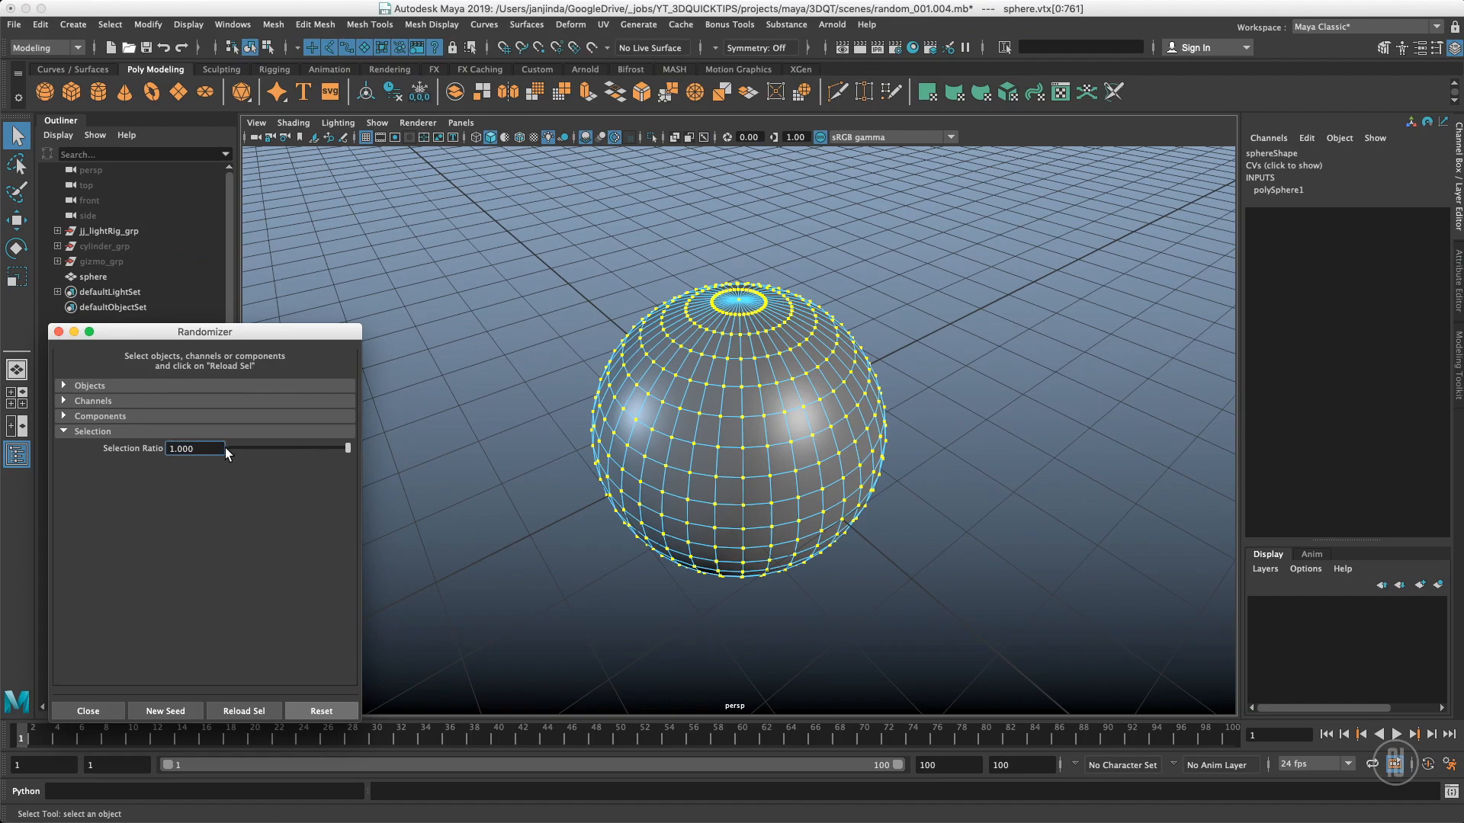
{"action": "mouse_move", "coordinate": [321, 466]}
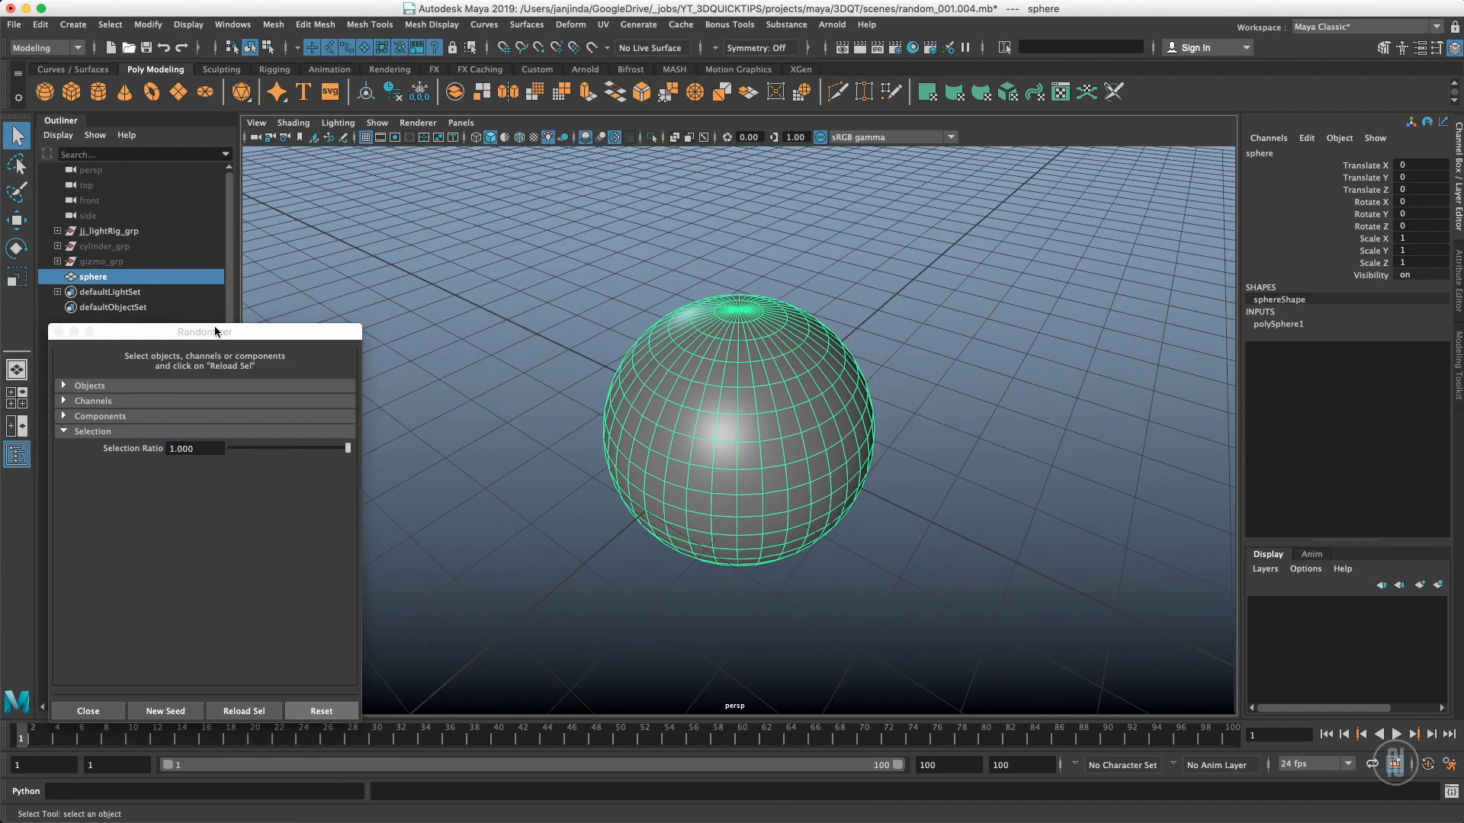
{"action": "left_click", "coordinate": [101, 261]}
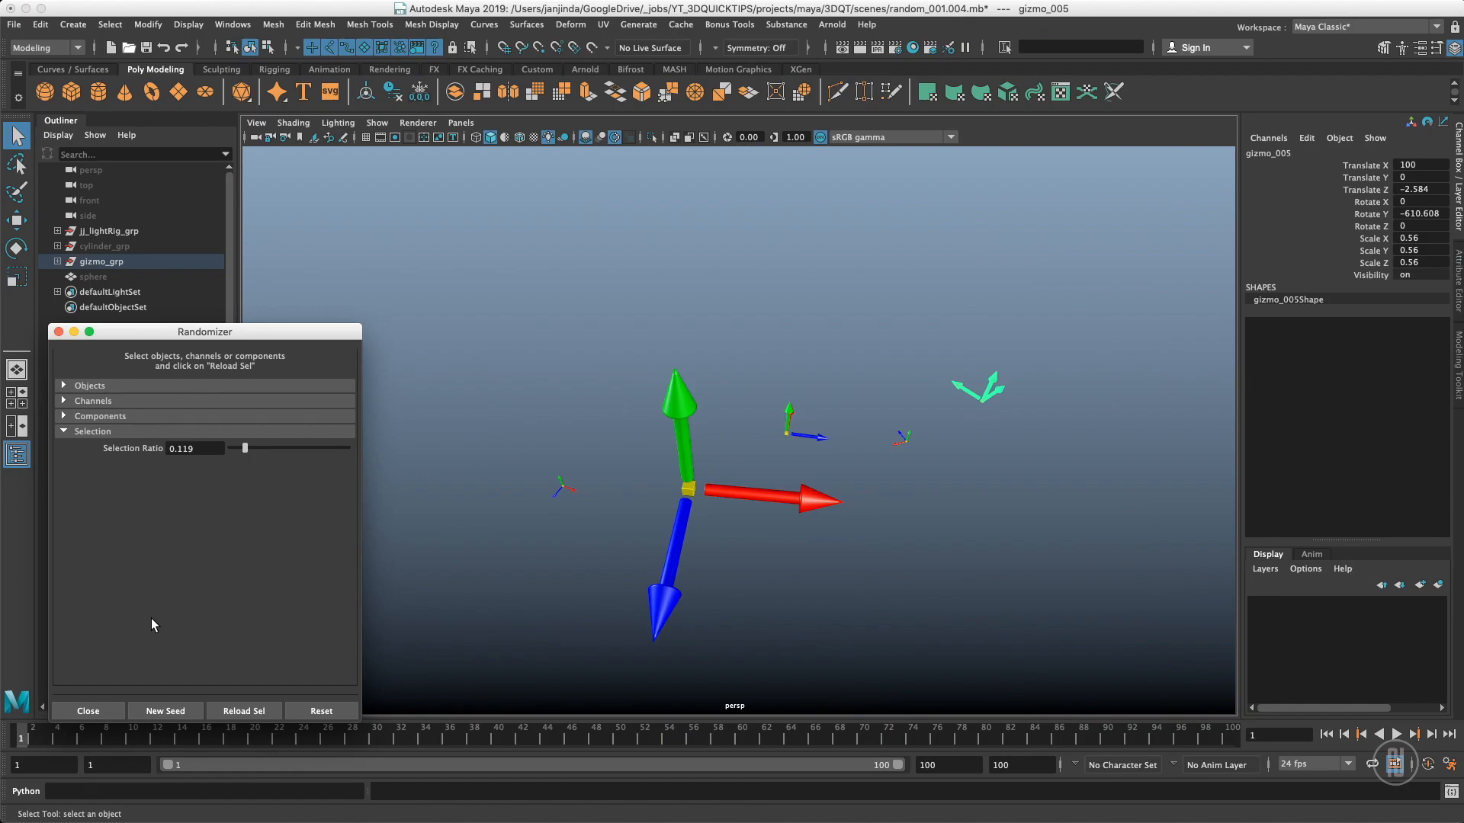
{"action": "mouse_move", "coordinate": [499, 544]}
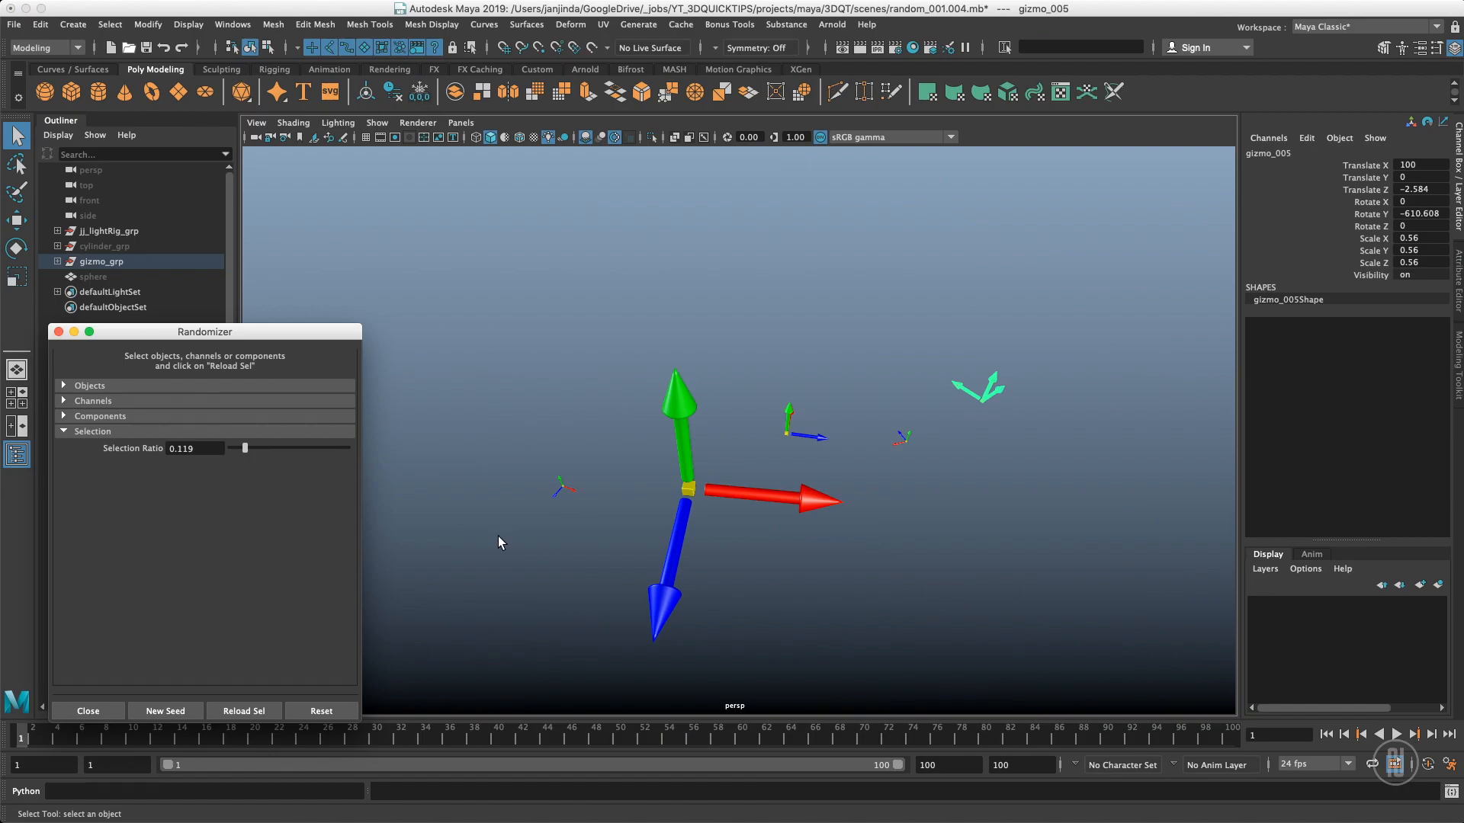
{"action": "mouse_move", "coordinate": [568, 456]}
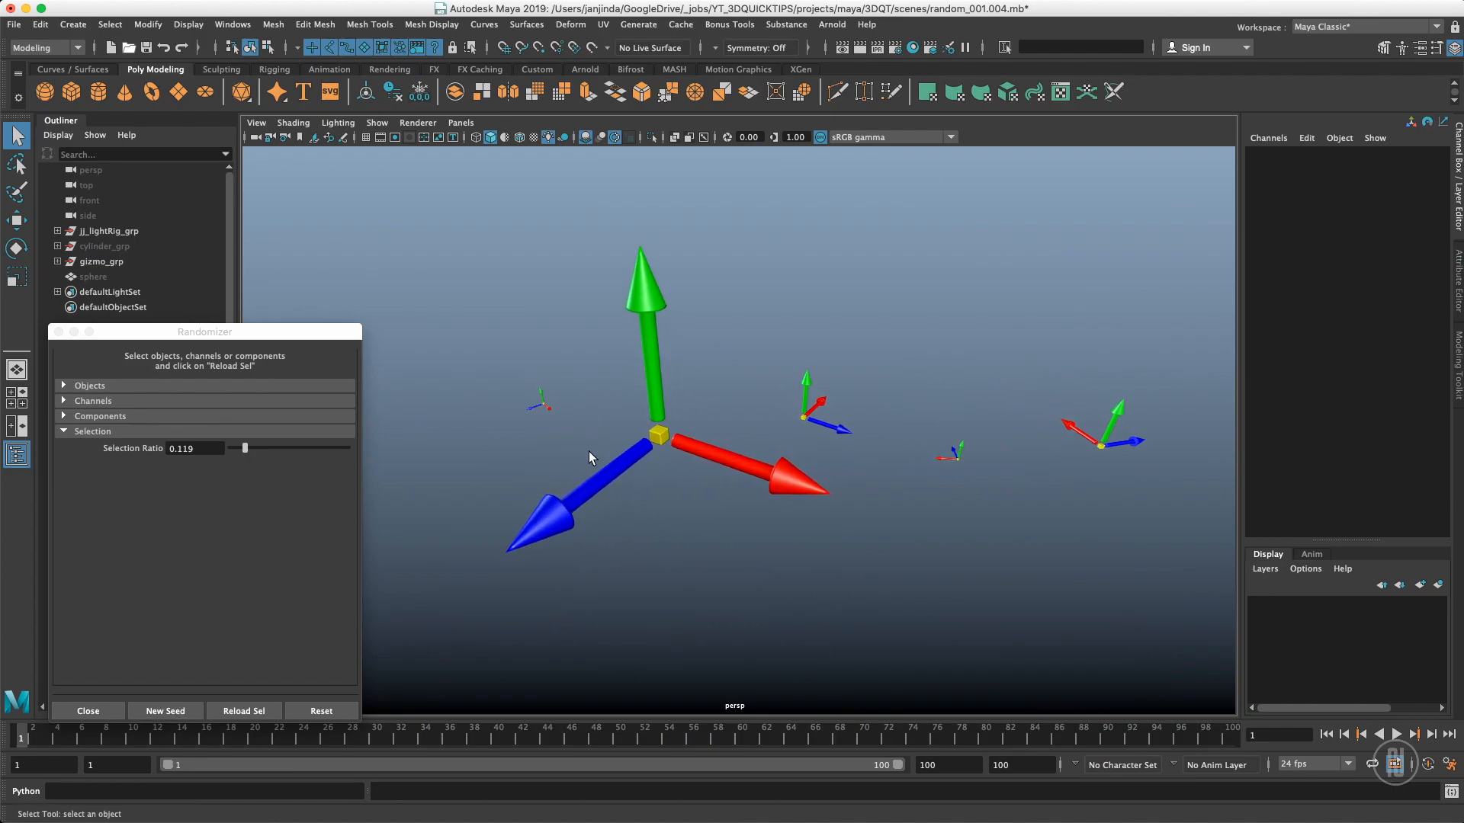
{"action": "mouse_move", "coordinate": [728, 91]}
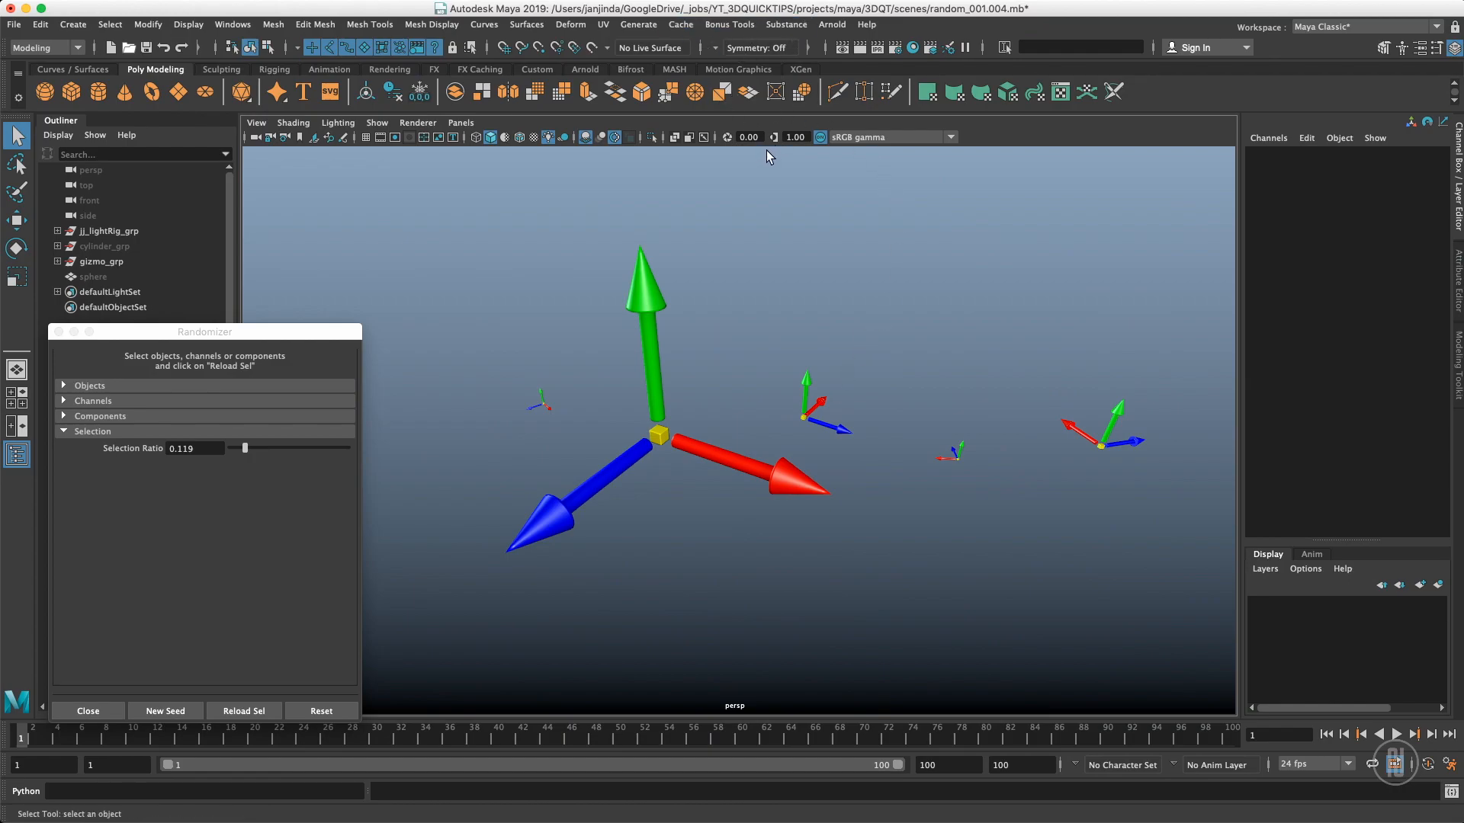
{"action": "mouse_move", "coordinate": [759, 225]}
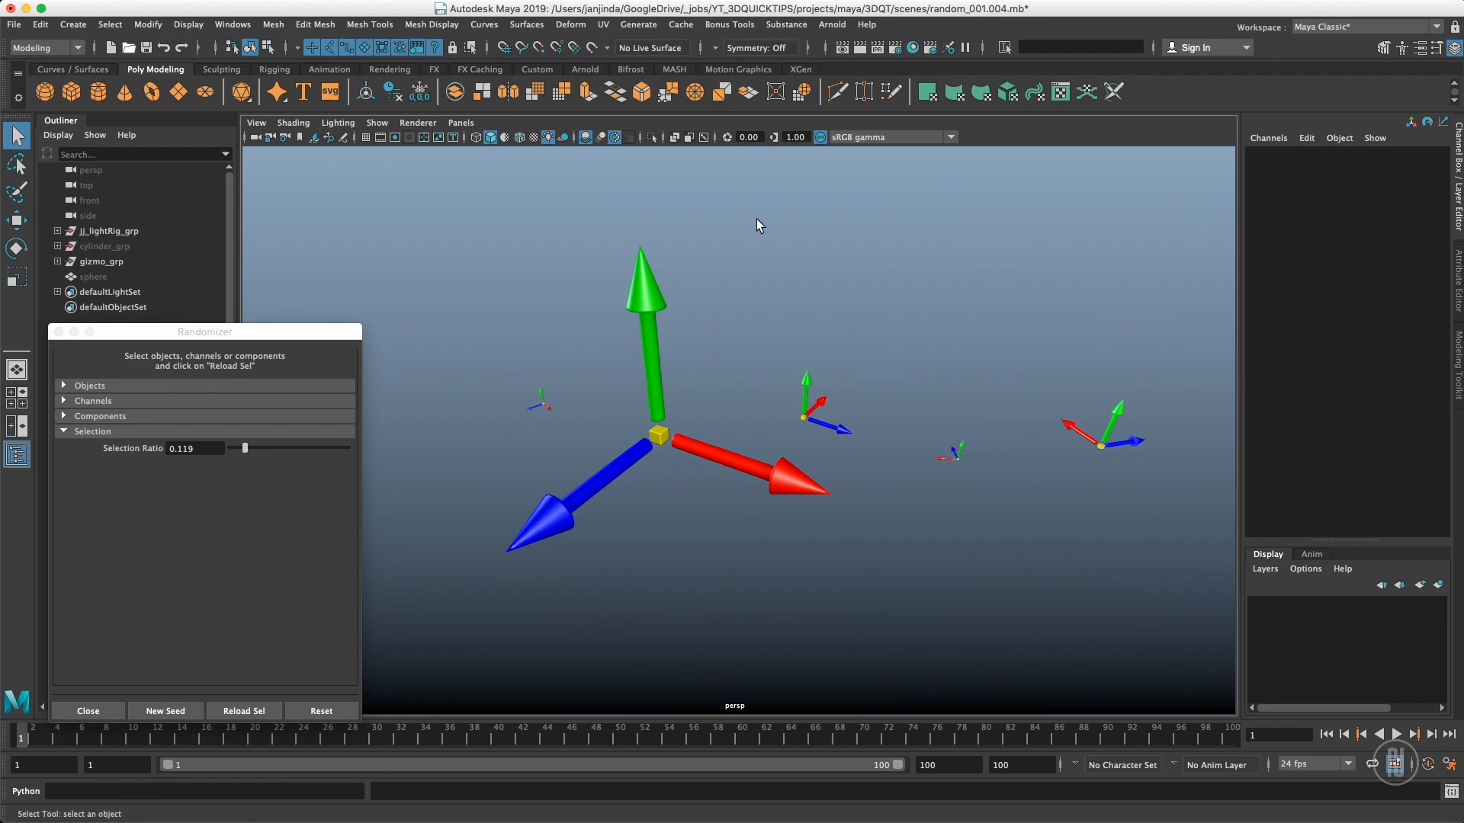
{"action": "mouse_move", "coordinate": [837, 368]}
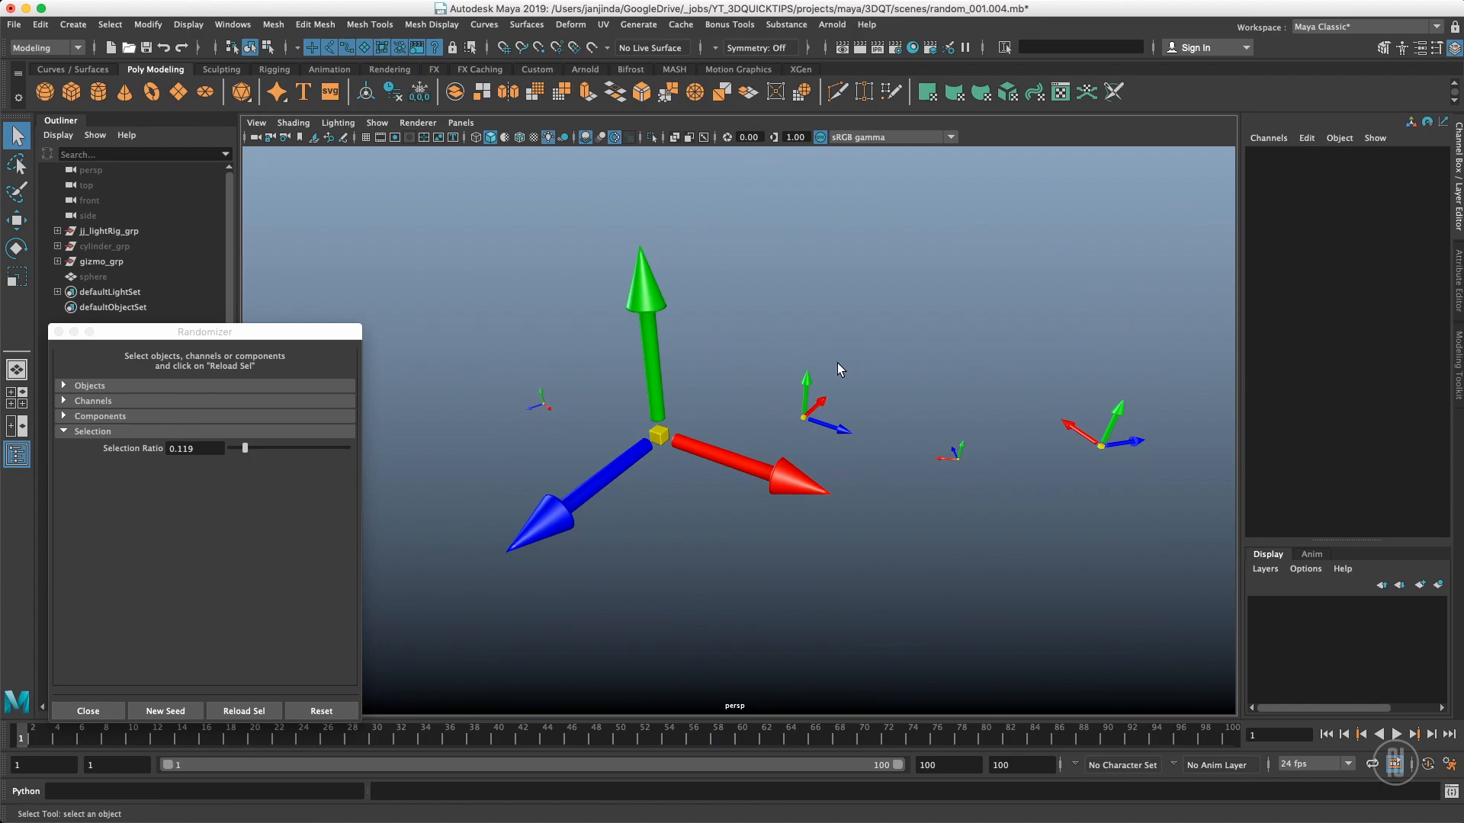
{"action": "mouse_move", "coordinate": [851, 351]}
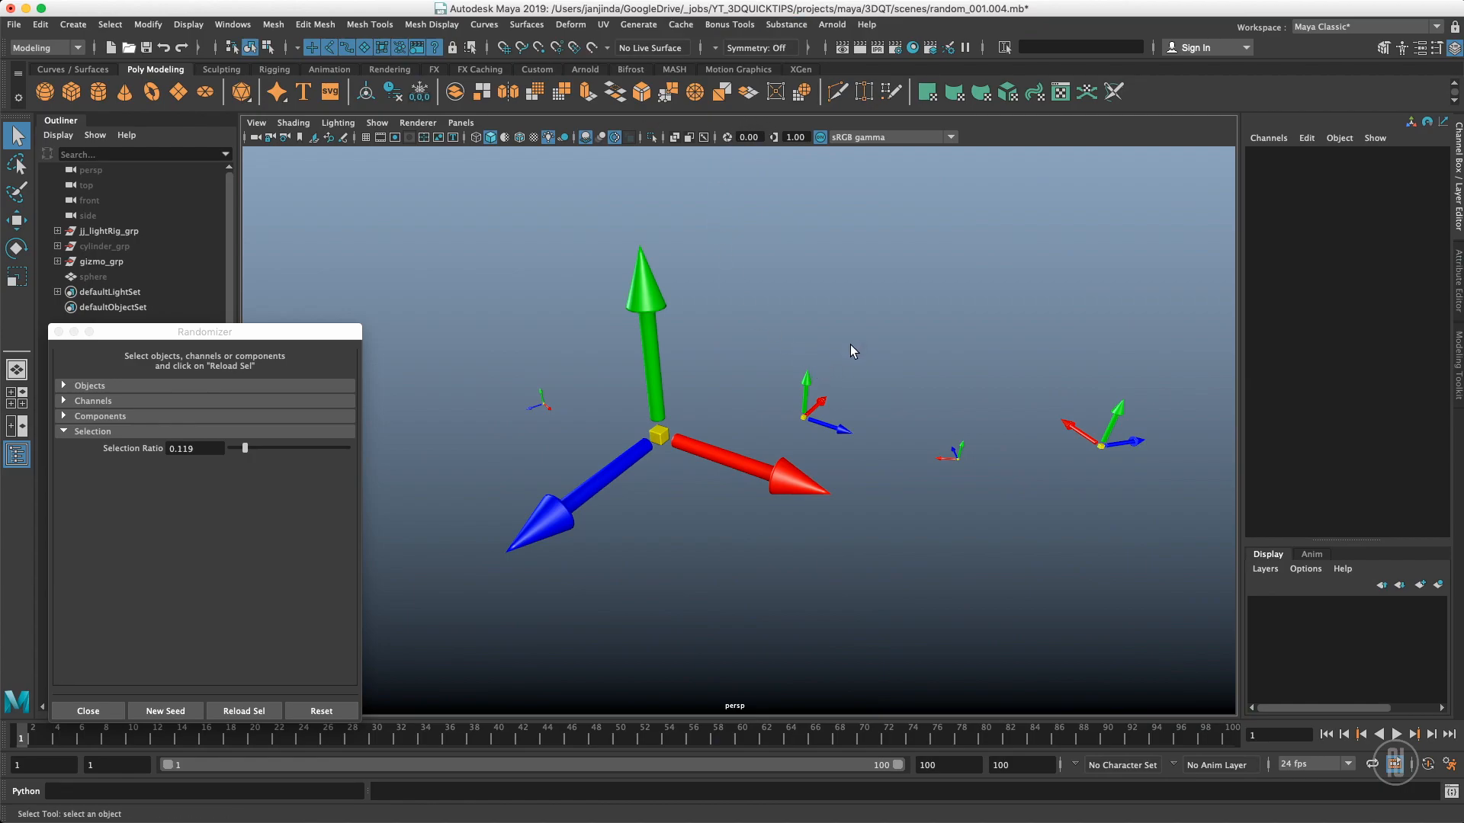
{"action": "mouse_move", "coordinate": [877, 322]}
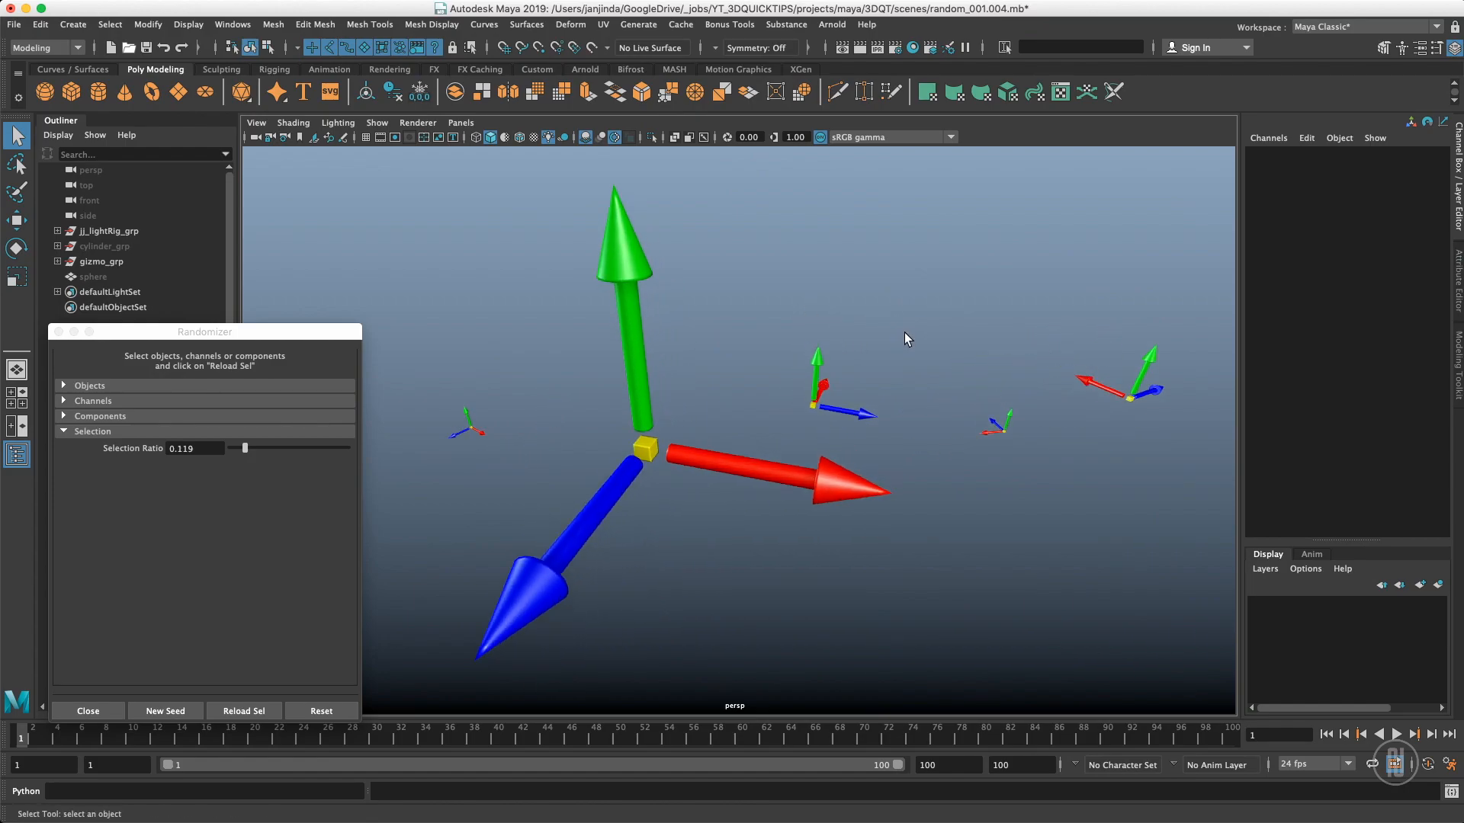
{"action": "mouse_move", "coordinate": [897, 338]}
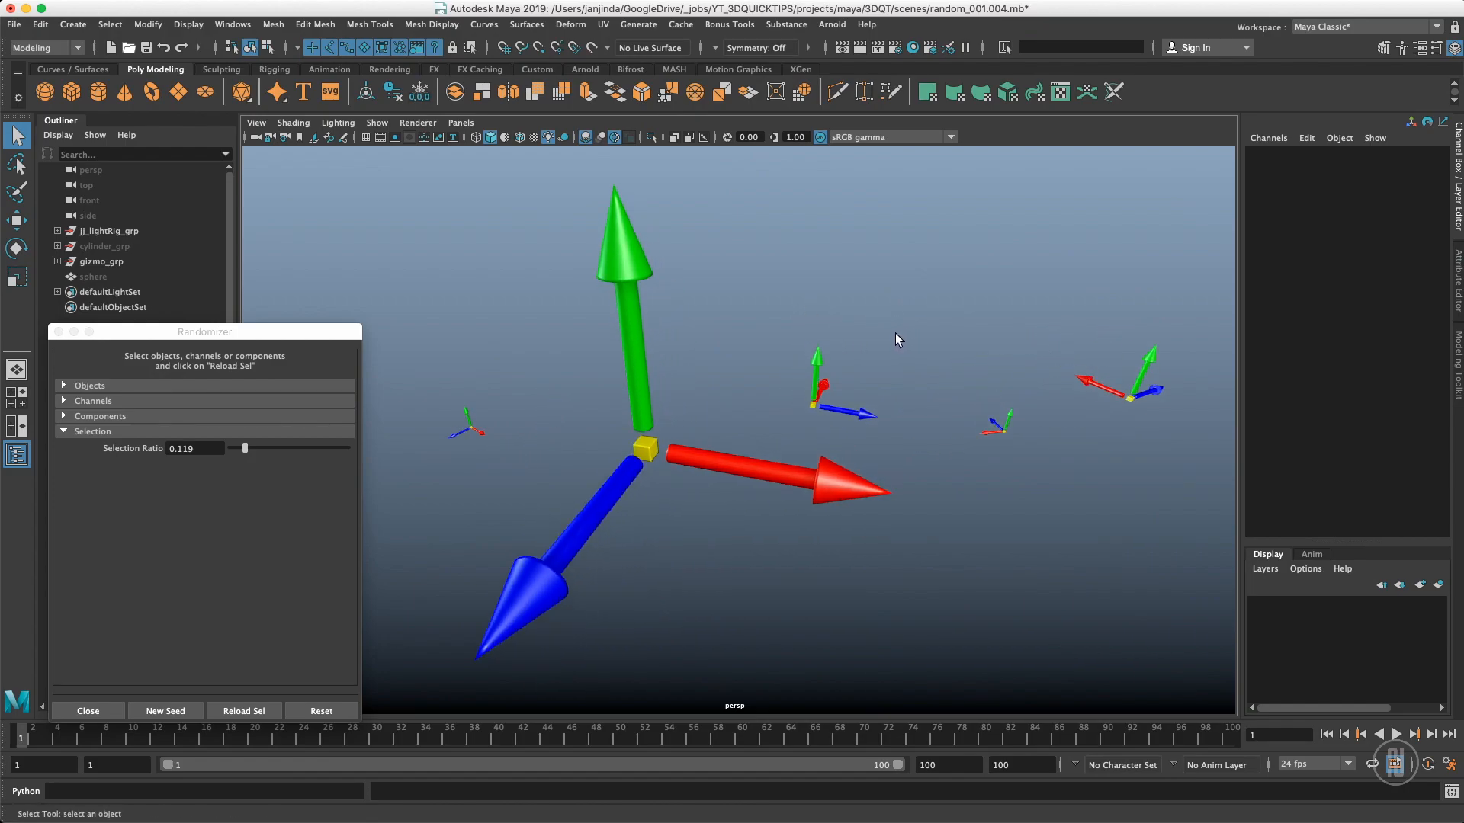